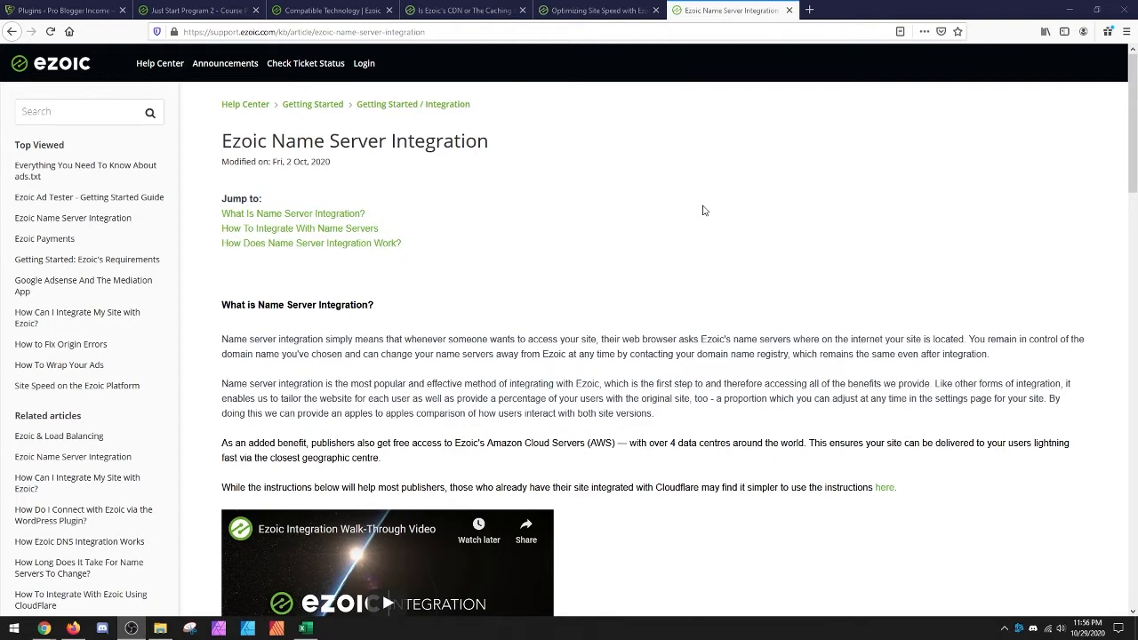
{"action": "mouse_move", "coordinate": [558, 388]}
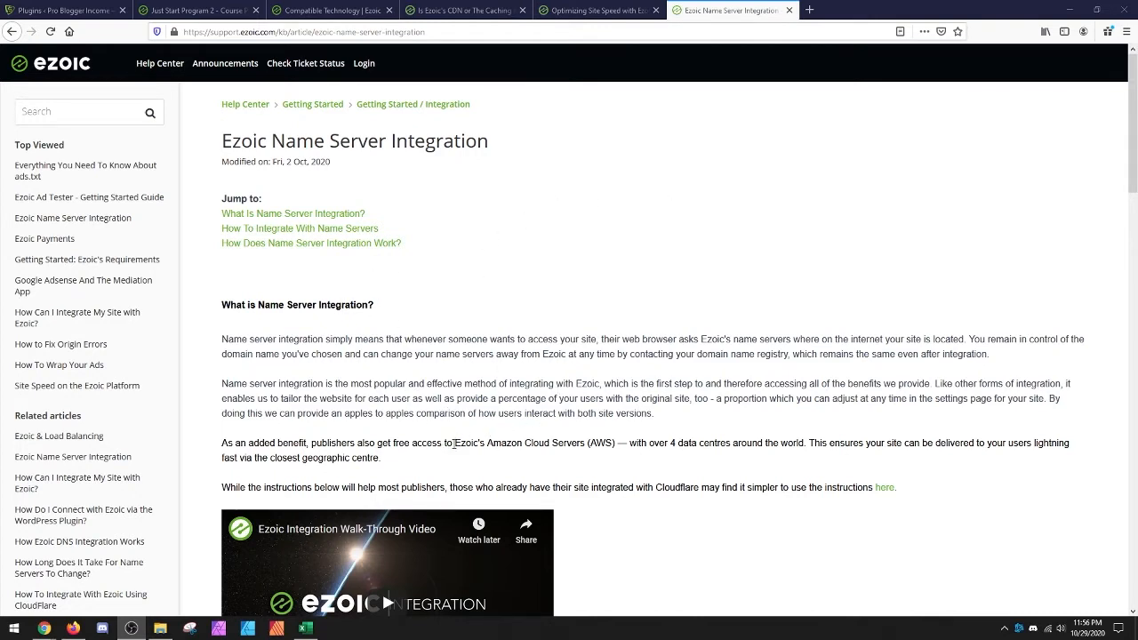
{"action": "mouse_move", "coordinate": [530, 441]}
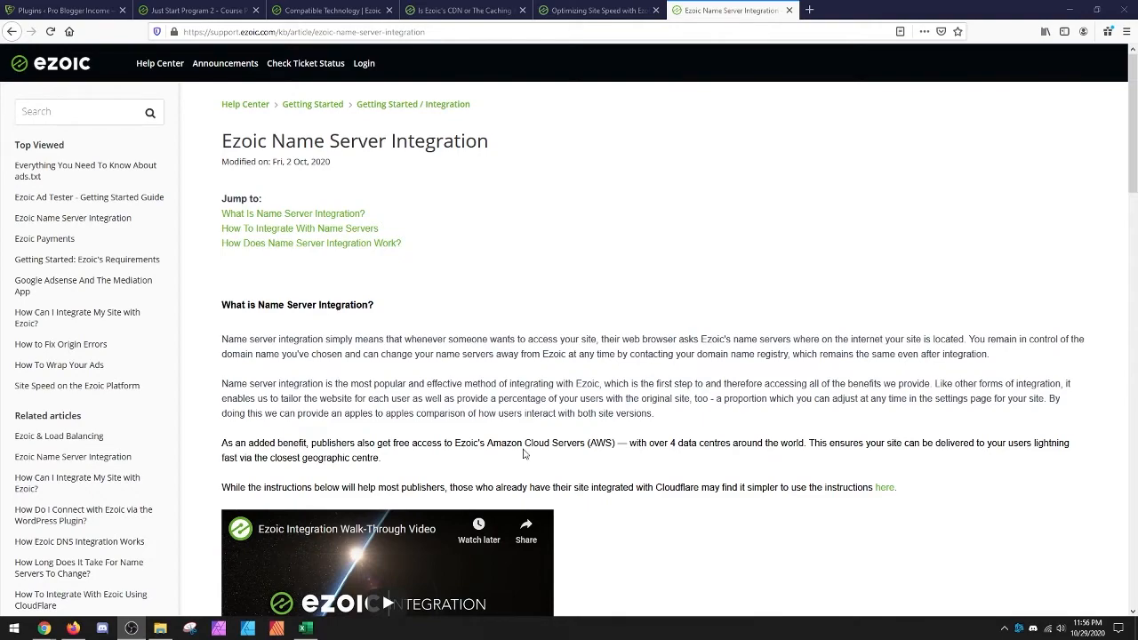
{"action": "mouse_move", "coordinate": [623, 445]}
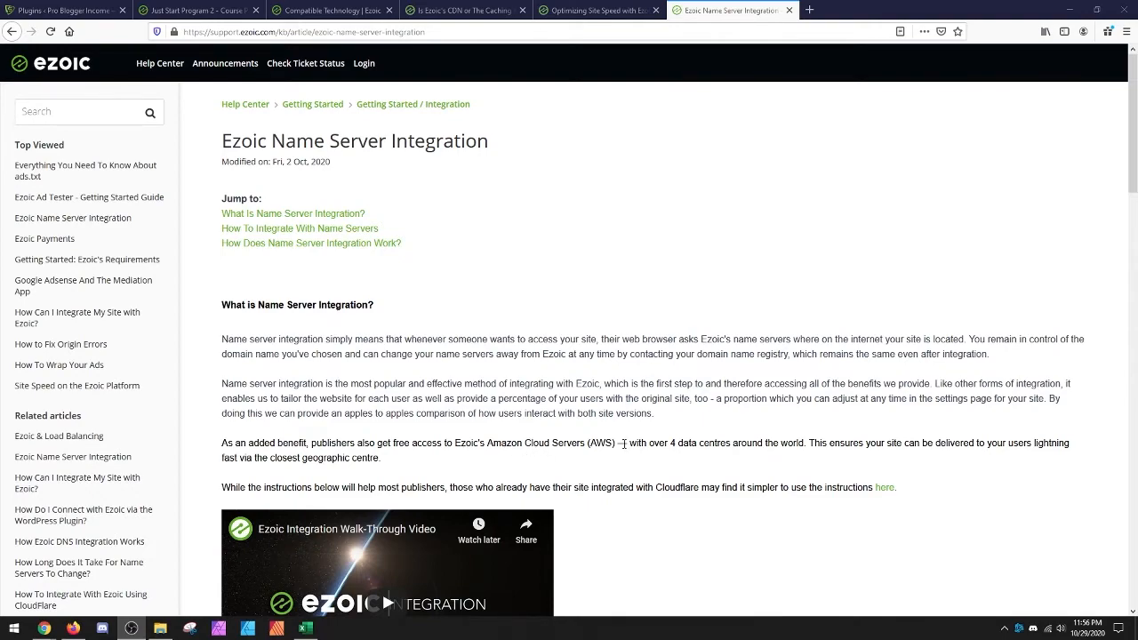
Scroll further down the currently open article before leaving it
{"action": "scroll", "scroll_direction": "down", "scroll_amount": 3}
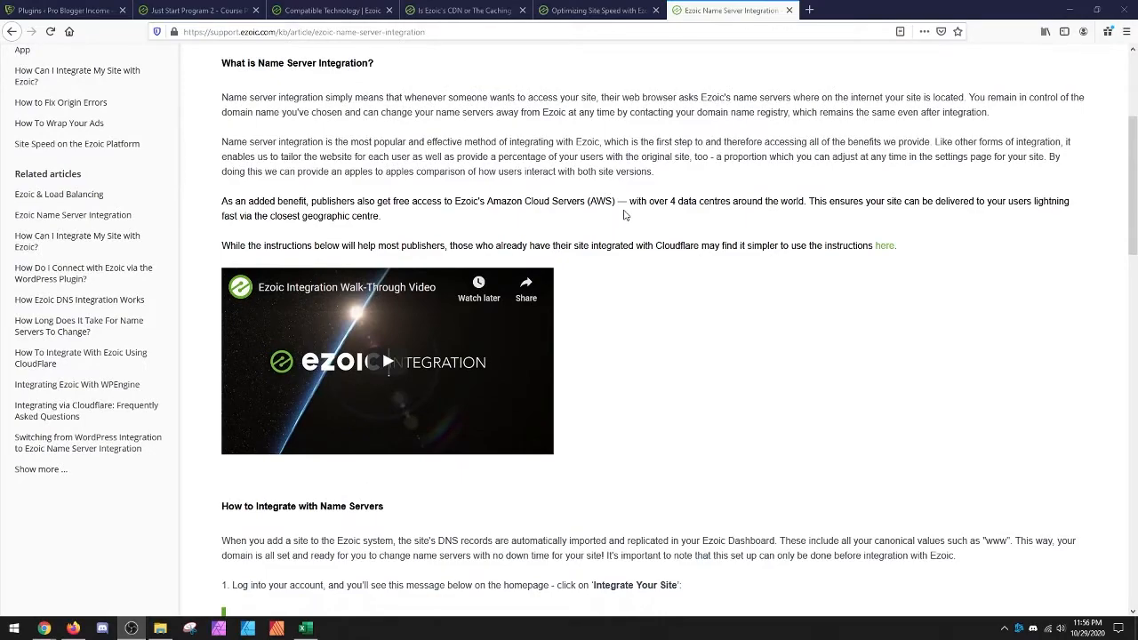
{"action": "scroll", "scroll_direction": "down", "scroll_amount": 3}
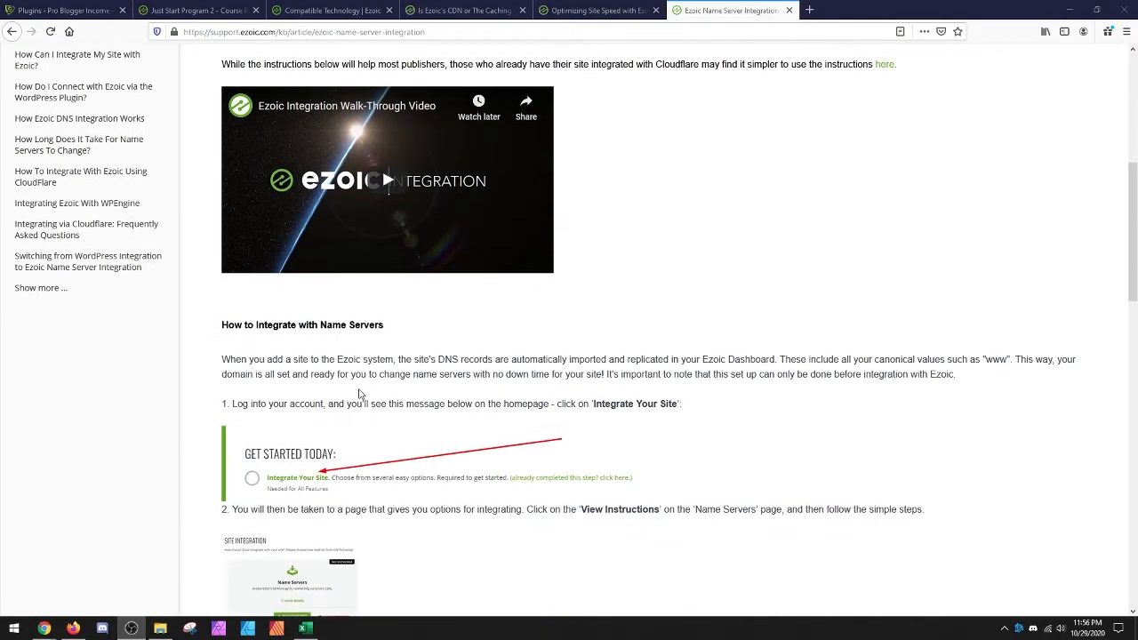
{"action": "scroll", "scroll_direction": "down", "scroll_amount": 3}
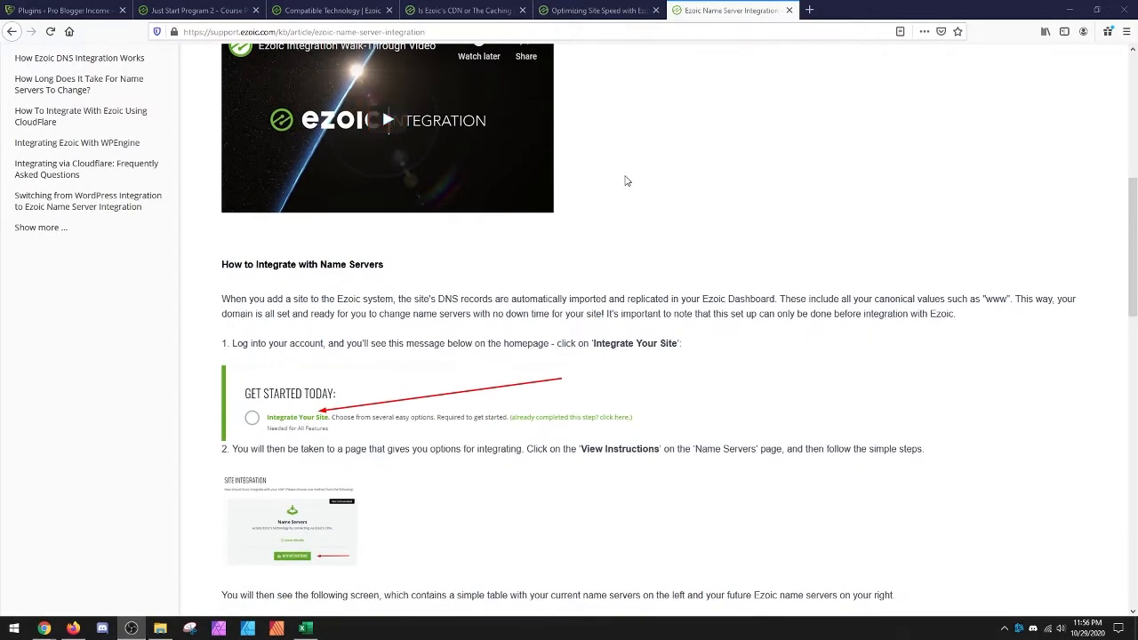
{"action": "mouse_move", "coordinate": [459, 288]}
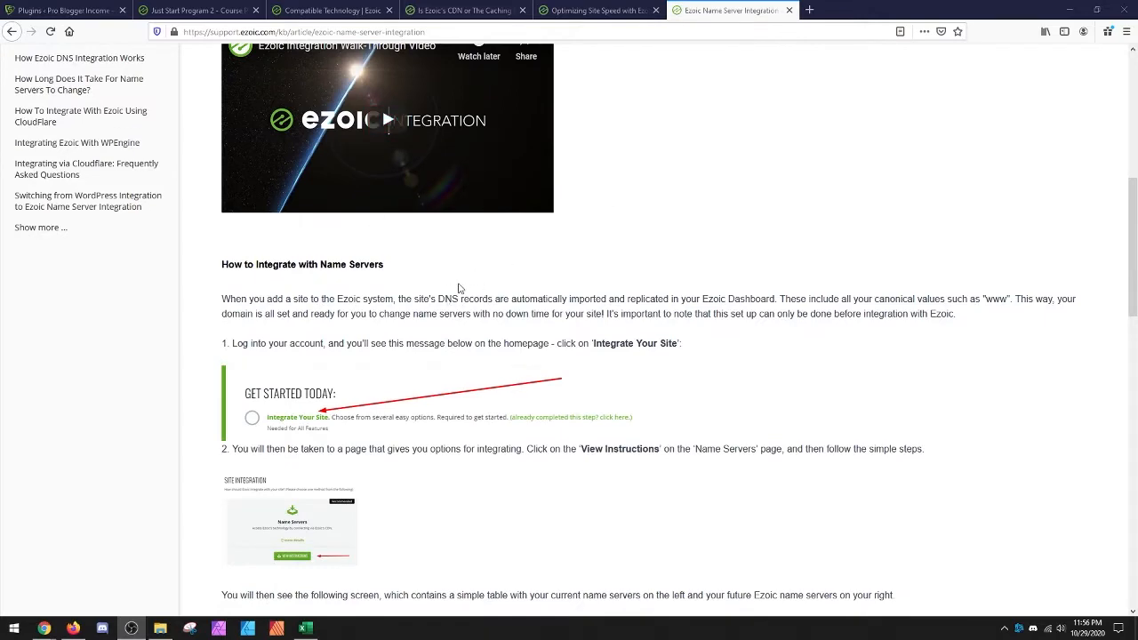
{"action": "scroll", "scroll_direction": "down", "scroll_amount": 3}
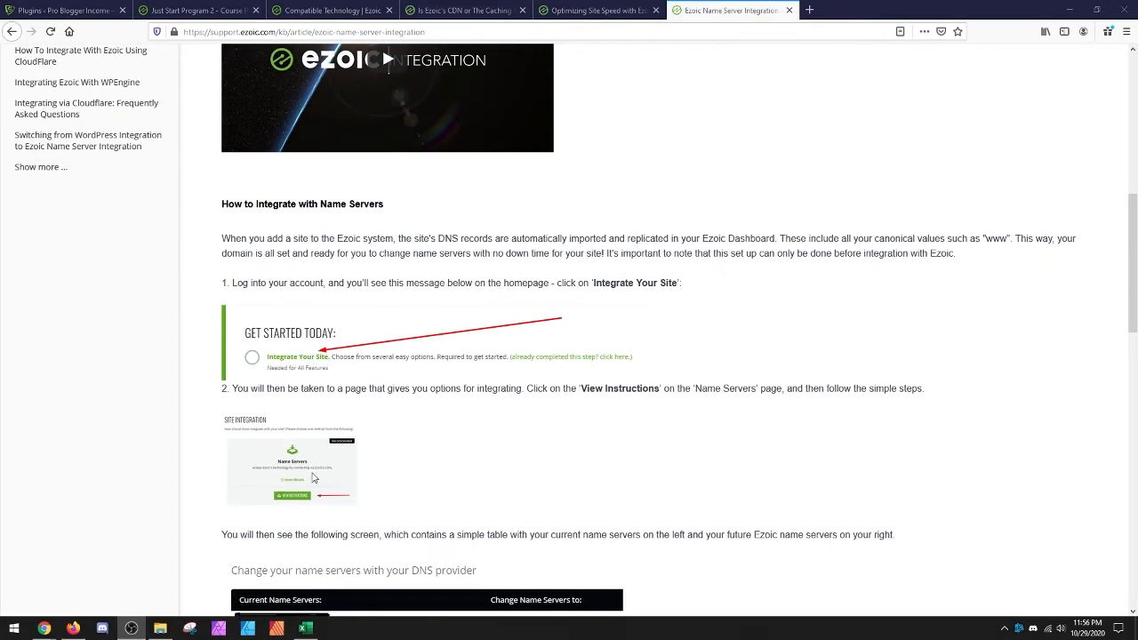
{"action": "scroll", "scroll_direction": "down", "scroll_amount": 3}
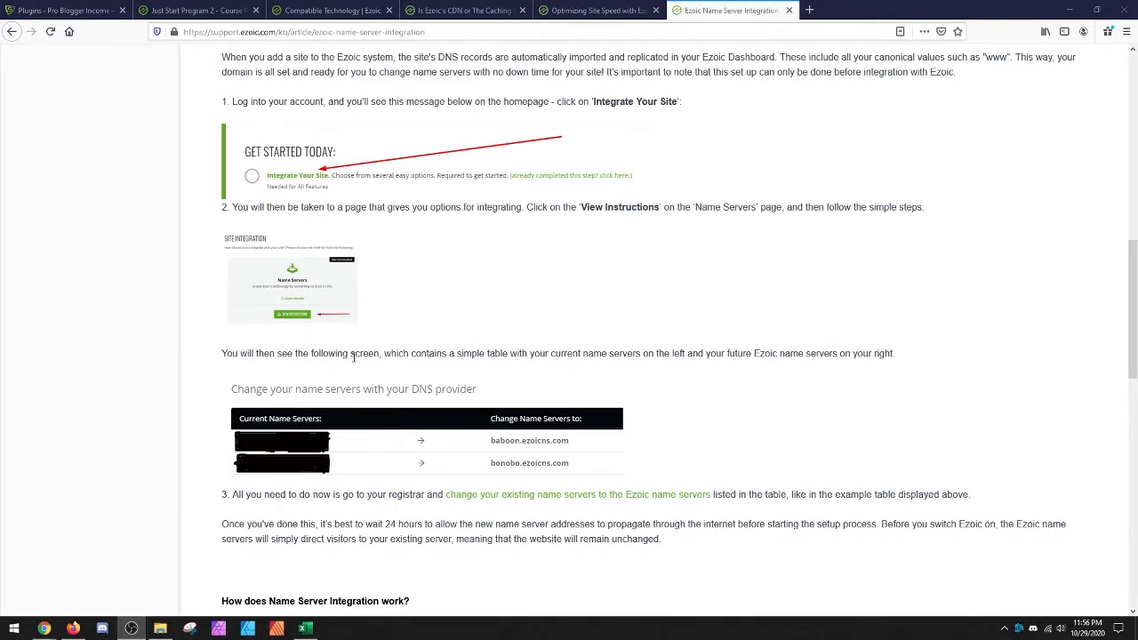
{"action": "mouse_move", "coordinate": [445, 423]}
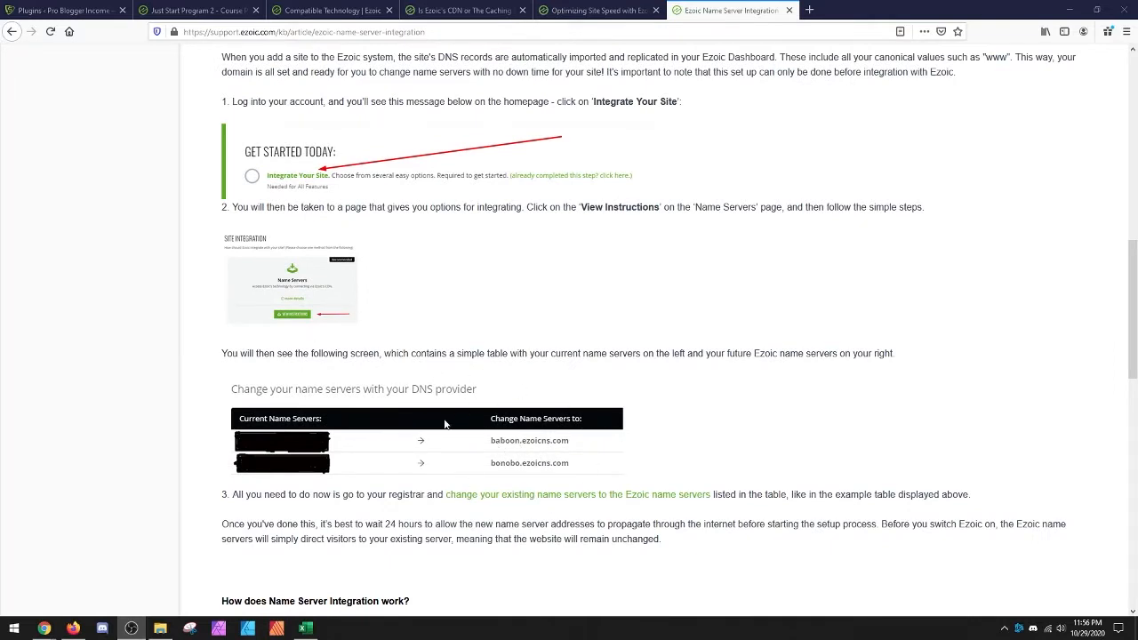
{"action": "mouse_move", "coordinate": [640, 445]}
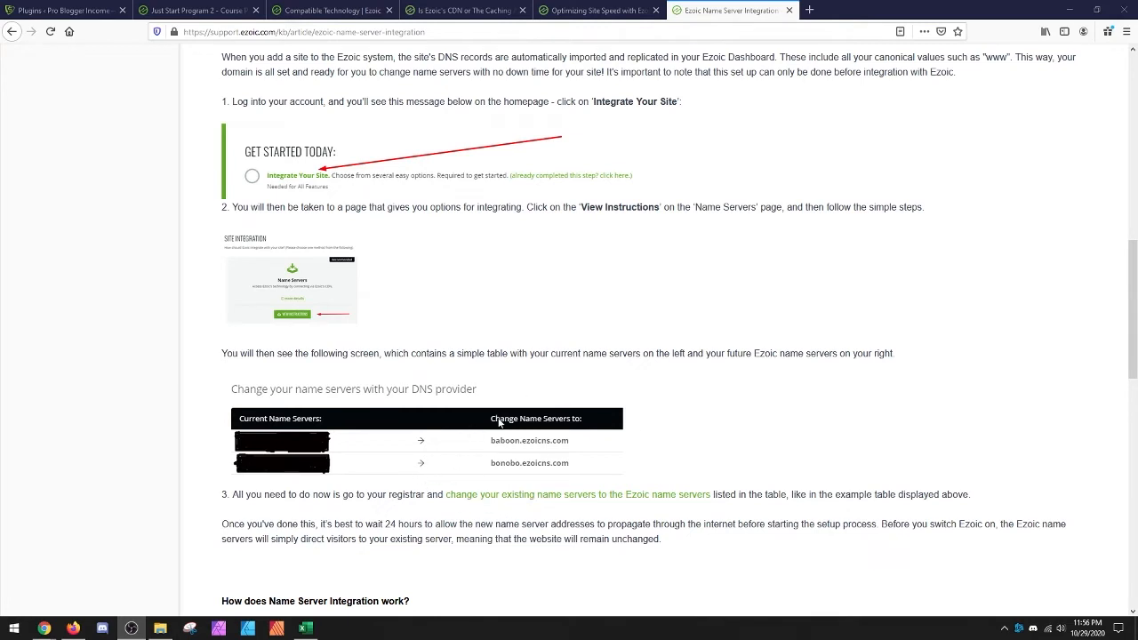
{"action": "mouse_move", "coordinate": [502, 405]}
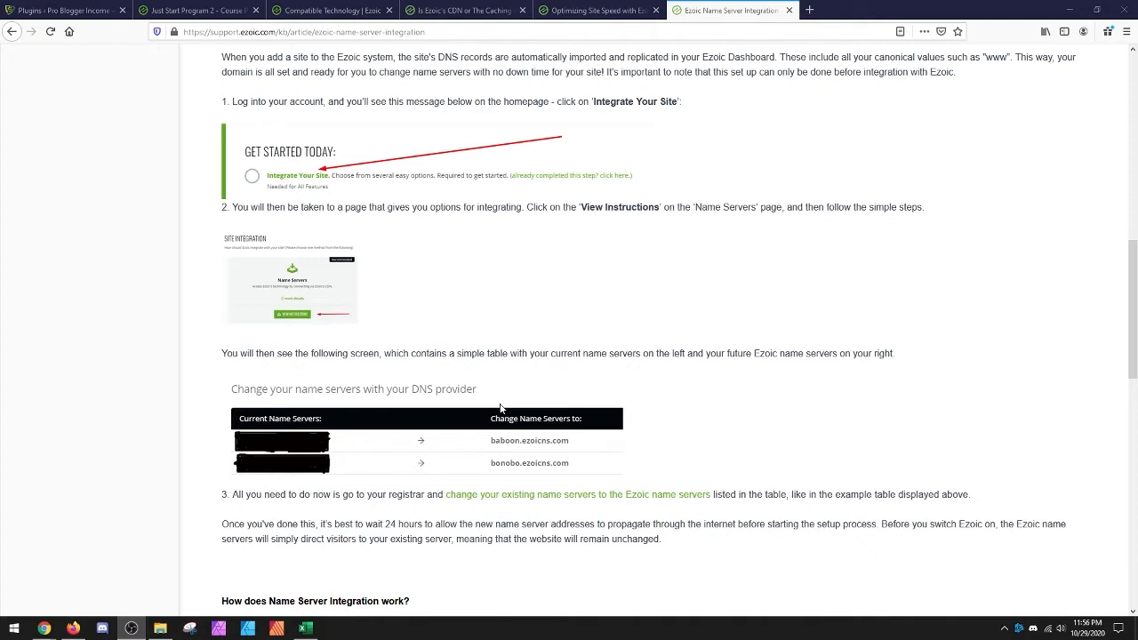
{"action": "mouse_move", "coordinate": [496, 448]}
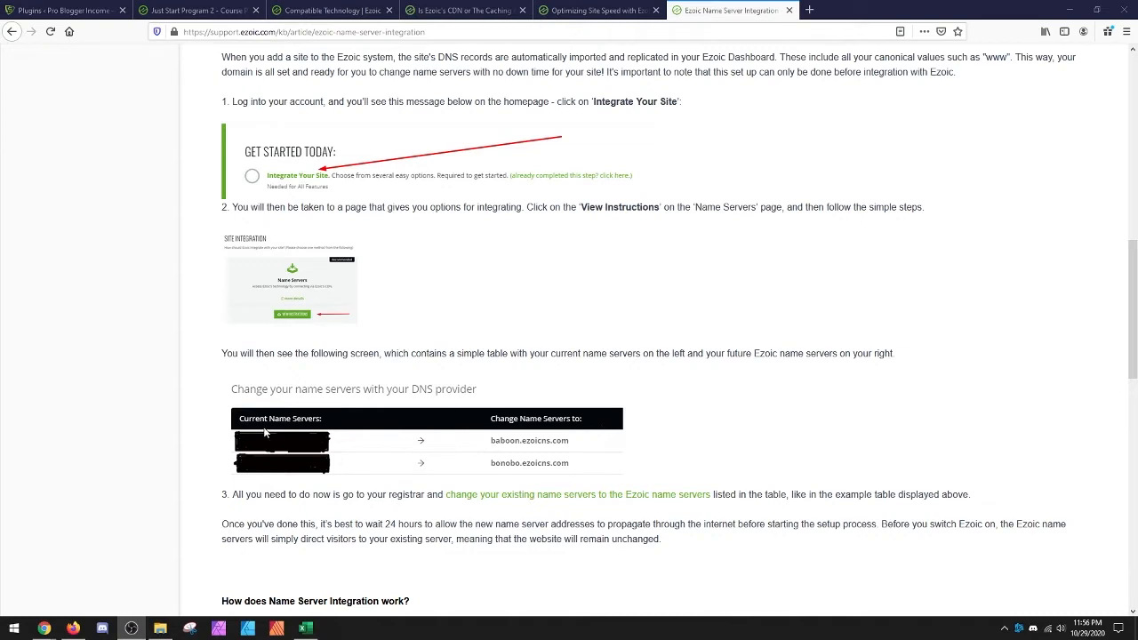
{"action": "mouse_move", "coordinate": [347, 447]}
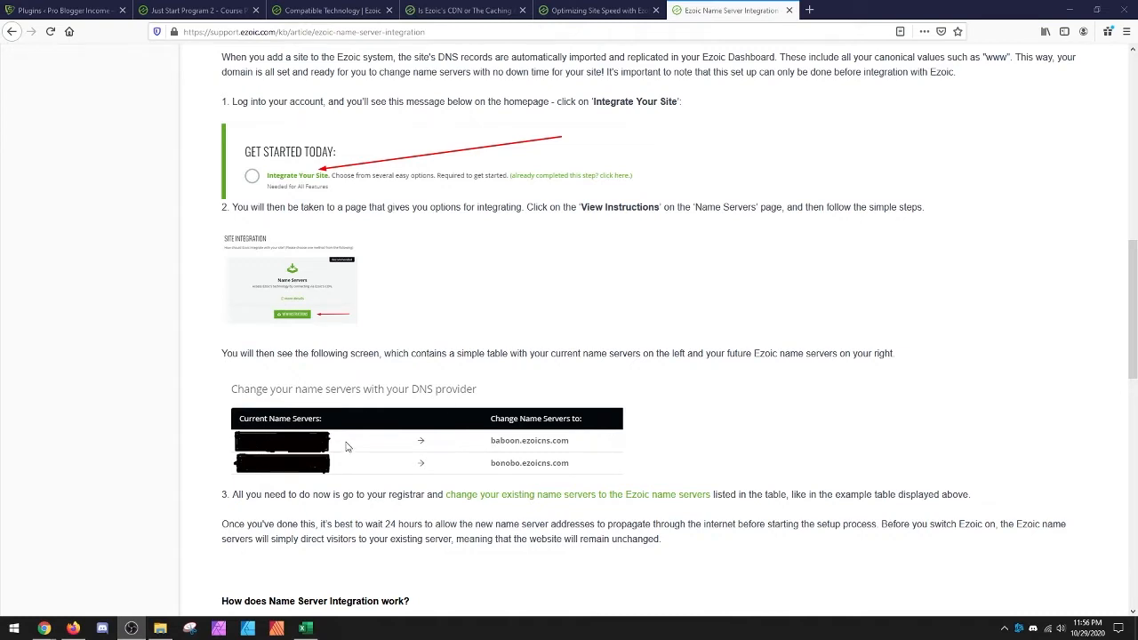
{"action": "mouse_move", "coordinate": [569, 452]}
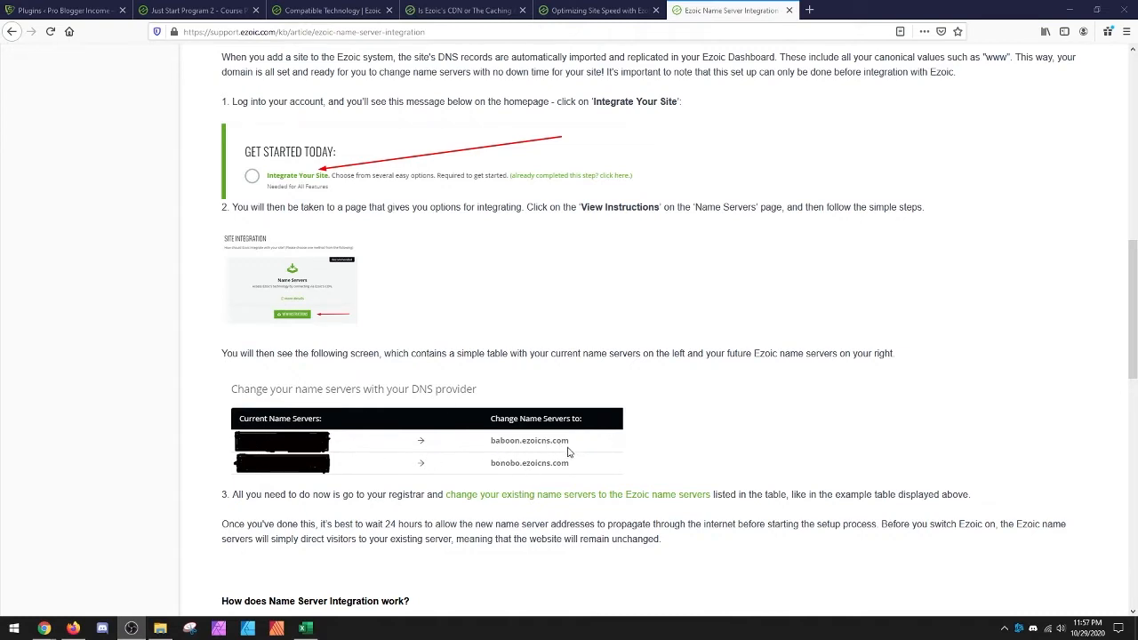
{"action": "mouse_move", "coordinate": [395, 247]}
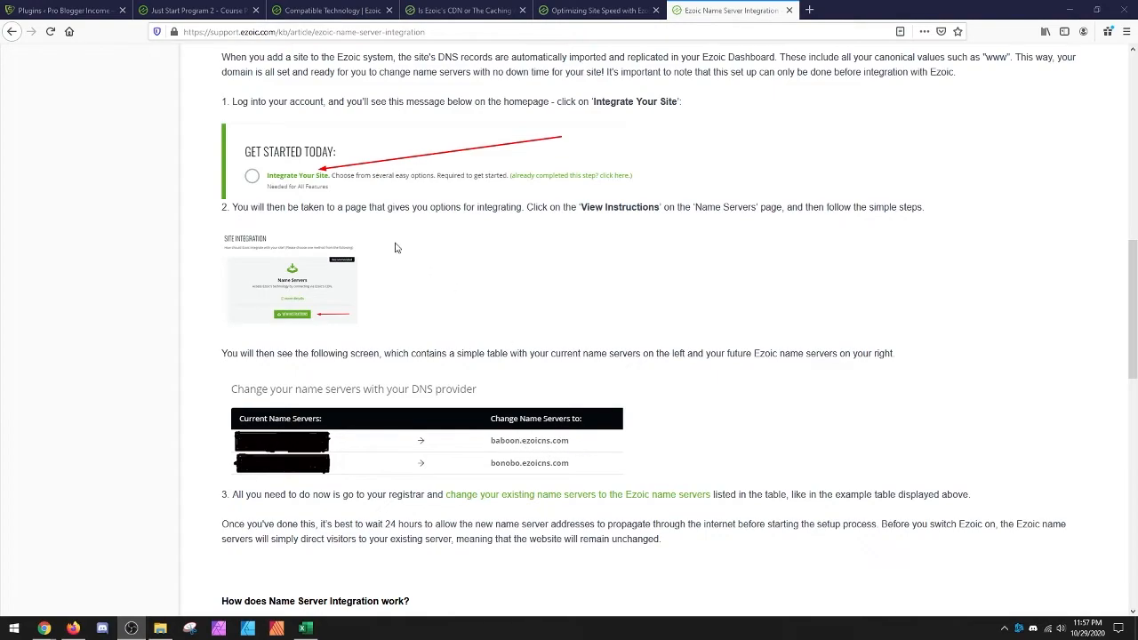
Read through the Compatible Technology page's incompatible hosts, conflicting CMS platforms and WordPress plugin tables
{"action": "left_click", "coordinate": [333, 12]}
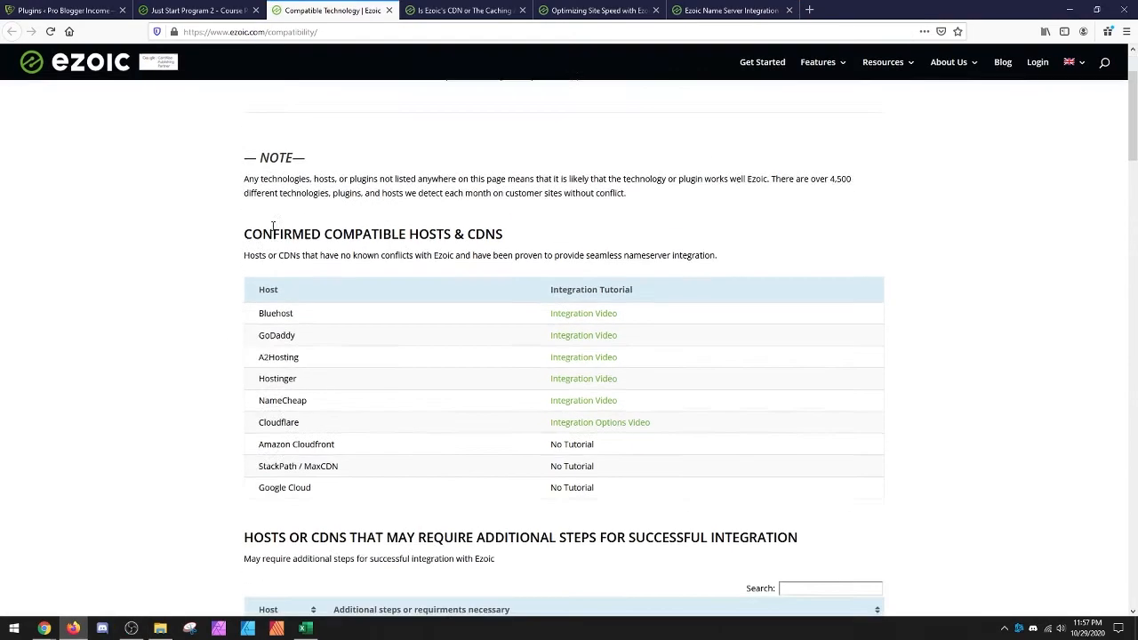
{"action": "scroll", "scroll_direction": "down", "scroll_amount": 3}
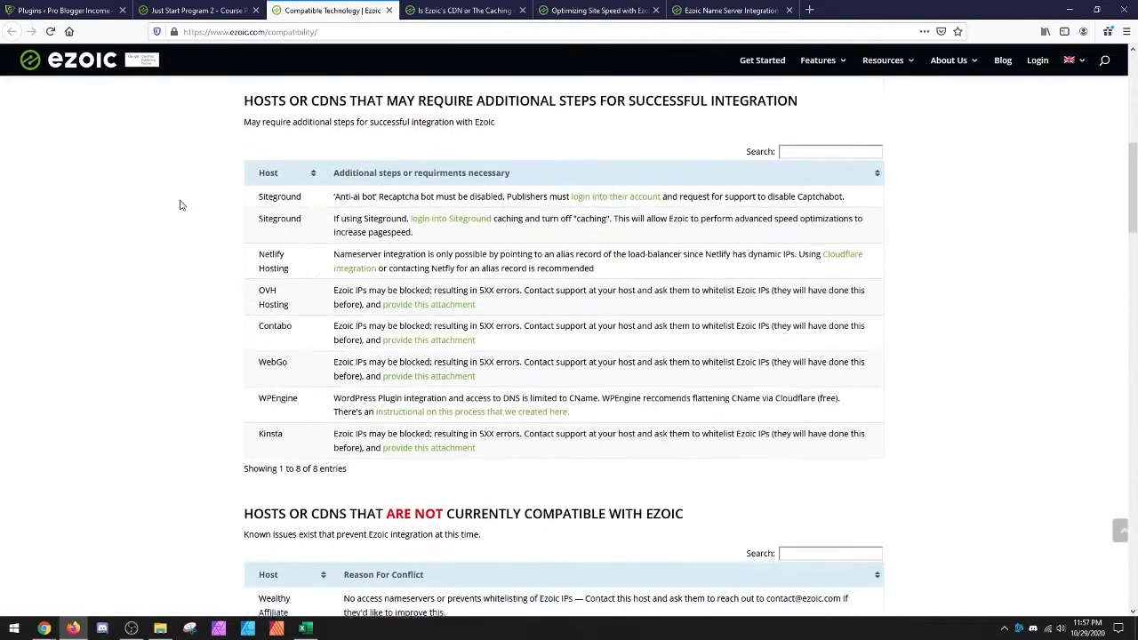
{"action": "scroll", "scroll_direction": "down", "scroll_amount": 3}
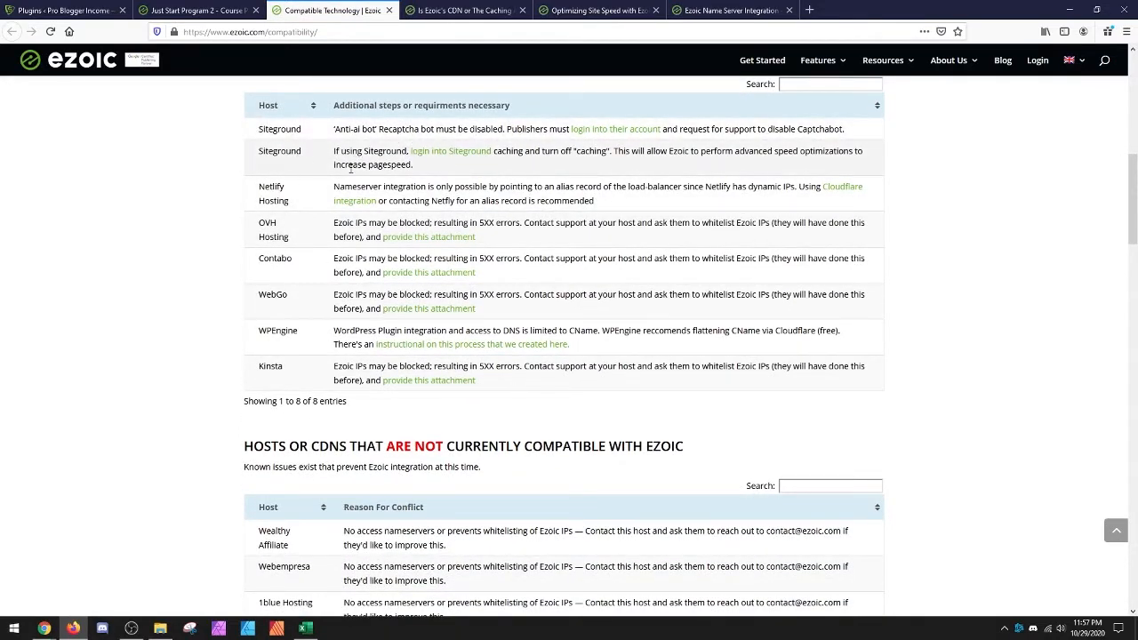
{"action": "mouse_move", "coordinate": [209, 321]}
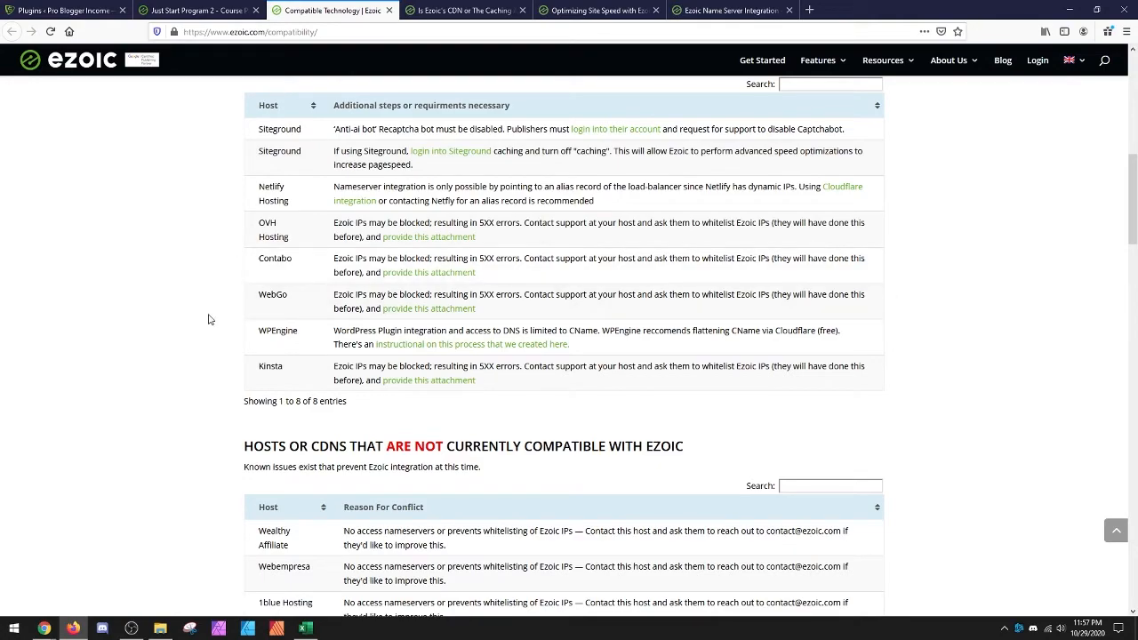
{"action": "scroll", "scroll_direction": "down", "scroll_amount": 3}
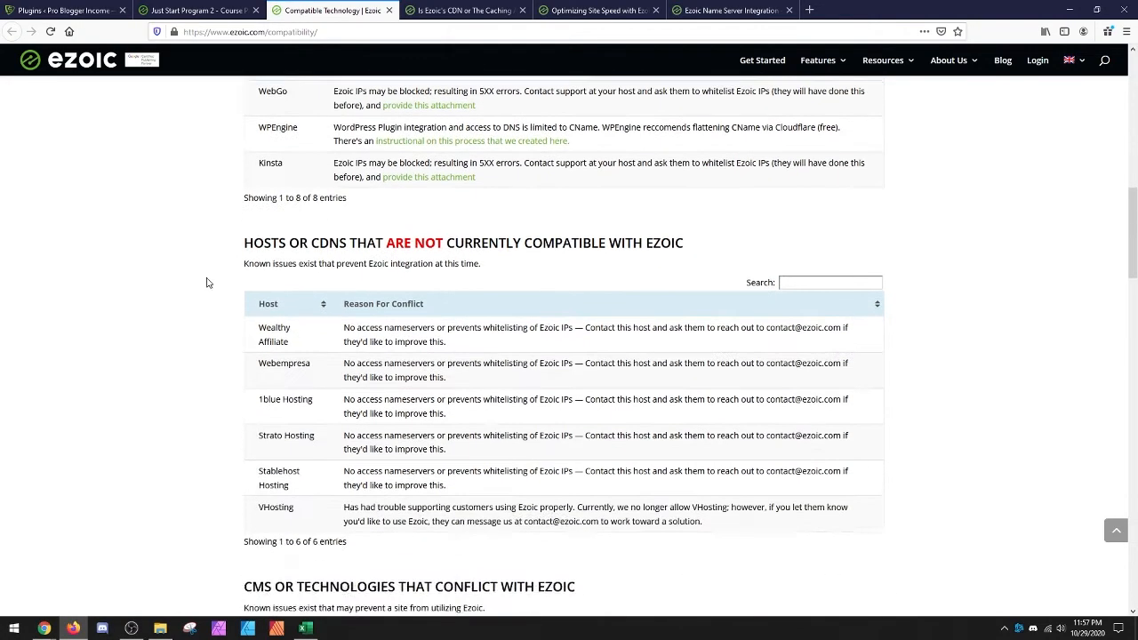
{"action": "scroll", "scroll_direction": "down", "scroll_amount": 3}
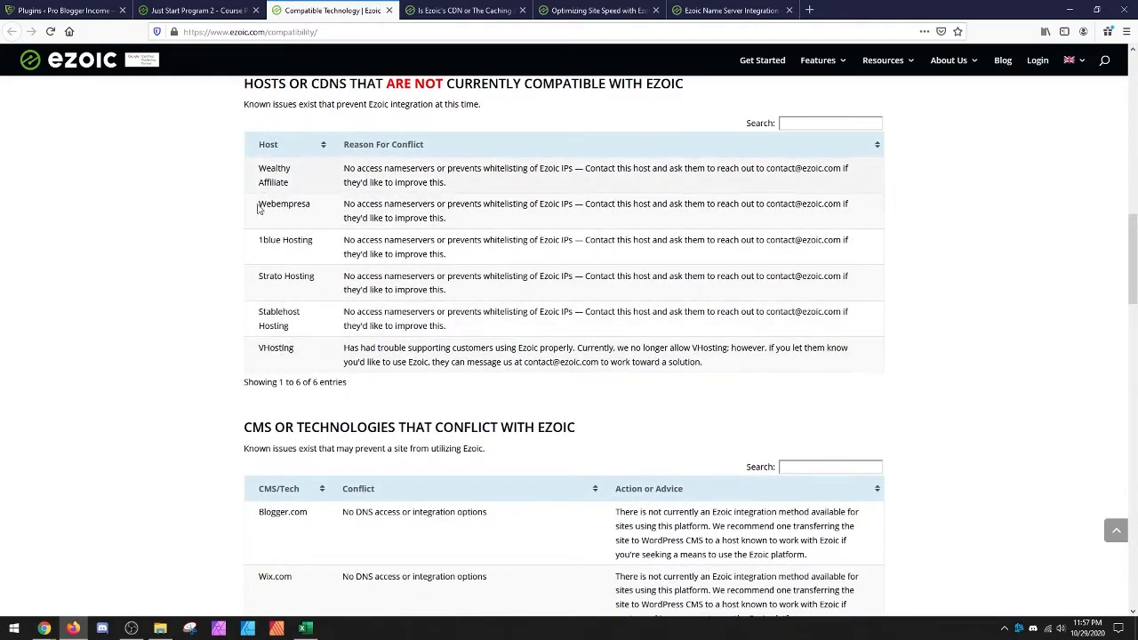
{"action": "scroll", "scroll_direction": "down", "scroll_amount": 3}
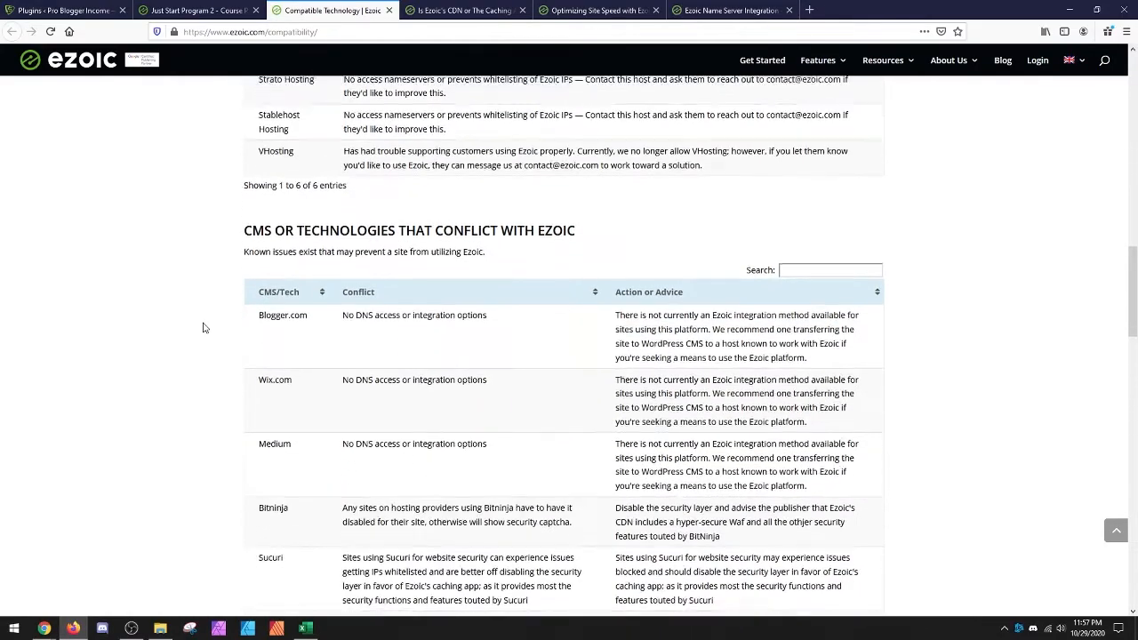
{"action": "scroll", "scroll_direction": "down", "scroll_amount": 3}
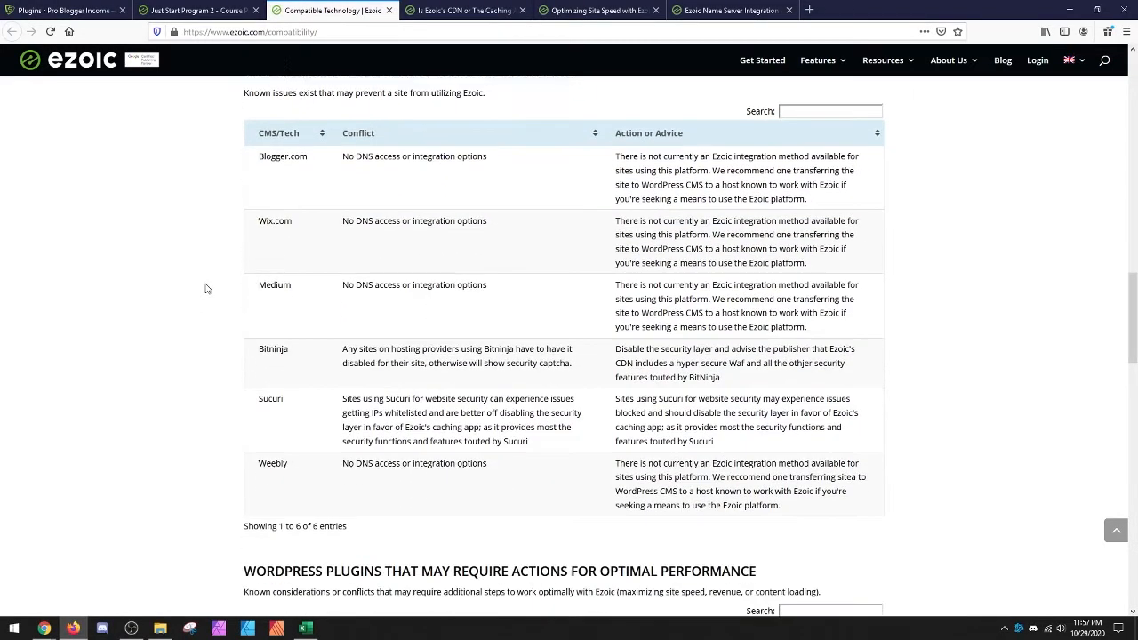
{"action": "scroll", "scroll_direction": "down", "scroll_amount": 3}
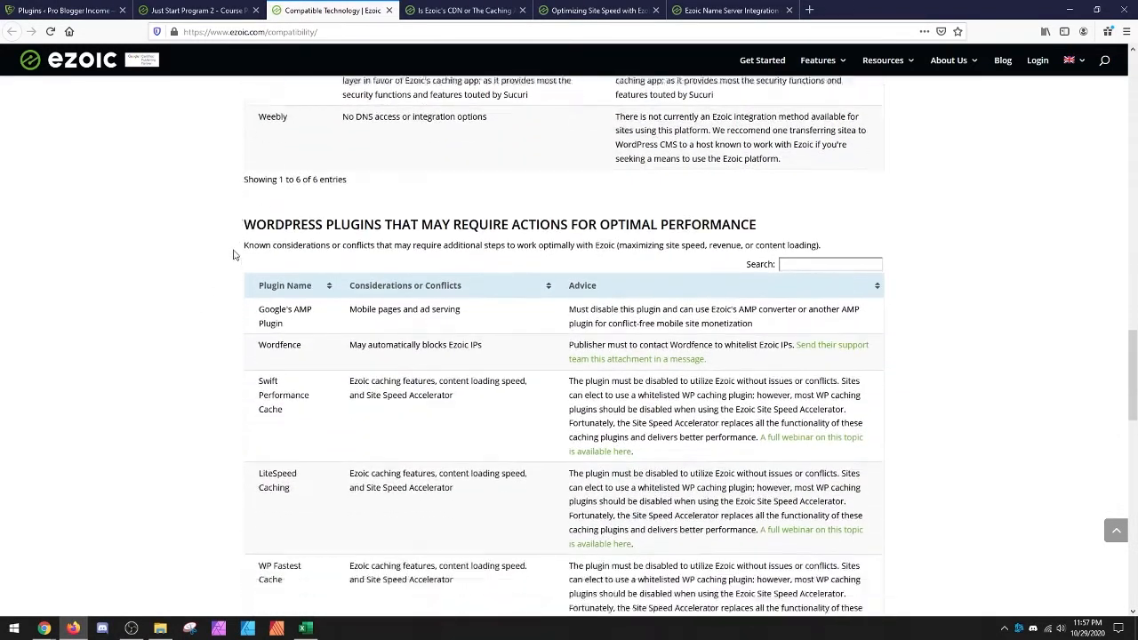
{"action": "scroll", "scroll_direction": "down", "scroll_amount": 3}
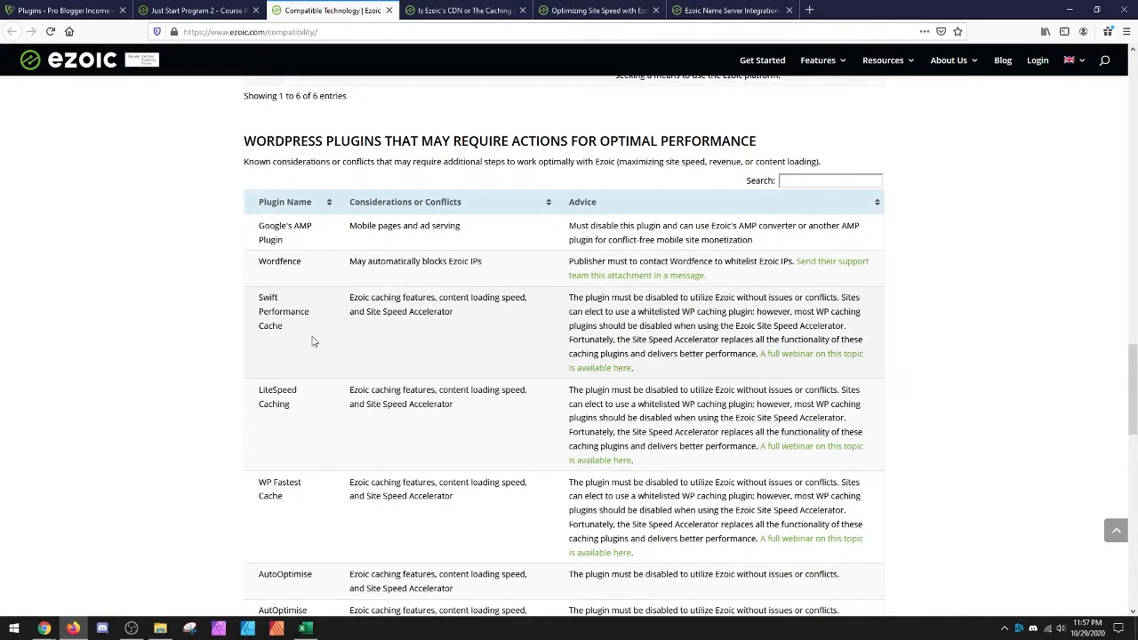
{"action": "scroll", "scroll_direction": "down", "scroll_amount": 3}
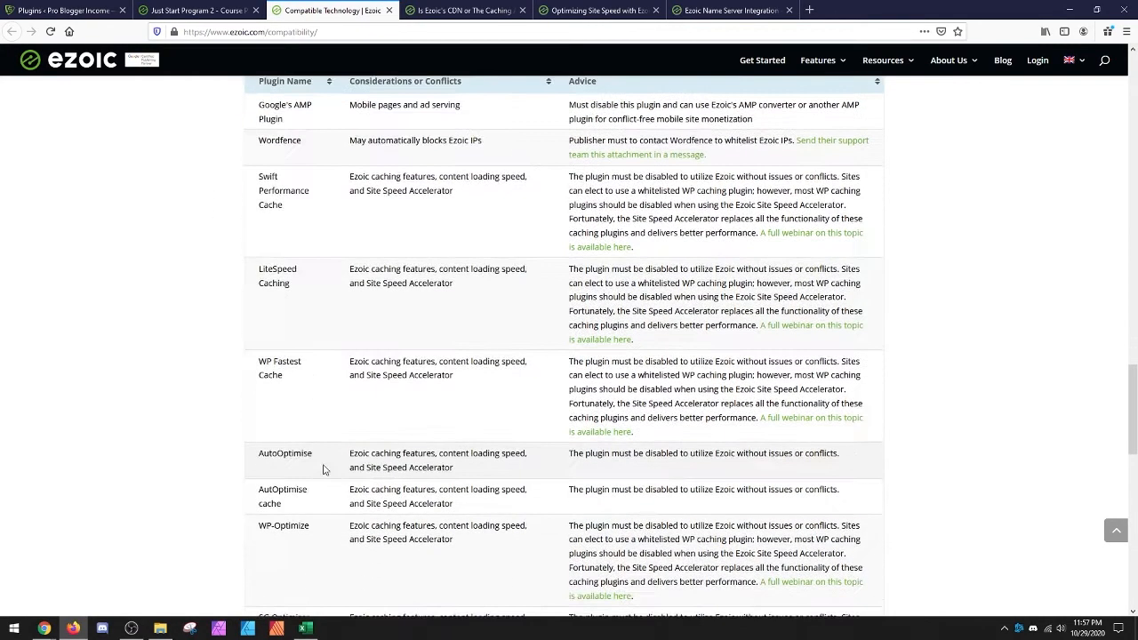
{"action": "mouse_move", "coordinate": [366, 448]}
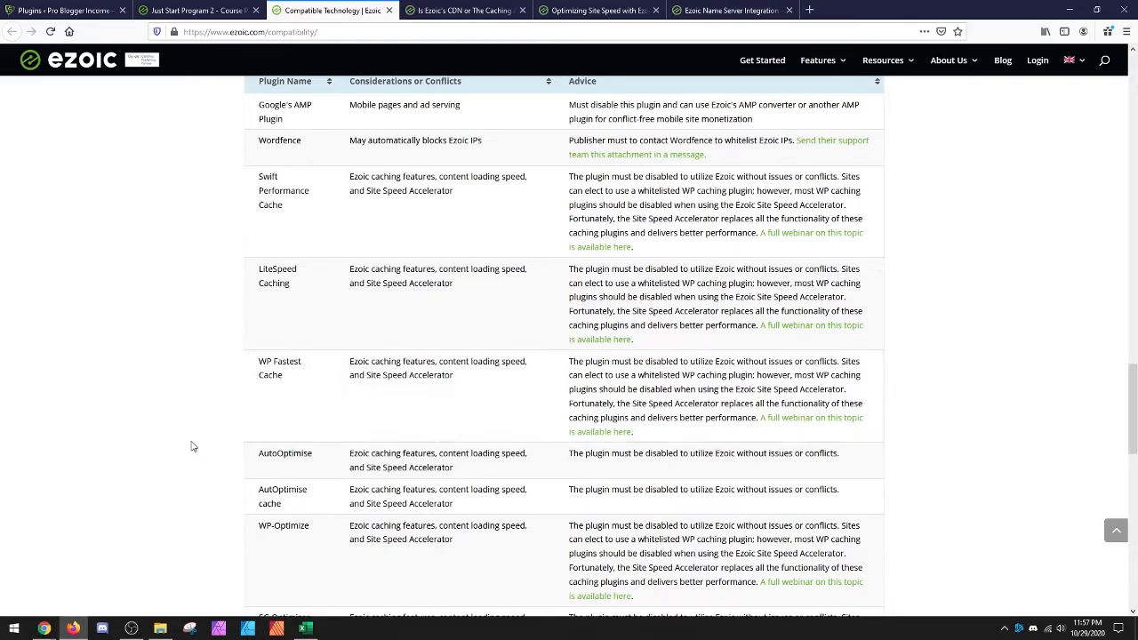
{"action": "scroll", "scroll_direction": "down", "scroll_amount": 3}
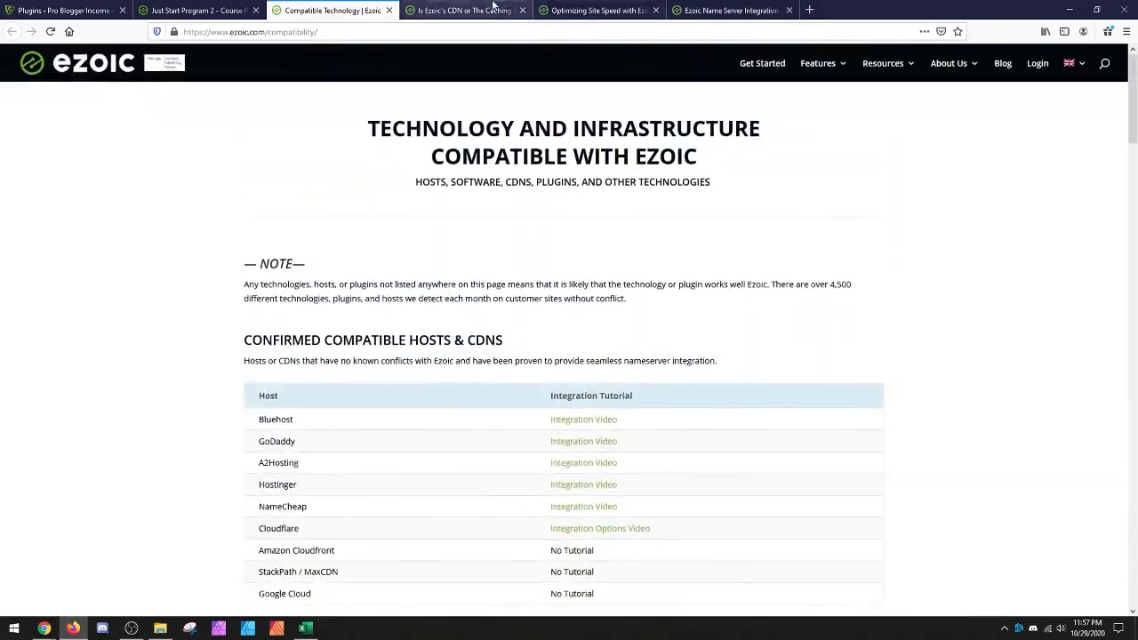
Return to the Name Server Integration article and scroll to the 'How does Name Server Integration work?' traffic diagram
{"action": "left_click", "coordinate": [463, 11]}
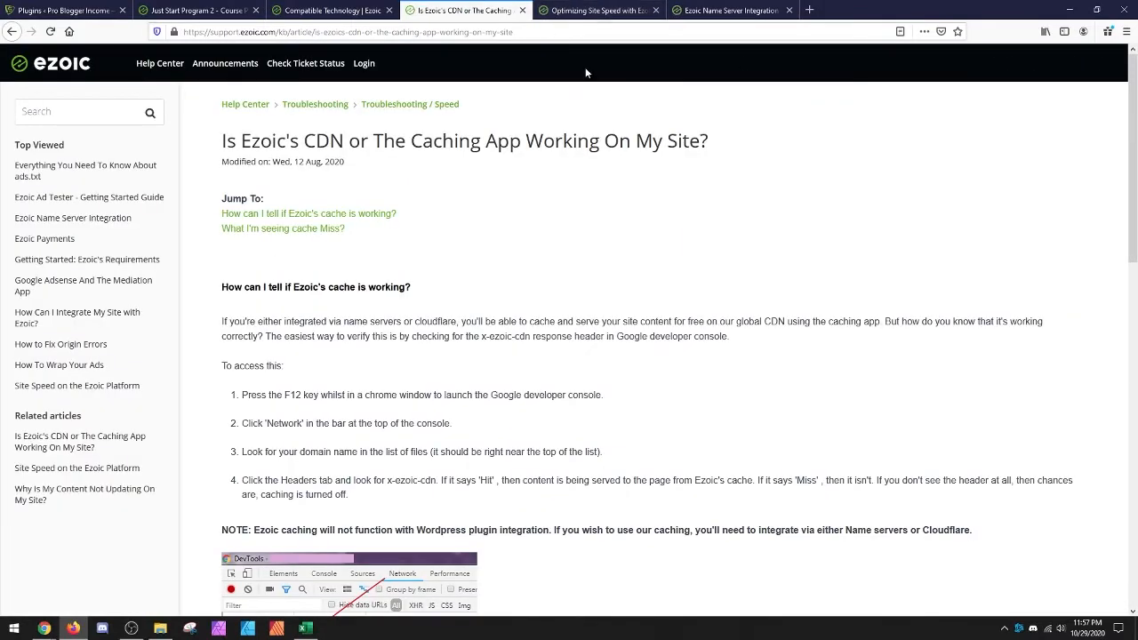
{"action": "left_click", "coordinate": [738, 10]}
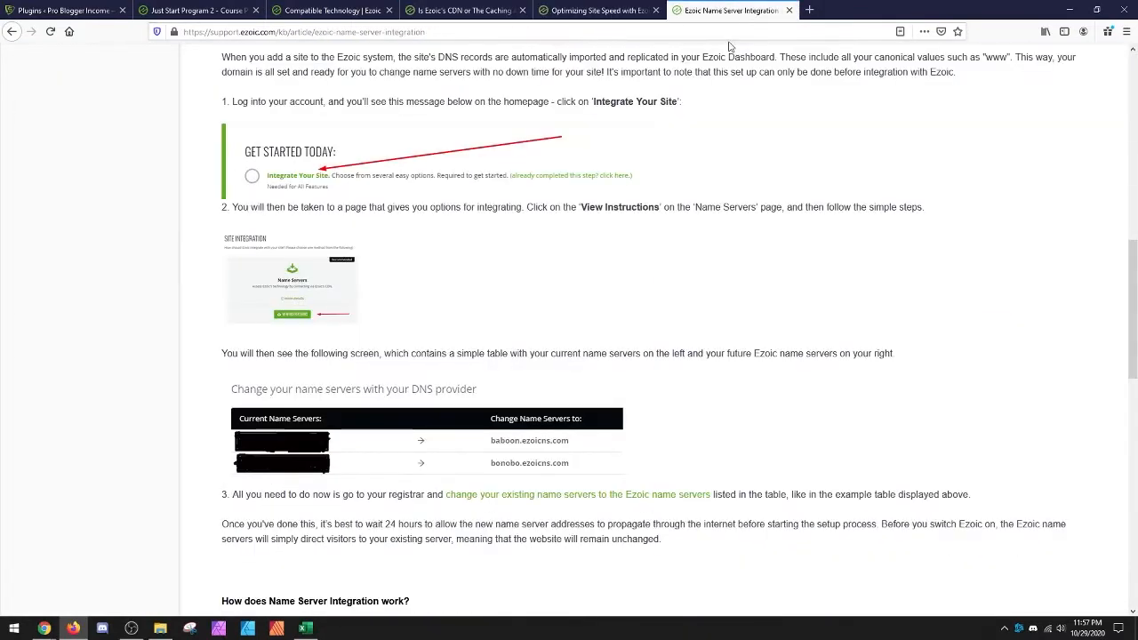
{"action": "scroll", "scroll_direction": "down", "scroll_amount": 3}
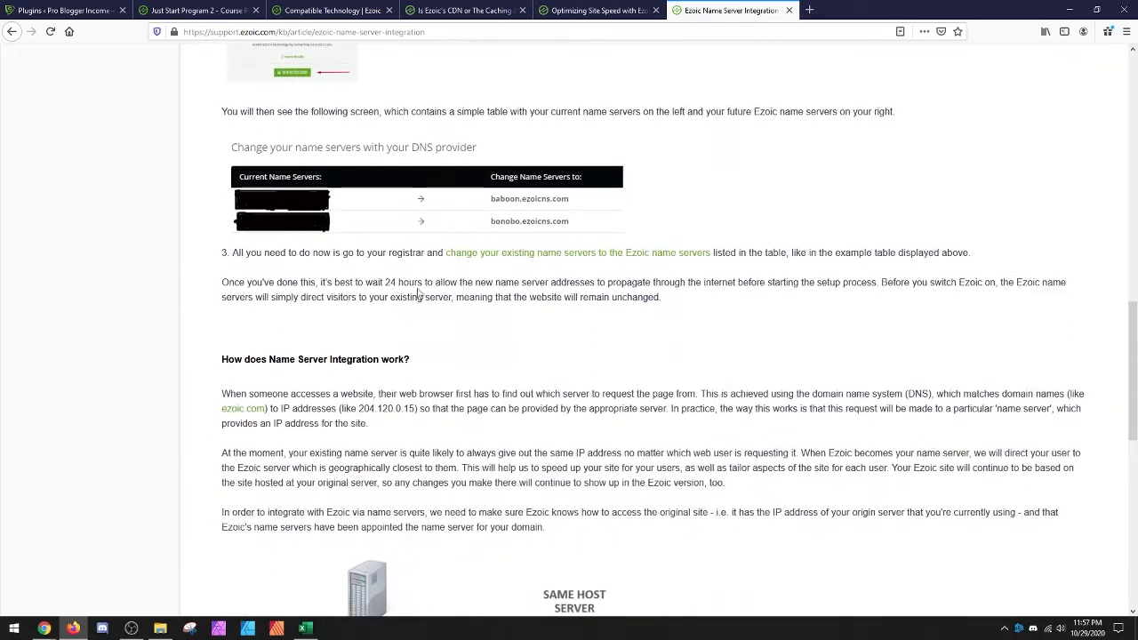
{"action": "mouse_move", "coordinate": [434, 318]}
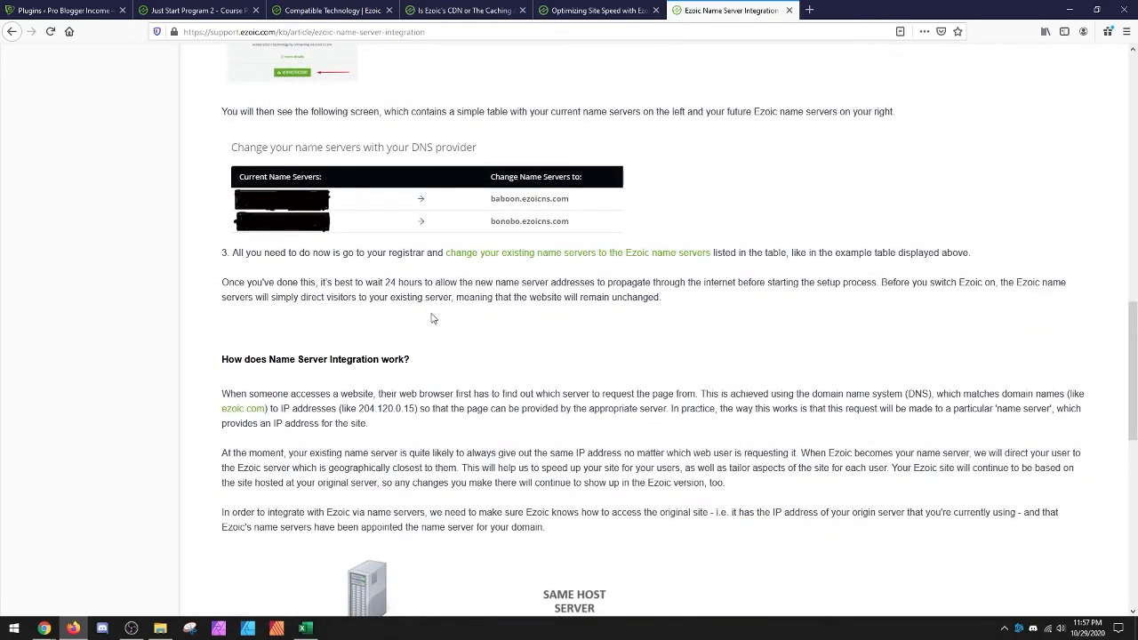
{"action": "mouse_move", "coordinate": [491, 256]}
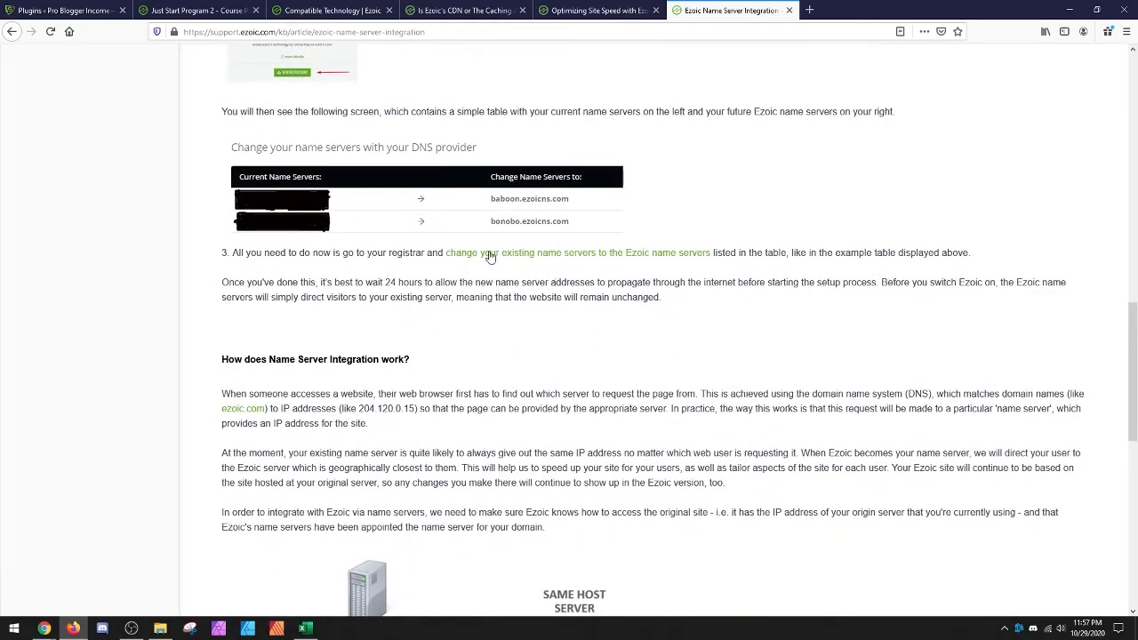
{"action": "mouse_move", "coordinate": [393, 288]}
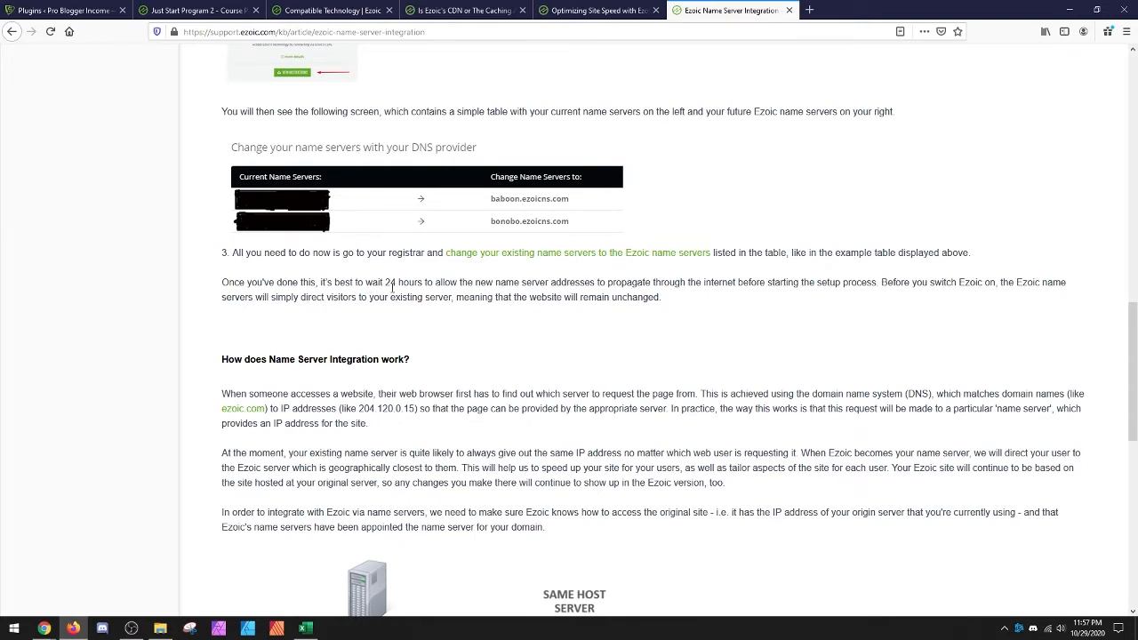
{"action": "scroll", "scroll_direction": "down", "scroll_amount": 3}
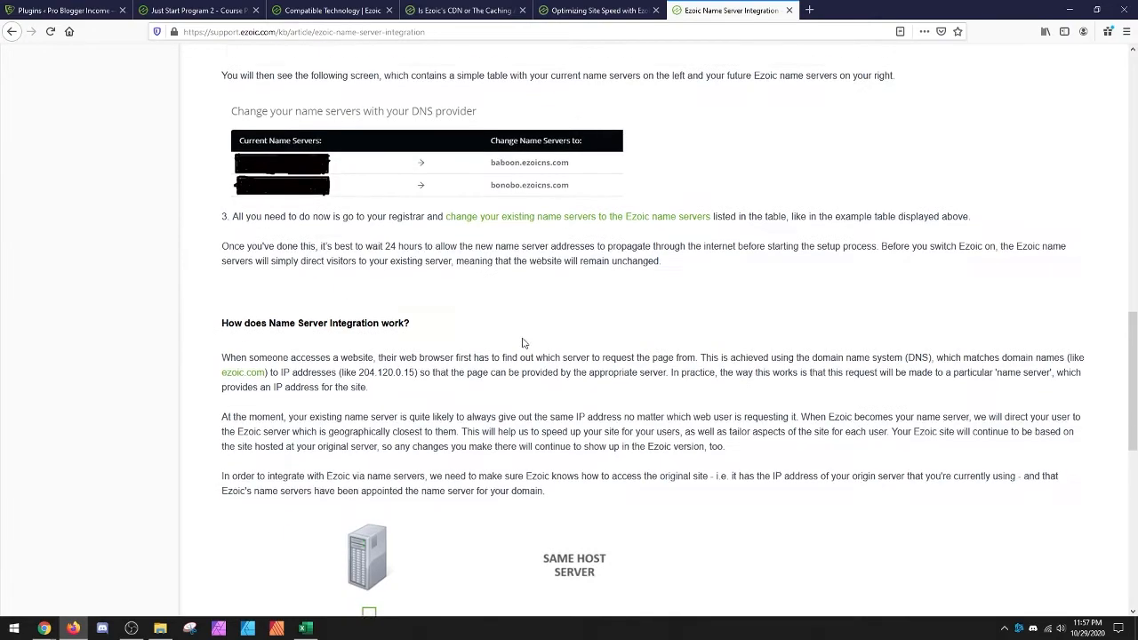
{"action": "scroll", "scroll_direction": "down", "scroll_amount": 3}
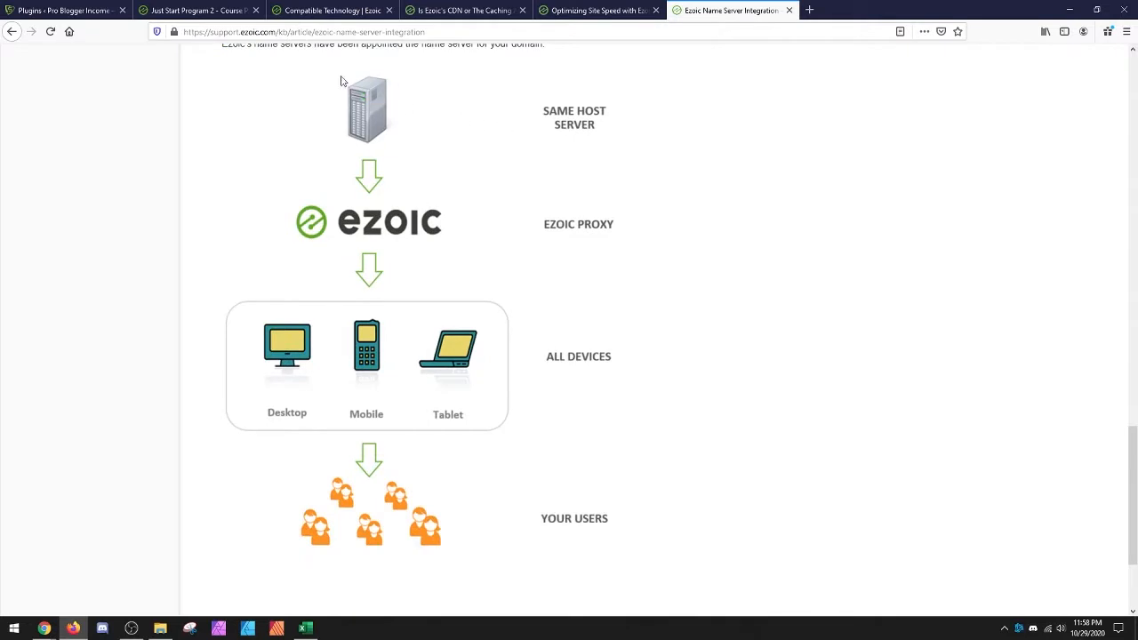
{"action": "mouse_move", "coordinate": [370, 142]}
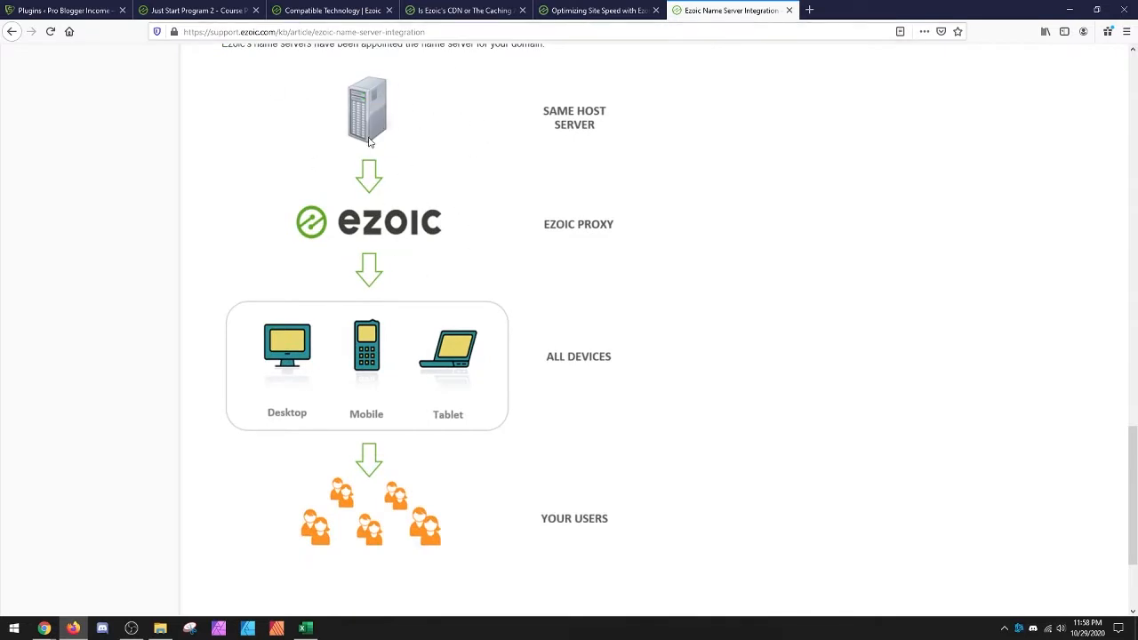
{"action": "mouse_move", "coordinate": [391, 359]}
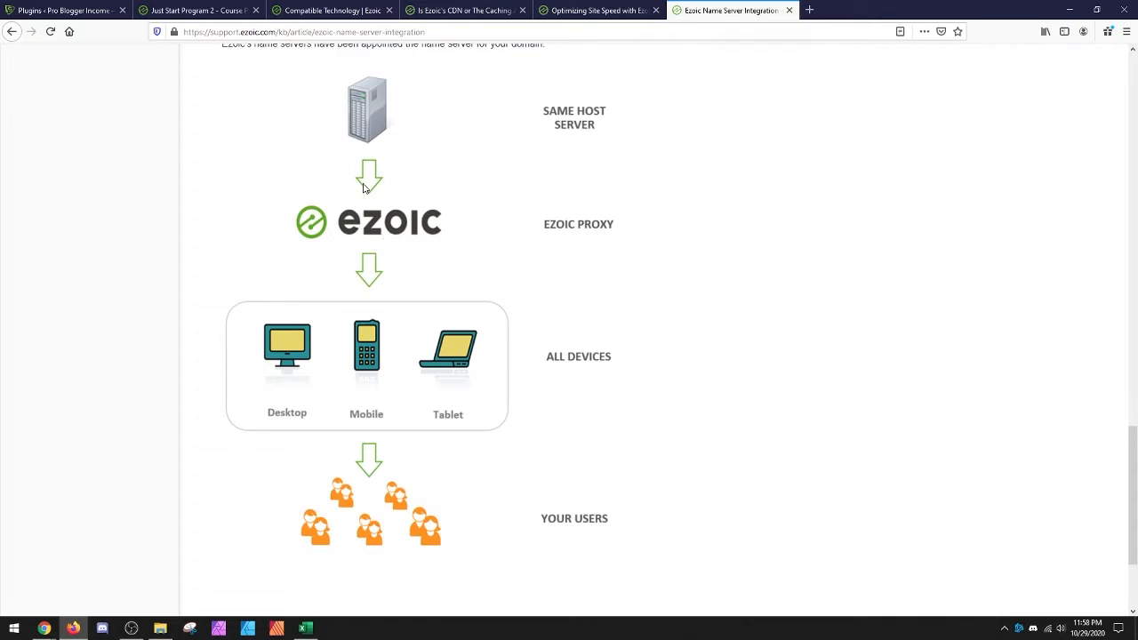
{"action": "mouse_move", "coordinate": [402, 138]}
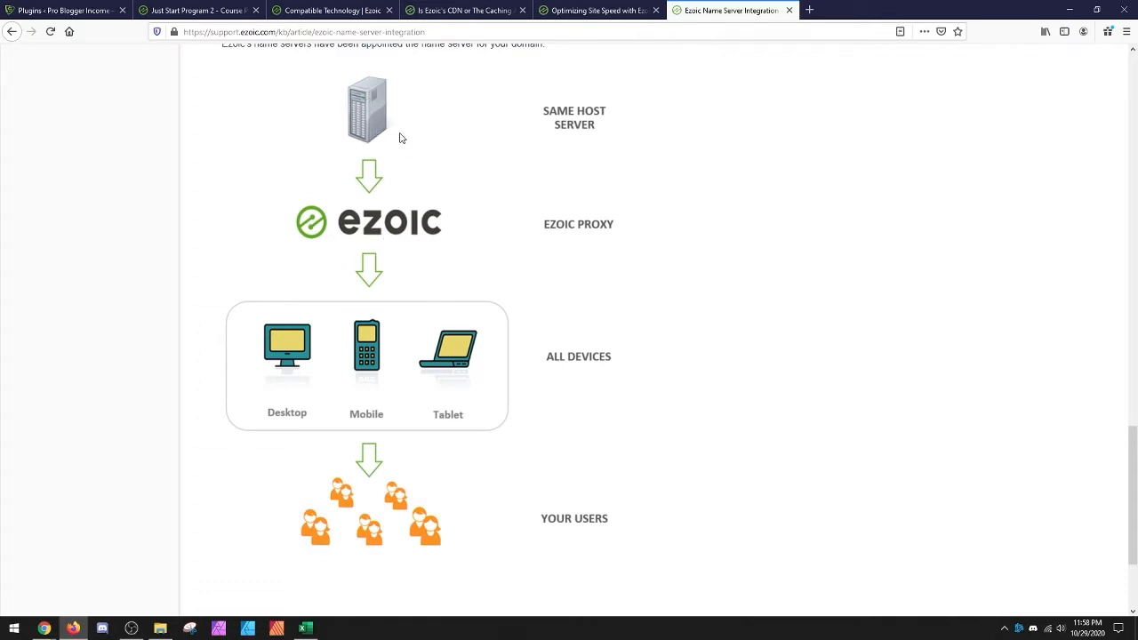
{"action": "mouse_move", "coordinate": [468, 234]}
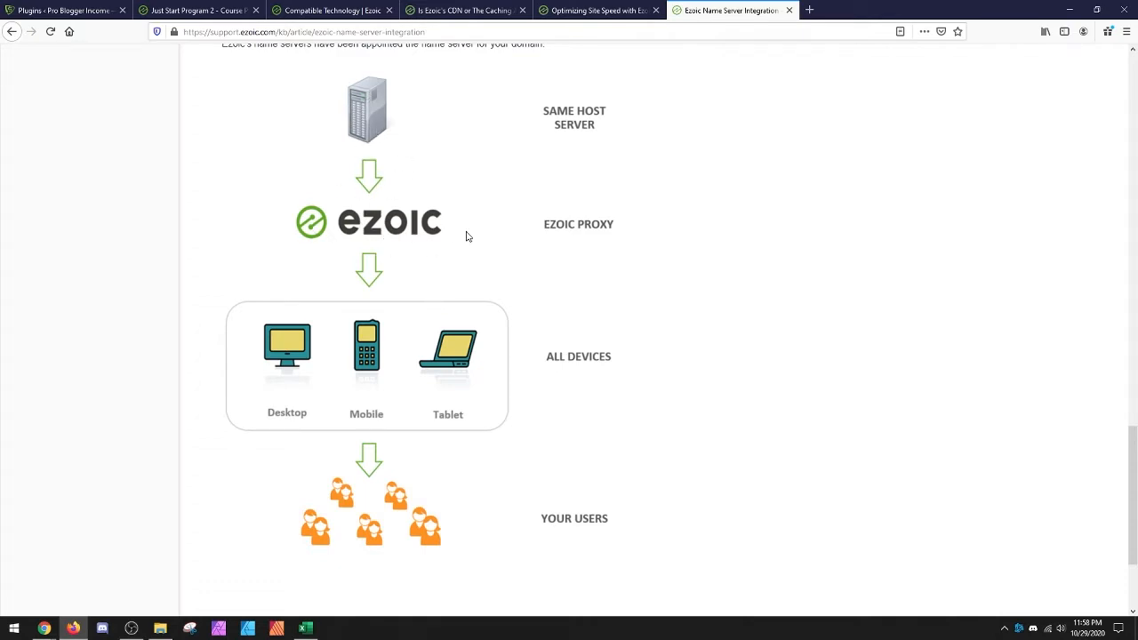
{"action": "mouse_move", "coordinate": [882, 203]}
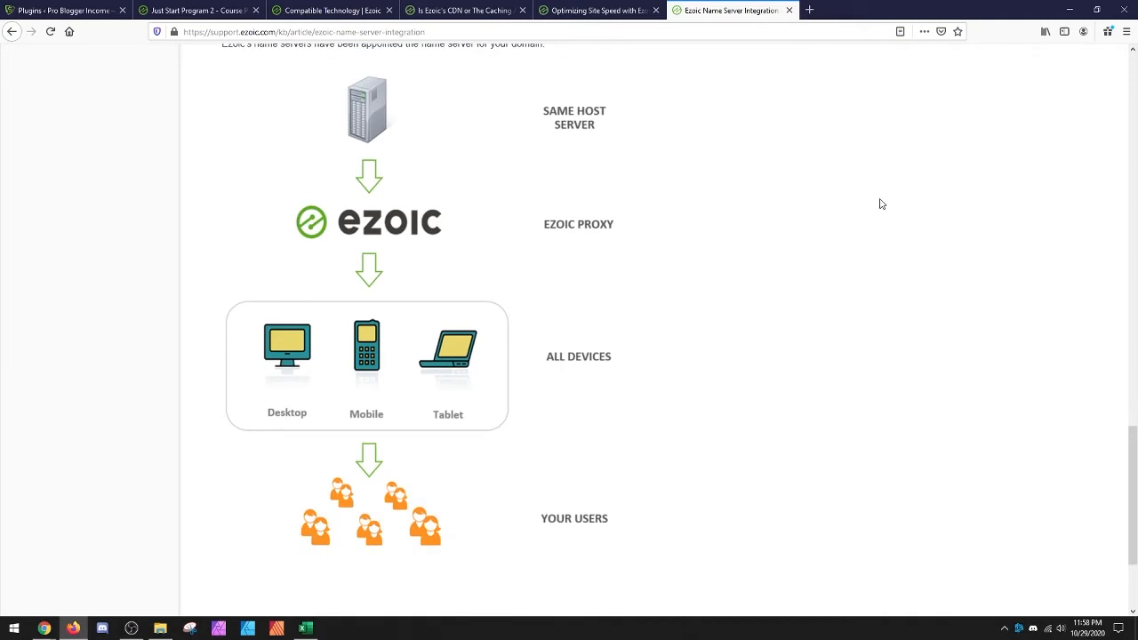
{"action": "mouse_move", "coordinate": [626, 117]}
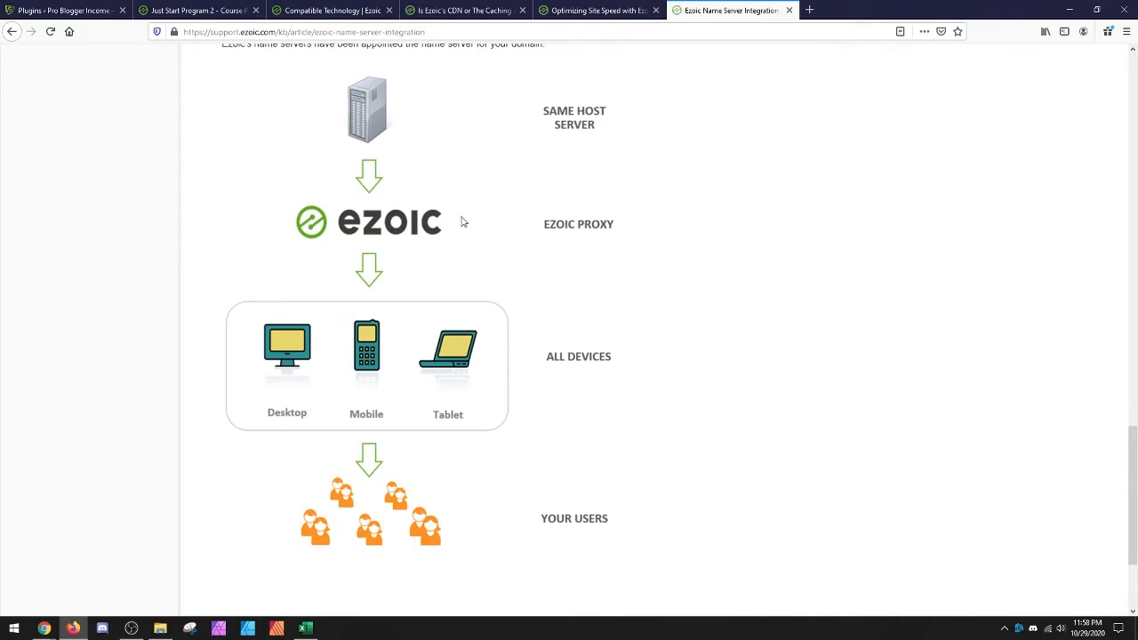
{"action": "mouse_move", "coordinate": [441, 235]}
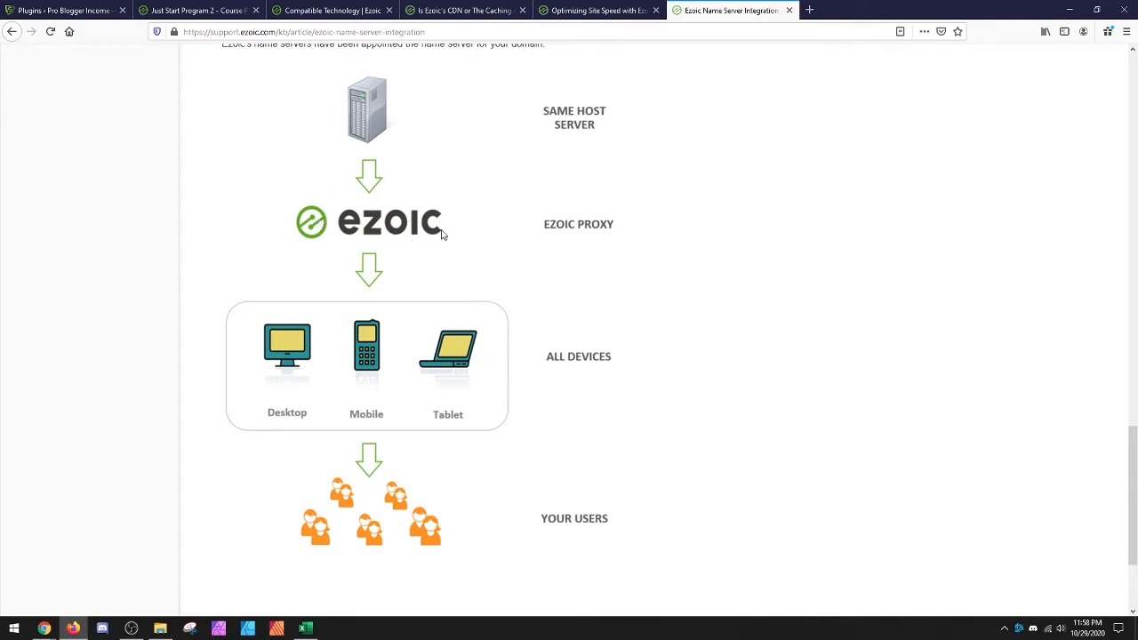
{"action": "scroll", "scroll_direction": "down", "scroll_amount": 3}
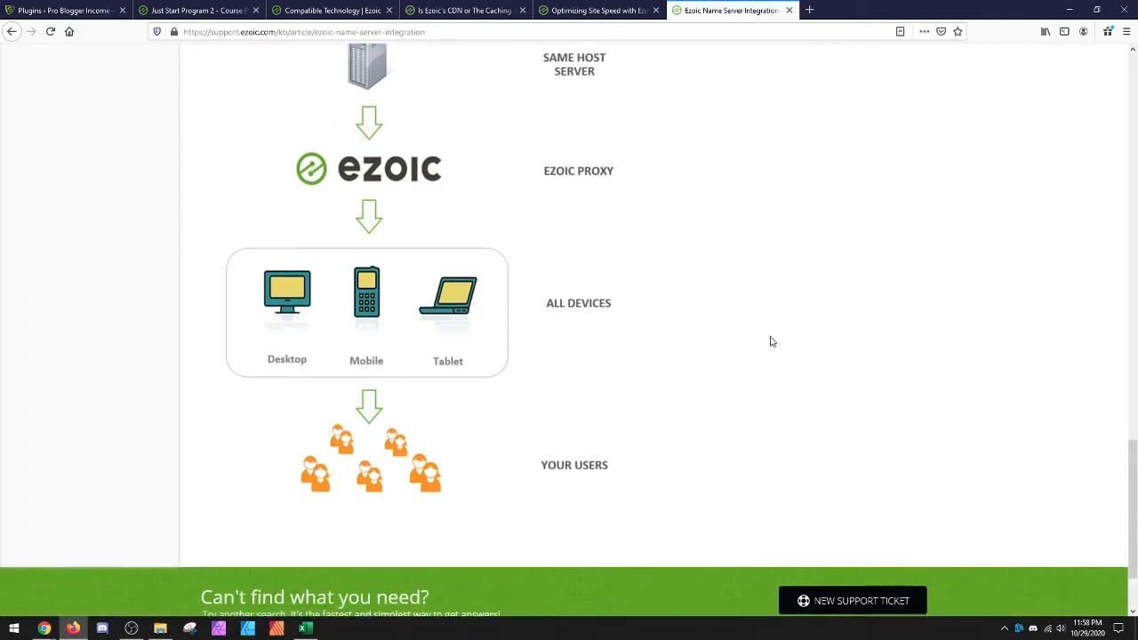
{"action": "scroll", "scroll_direction": "up", "scroll_amount": 3}
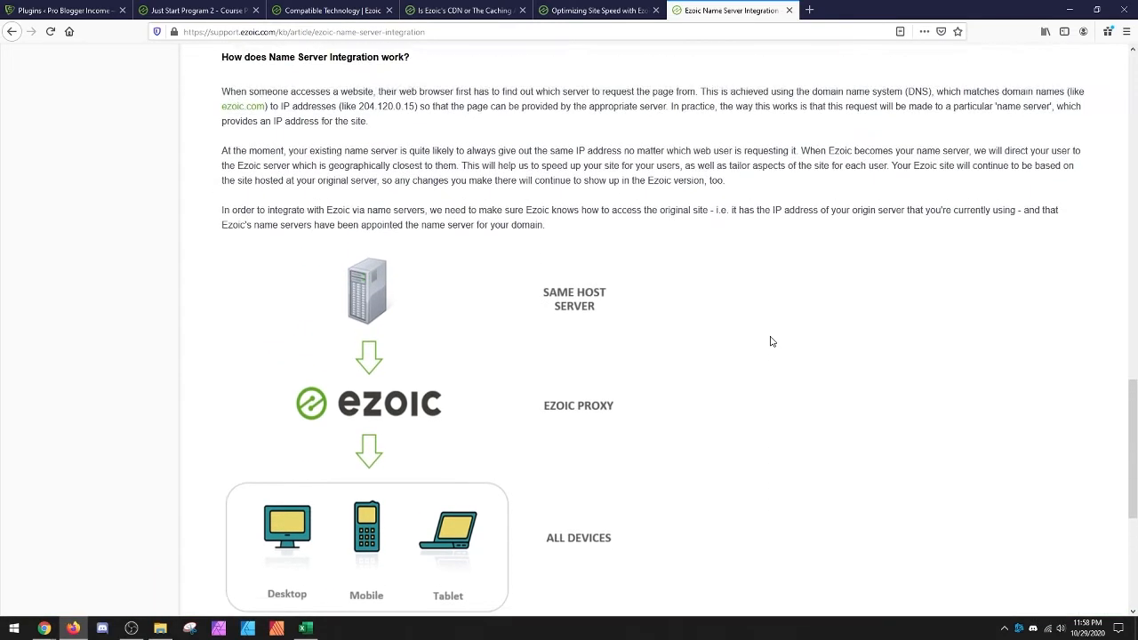
{"action": "mouse_move", "coordinate": [659, 146]}
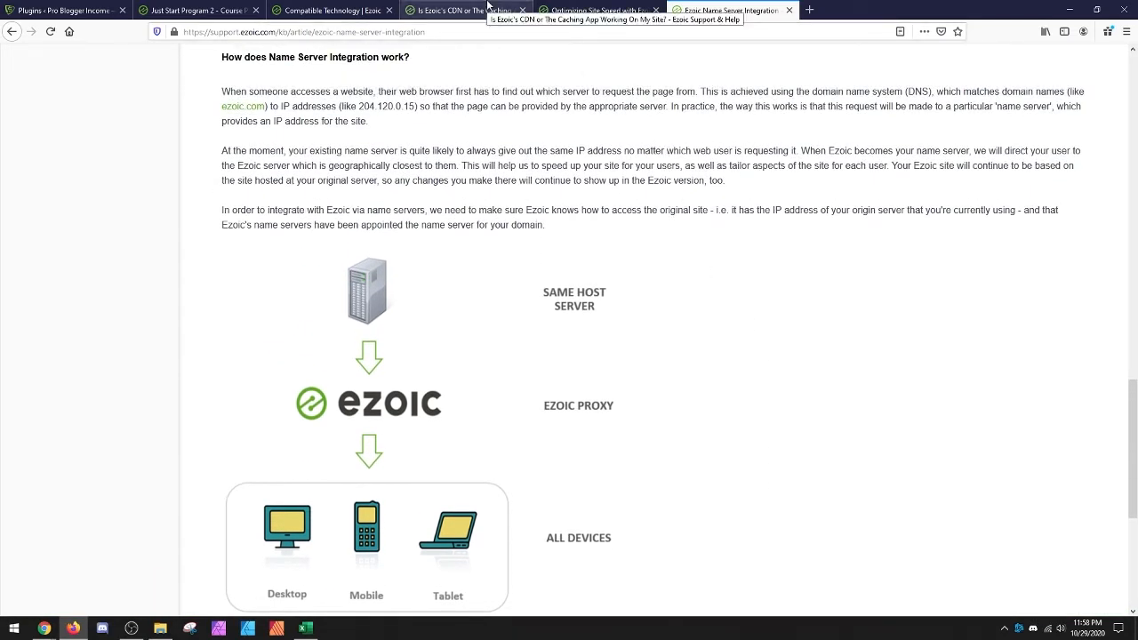
Read the Optimizing Site Speed with Ezoic article down to the Big Data Analytics caching check step
{"action": "left_click", "coordinate": [591, 11]}
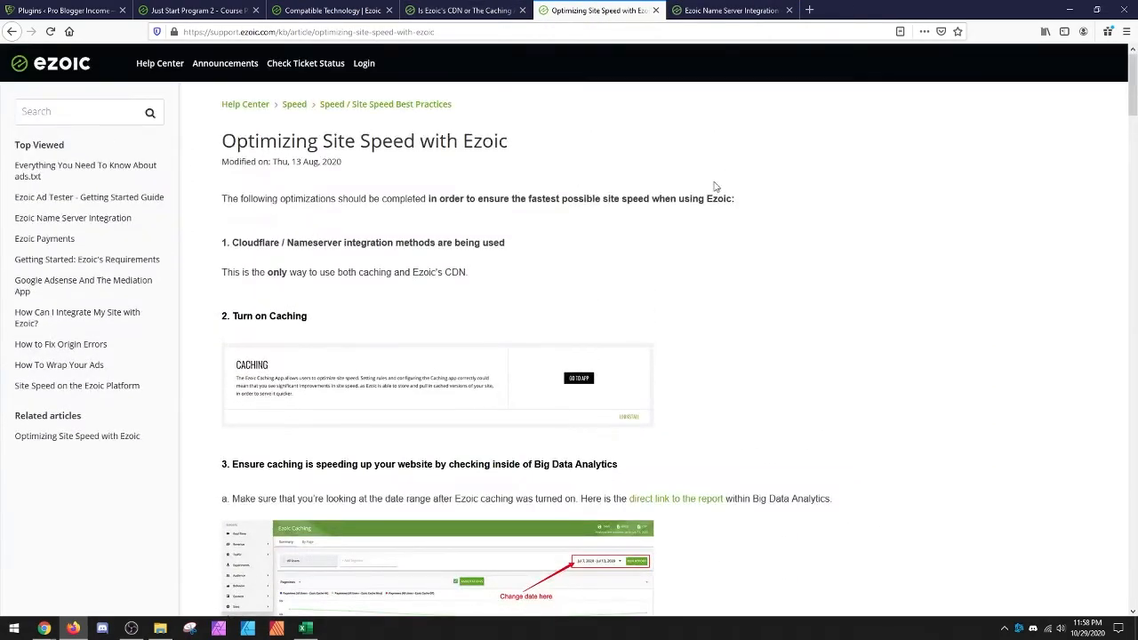
{"action": "mouse_move", "coordinate": [570, 194]}
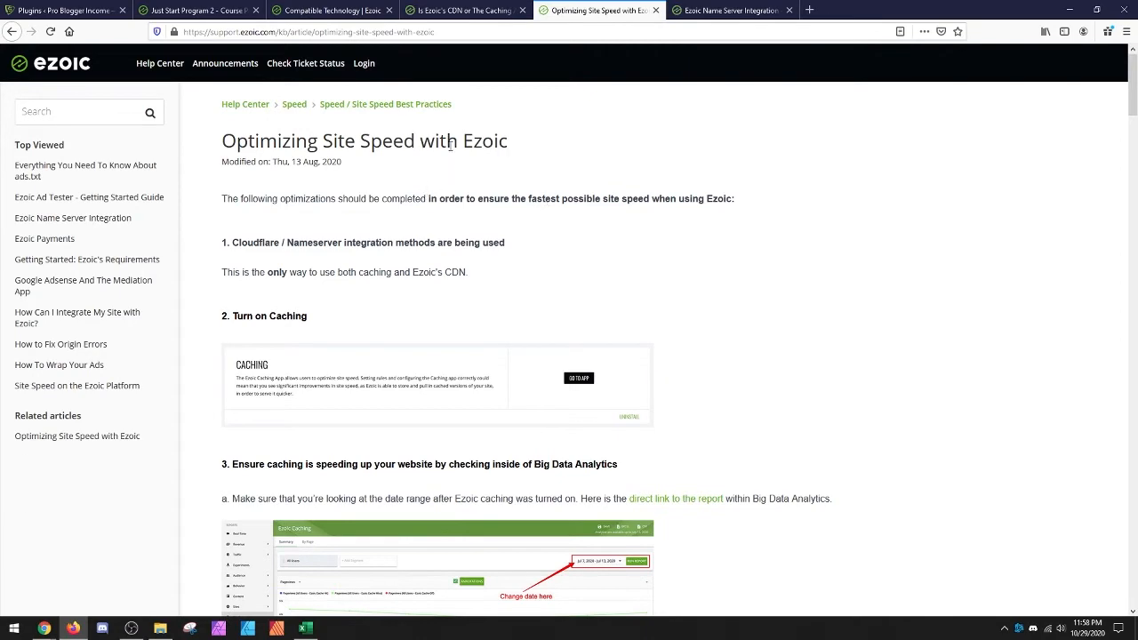
{"action": "scroll", "scroll_direction": "down", "scroll_amount": 3}
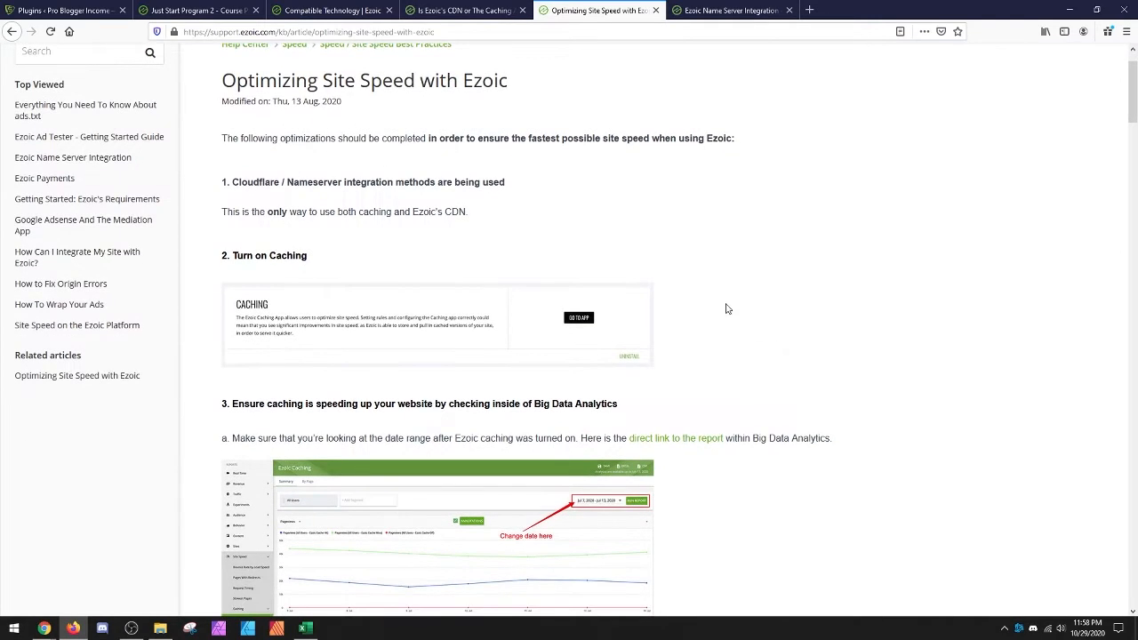
{"action": "scroll", "scroll_direction": "down", "scroll_amount": 3}
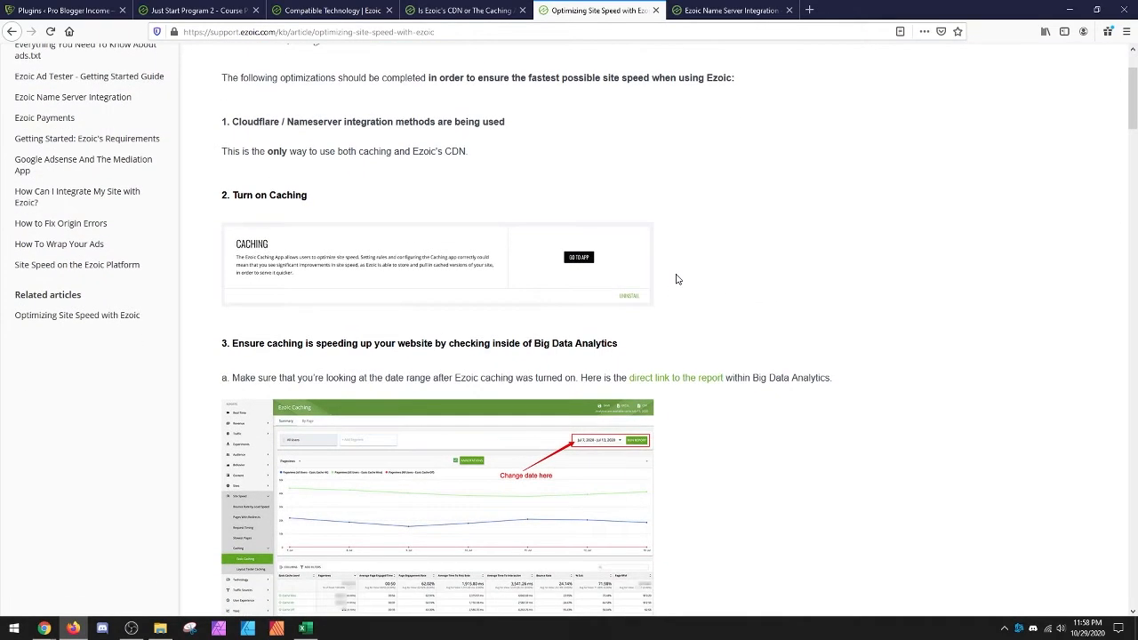
{"action": "mouse_move", "coordinate": [754, 292]}
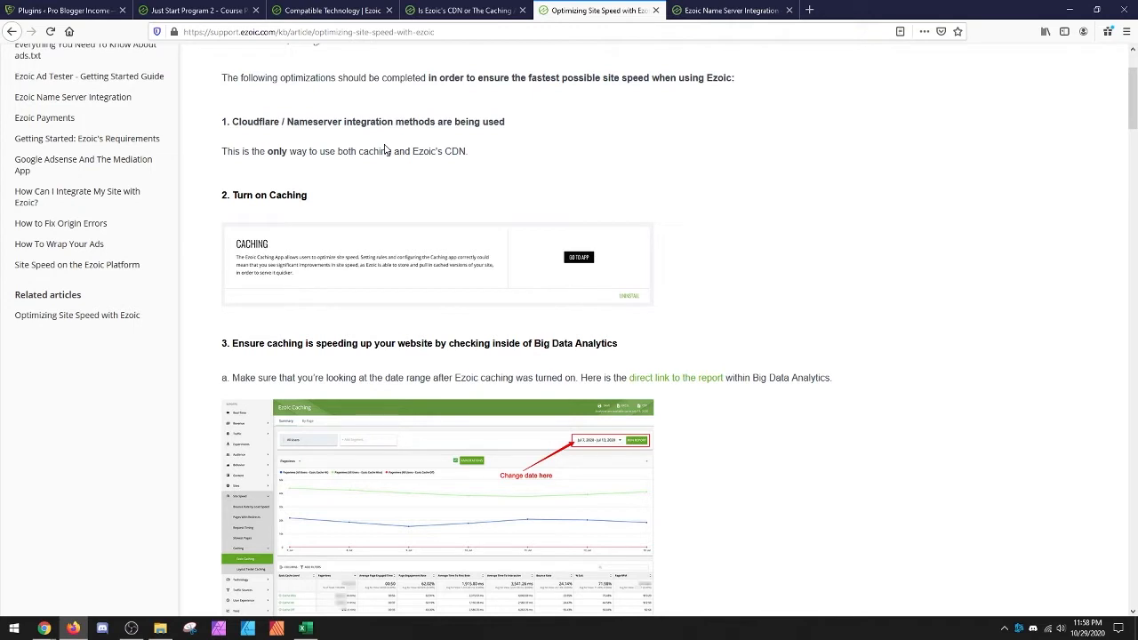
{"action": "mouse_move", "coordinate": [416, 167]}
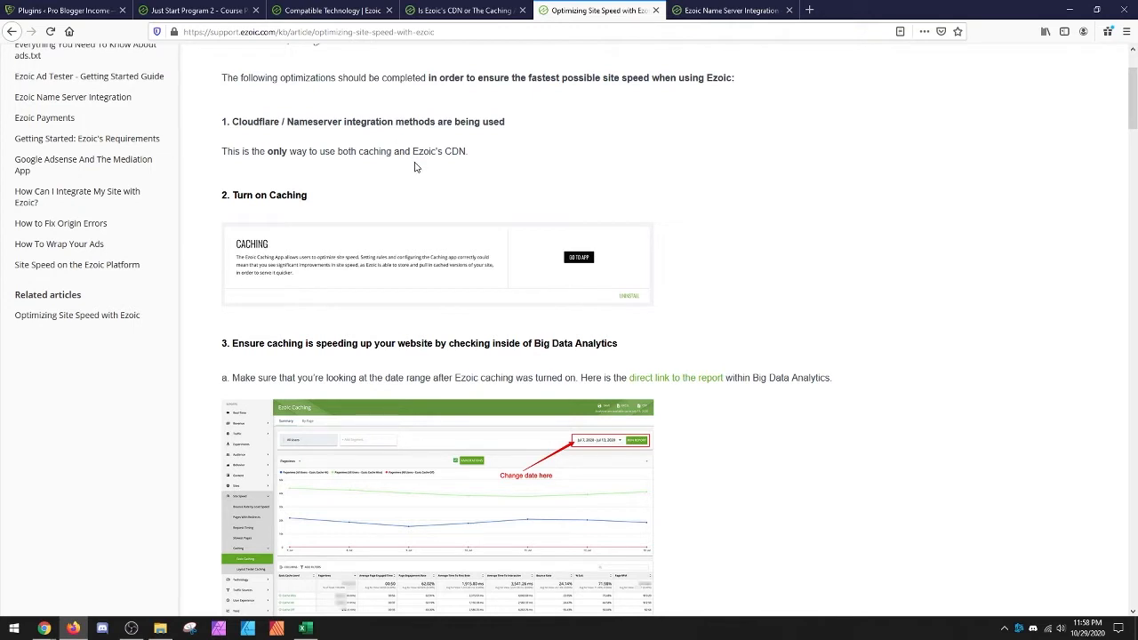
{"action": "mouse_move", "coordinate": [704, 172]}
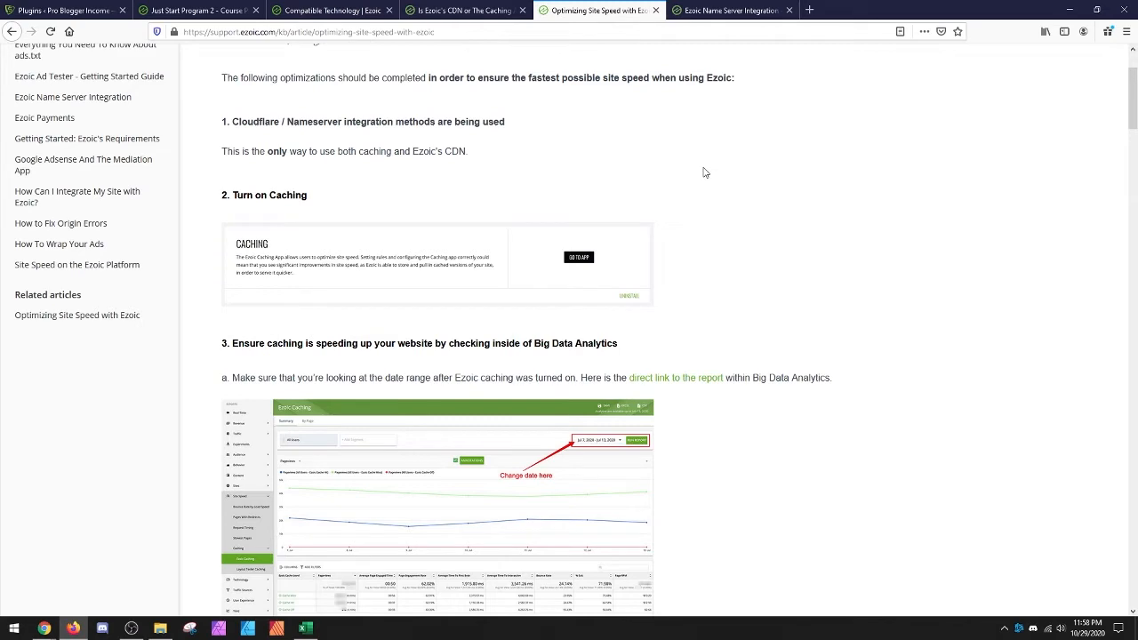
{"action": "scroll", "scroll_direction": "down", "scroll_amount": 3}
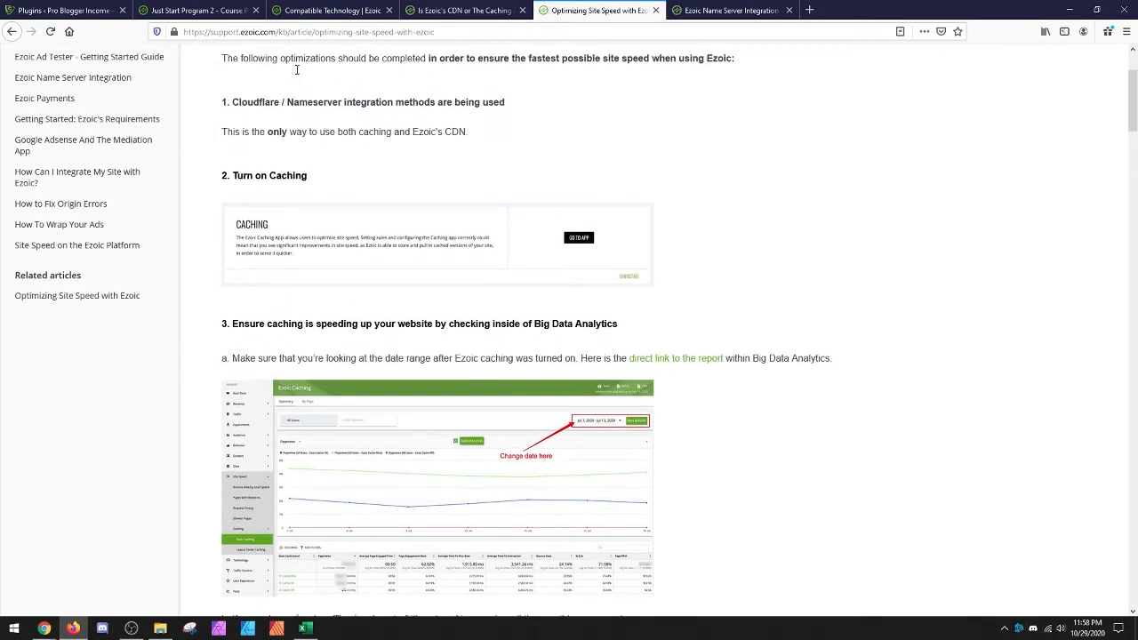
{"action": "scroll", "scroll_direction": "down", "scroll_amount": 3}
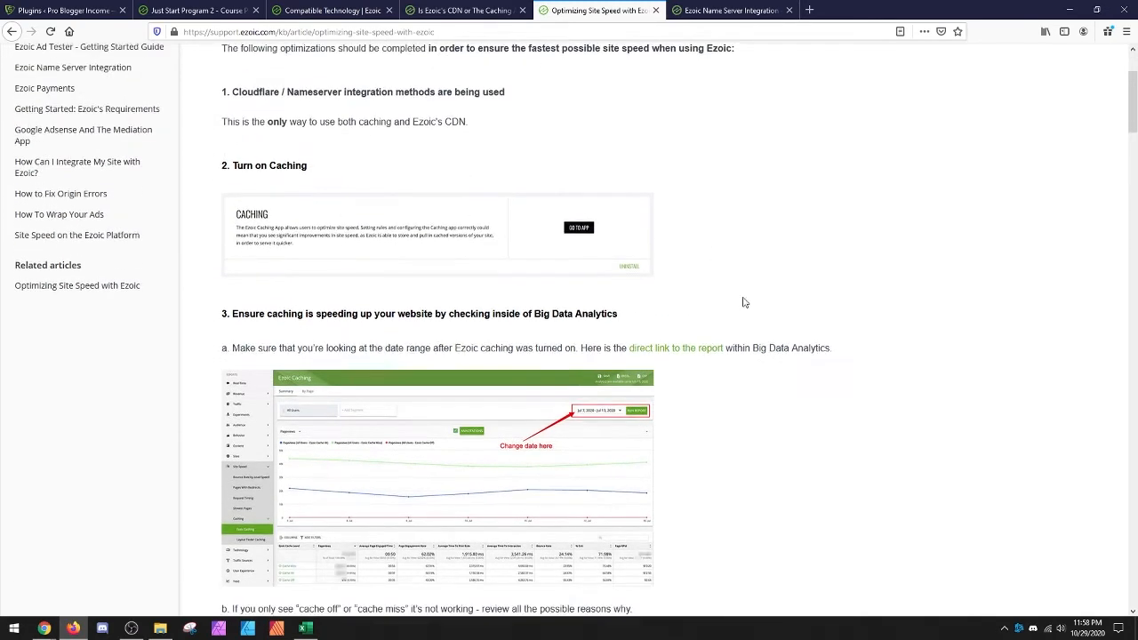
{"action": "scroll", "scroll_direction": "down", "scroll_amount": 3}
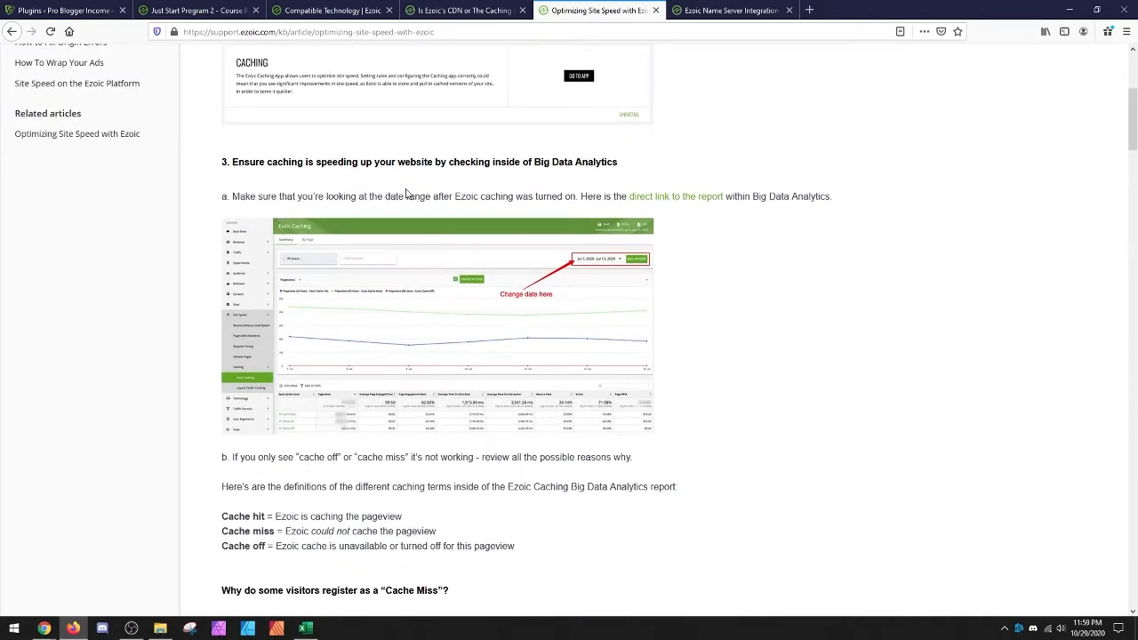
{"action": "mouse_move", "coordinate": [564, 246]}
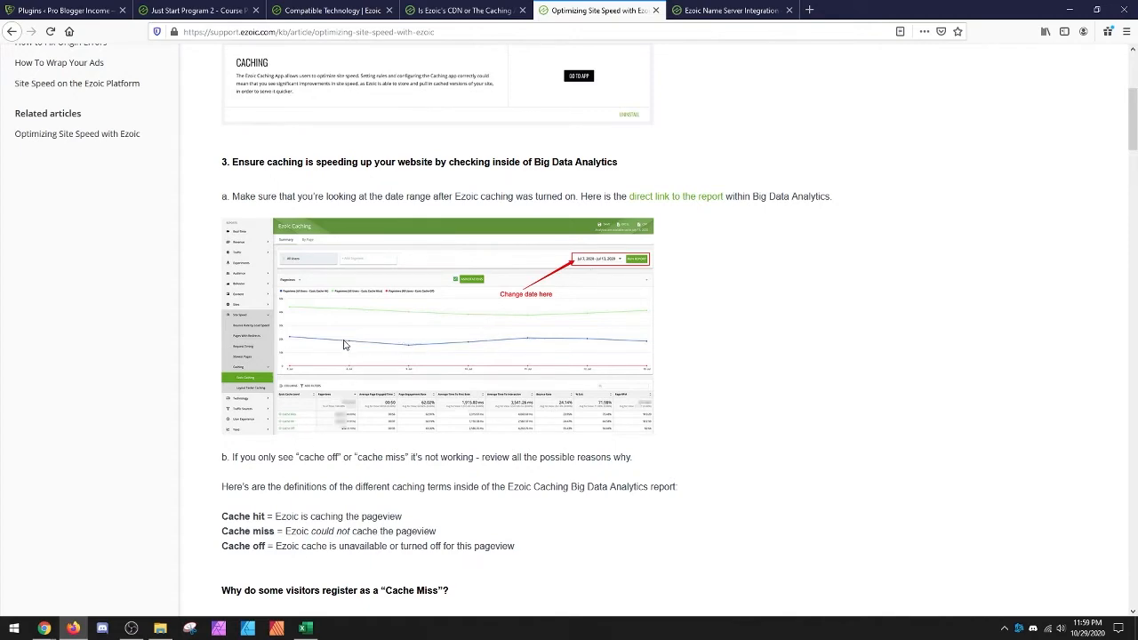
{"action": "scroll", "scroll_direction": "down", "scroll_amount": 3}
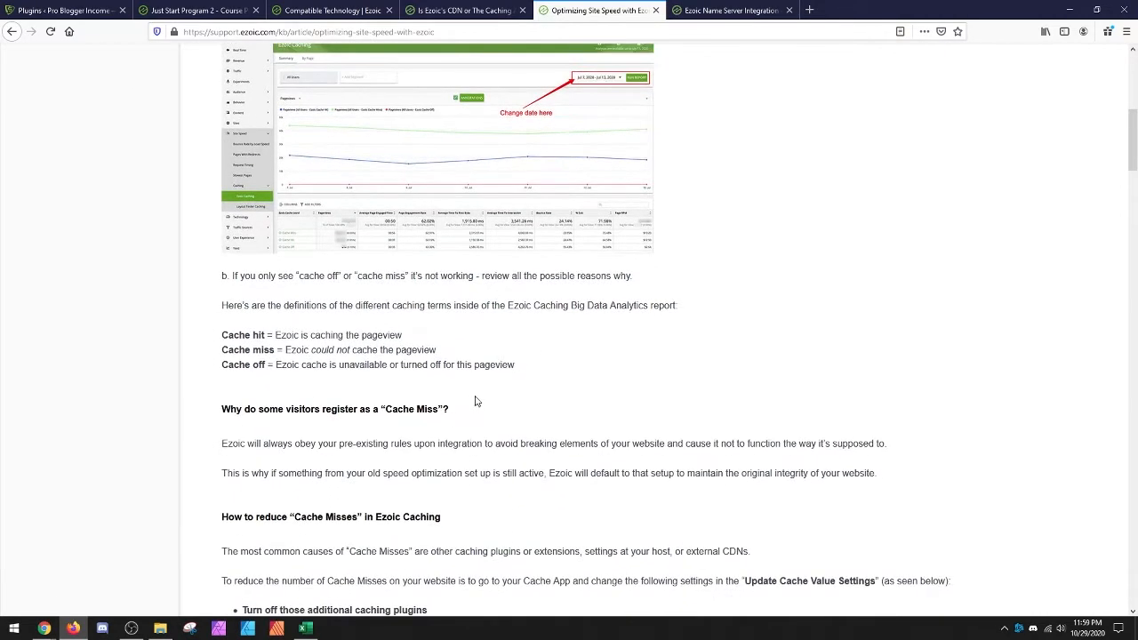
{"action": "mouse_move", "coordinate": [892, 448]}
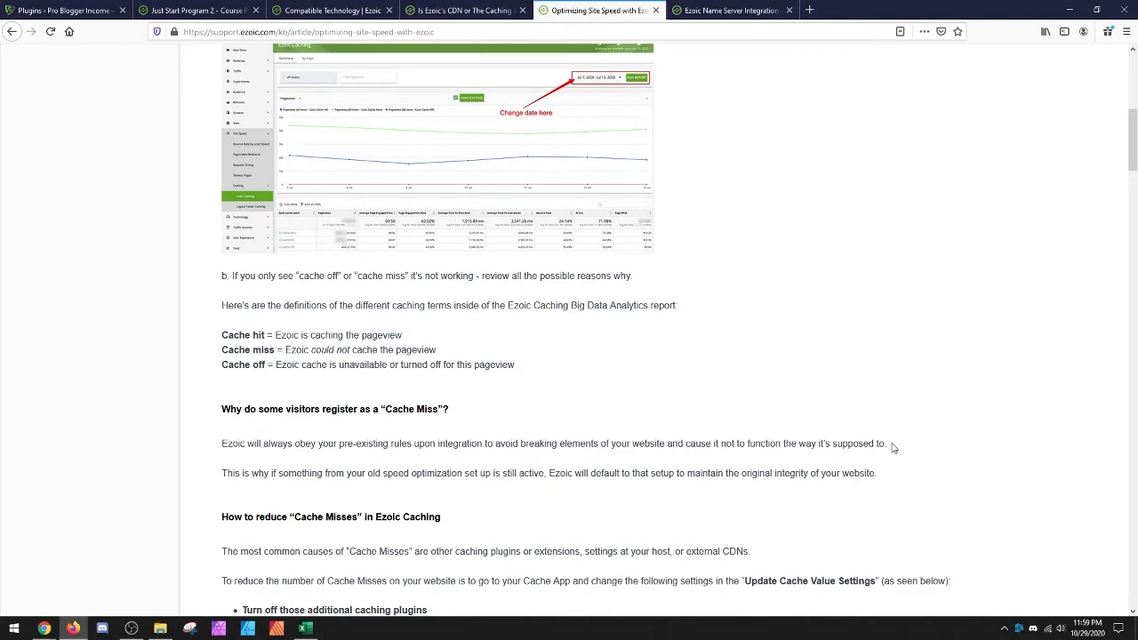
{"action": "scroll", "scroll_direction": "down", "scroll_amount": 3}
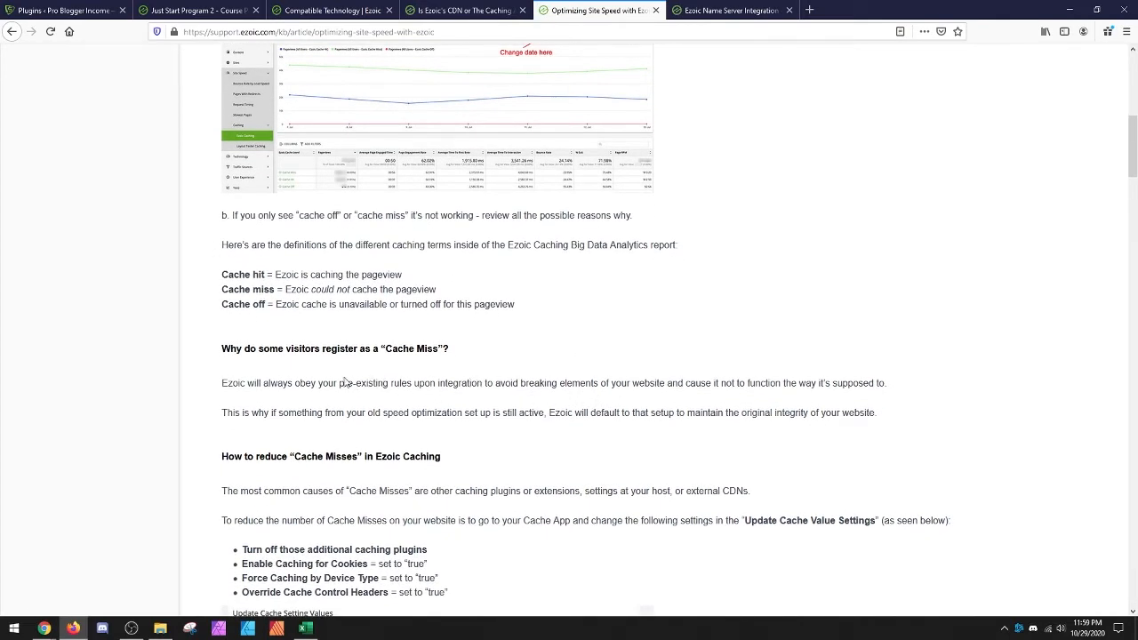
{"action": "left_click_drag", "start_coordinate": [342, 384], "coordinate": [649, 384]}
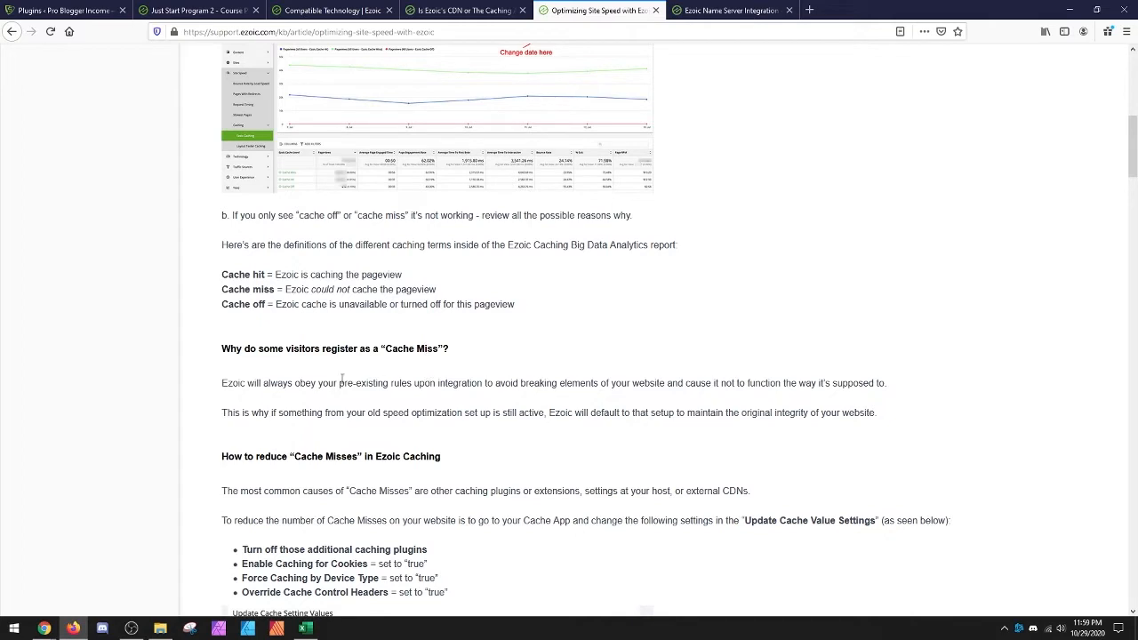
{"action": "mouse_move", "coordinate": [351, 382]}
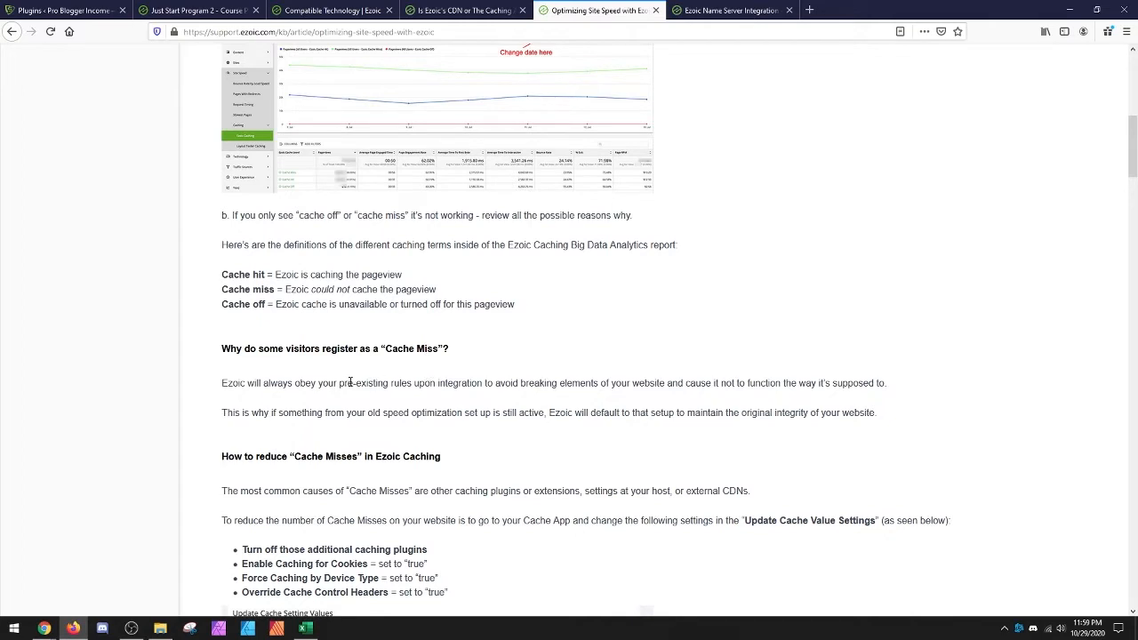
{"action": "mouse_move", "coordinate": [356, 390]}
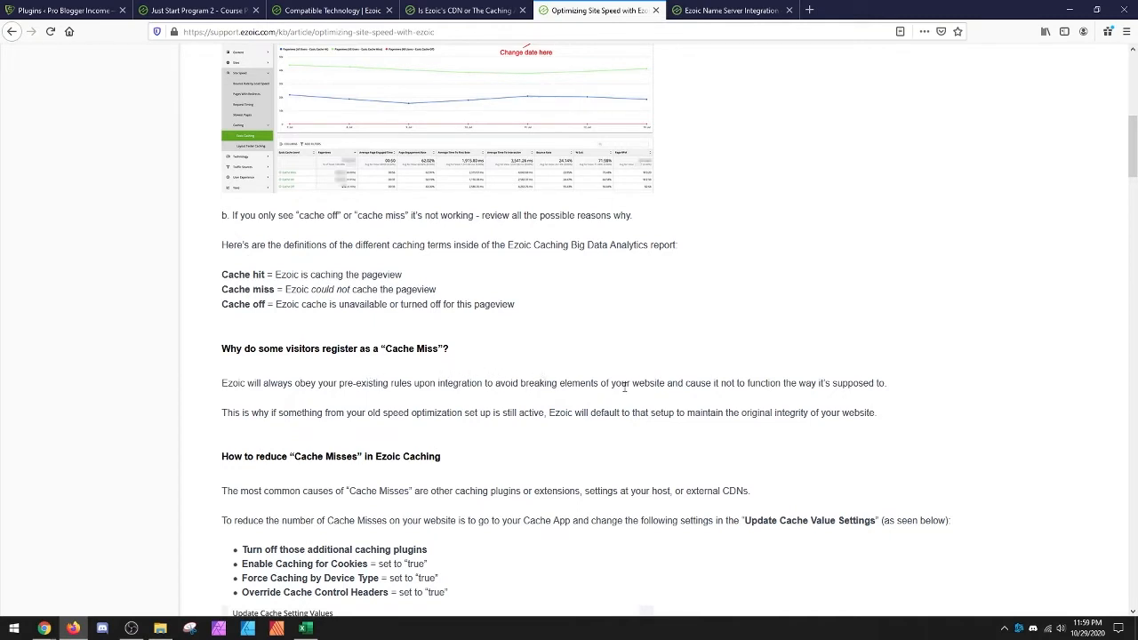
{"action": "mouse_move", "coordinate": [466, 384]}
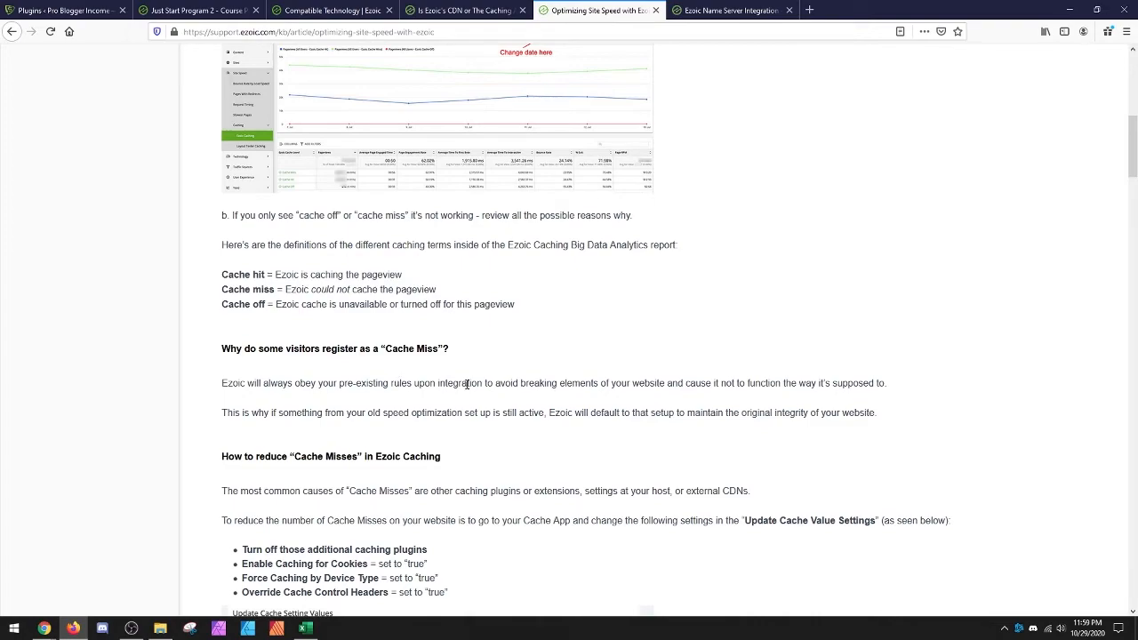
Scroll the speed article through 'How to reduce Cache Misses' to the Update Cache Setting Values and Ezoic Caching report screenshots
{"action": "scroll", "scroll_direction": "down", "scroll_amount": 3}
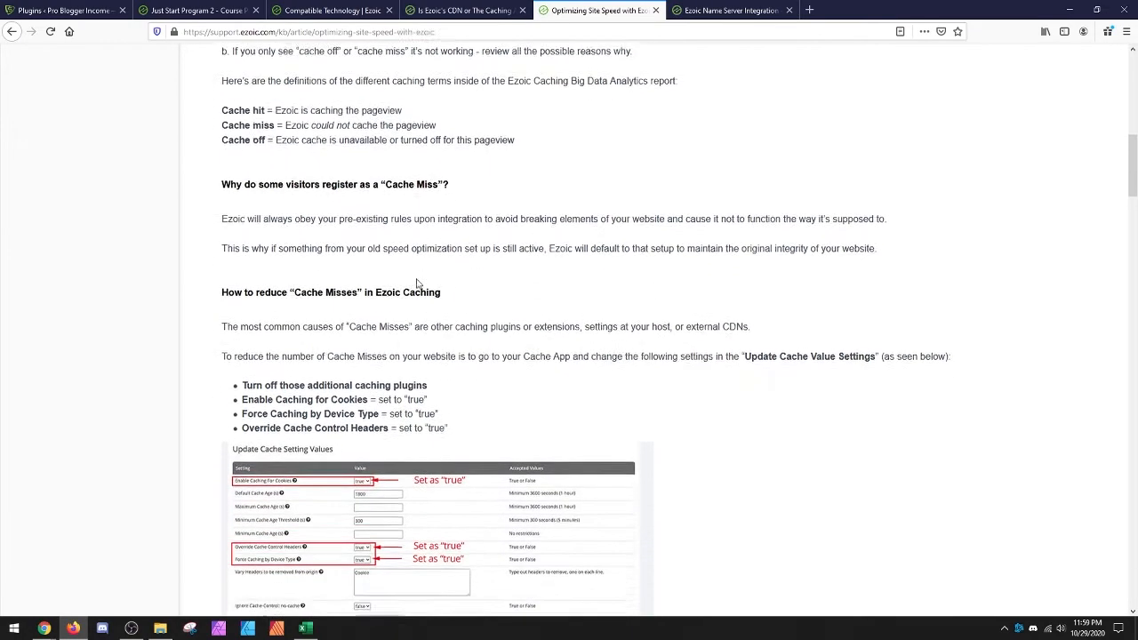
{"action": "scroll", "scroll_direction": "down", "scroll_amount": 3}
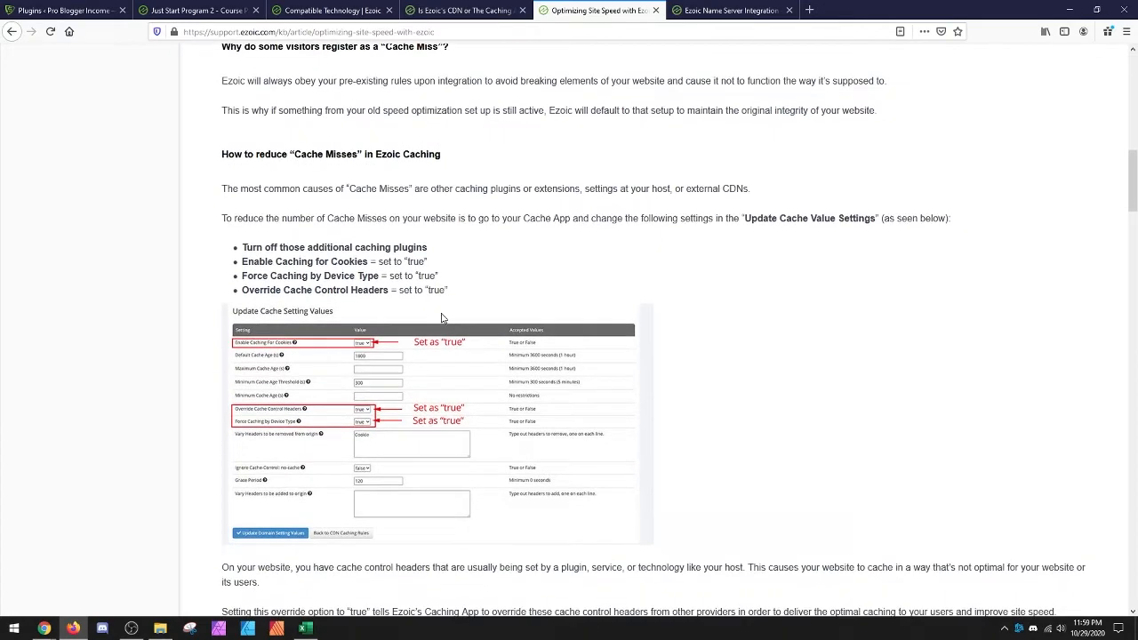
{"action": "mouse_move", "coordinate": [377, 317]}
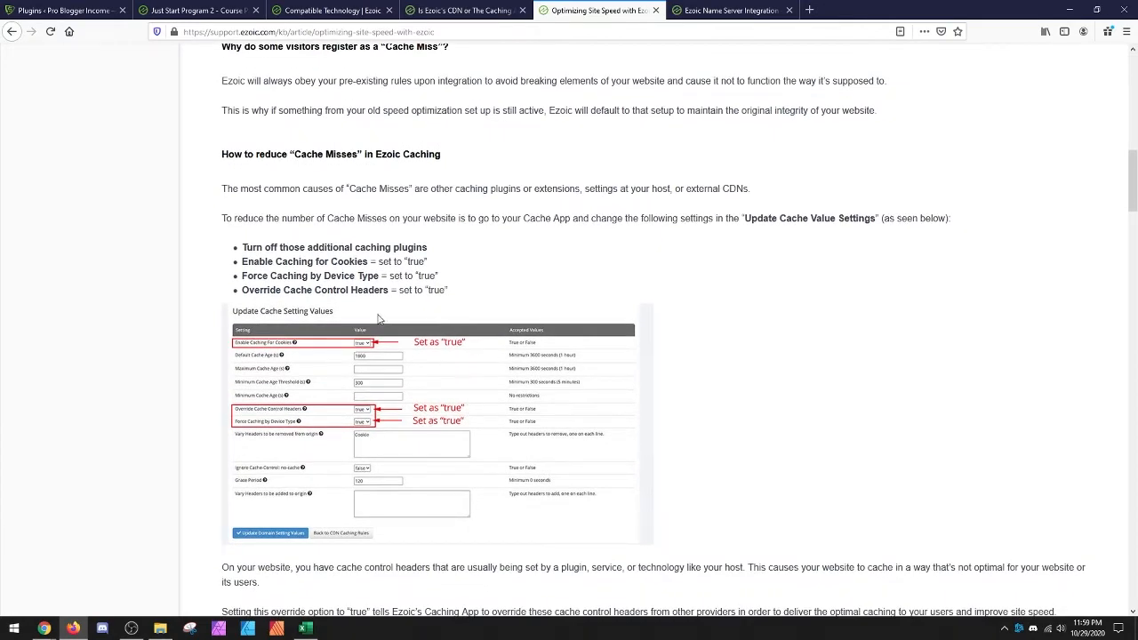
{"action": "mouse_move", "coordinate": [278, 329]}
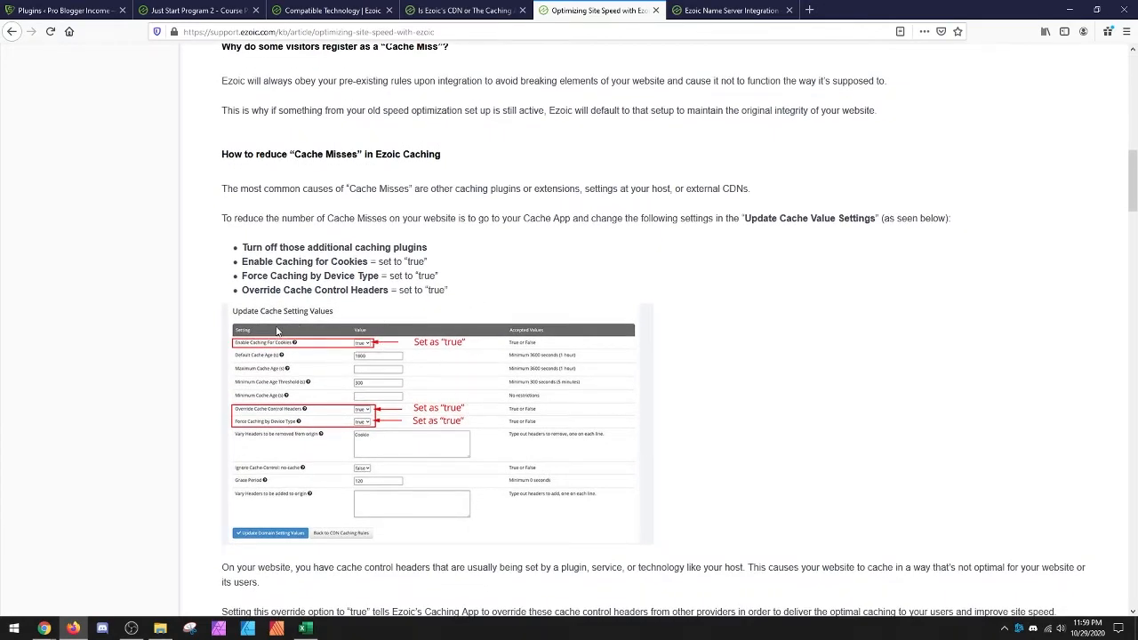
{"action": "mouse_move", "coordinate": [349, 380]}
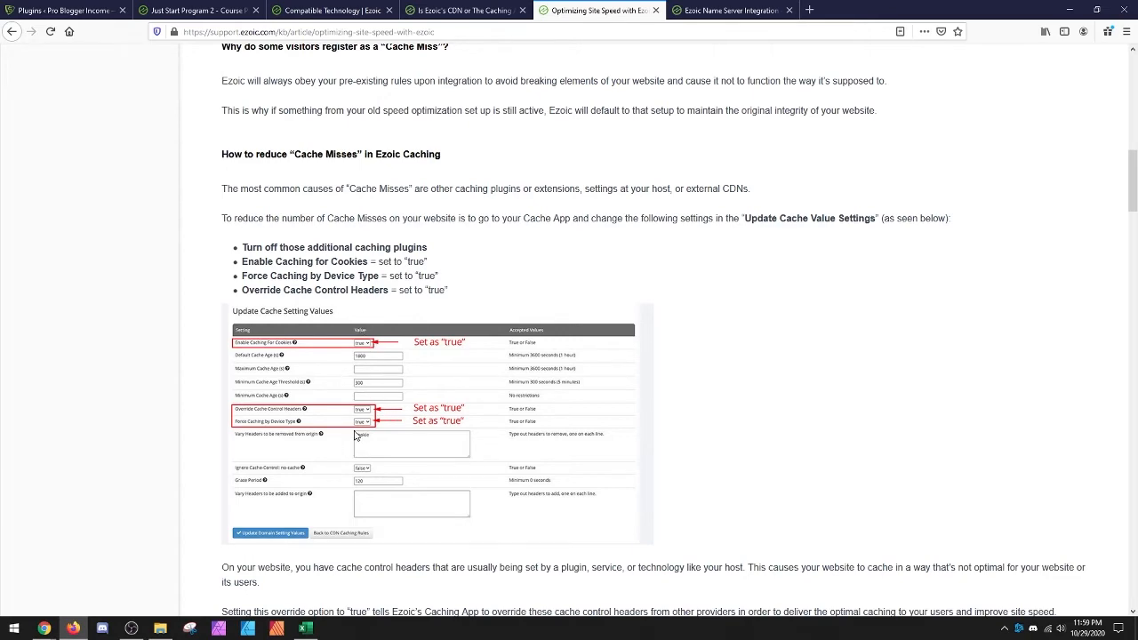
{"action": "scroll", "scroll_direction": "down", "scroll_amount": 3}
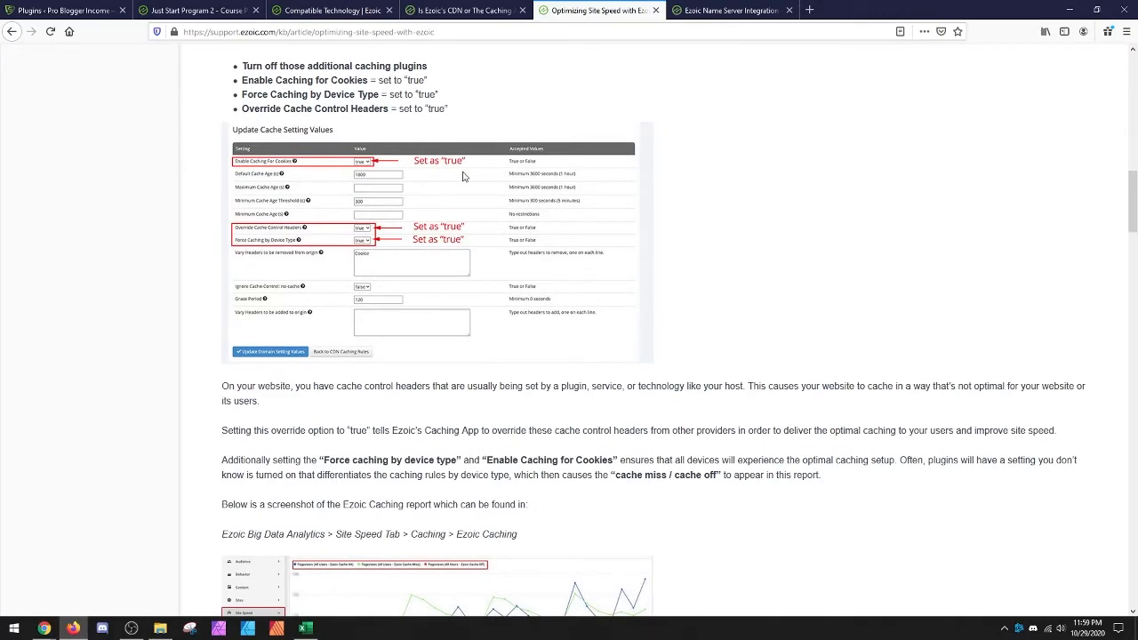
{"action": "scroll", "scroll_direction": "down", "scroll_amount": 3}
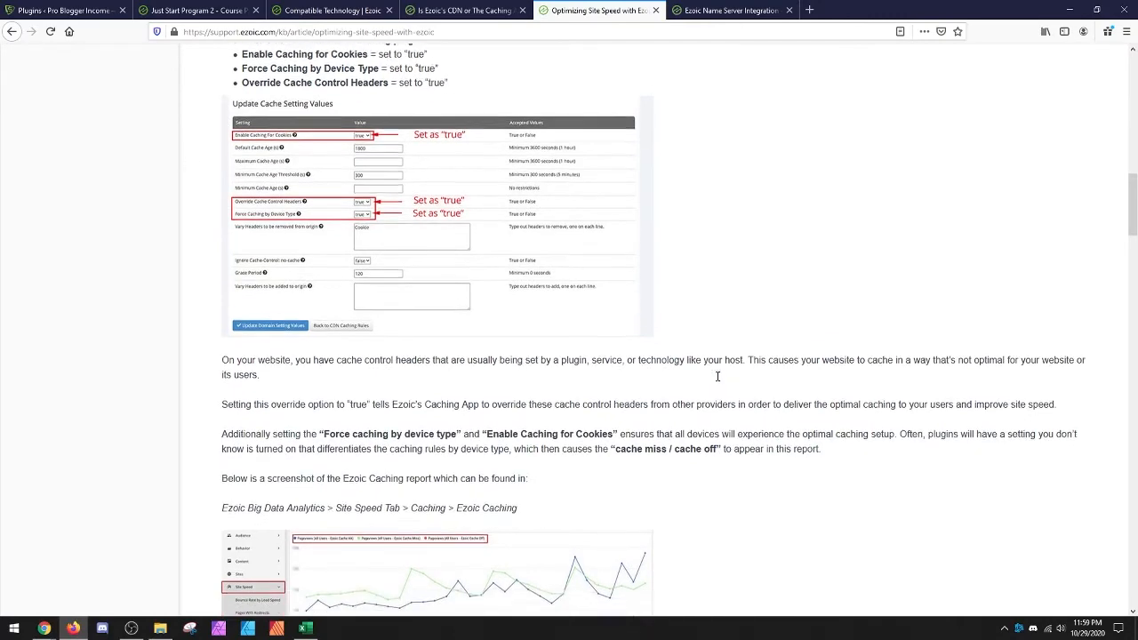
{"action": "scroll", "scroll_direction": "down", "scroll_amount": 3}
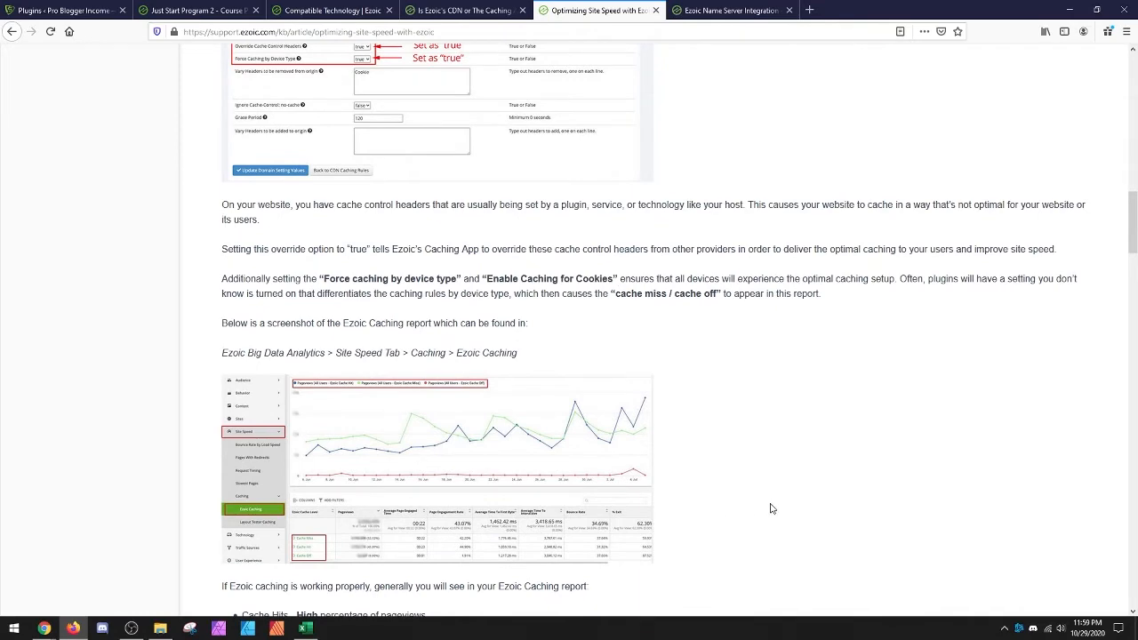
{"action": "mouse_move", "coordinate": [644, 420]}
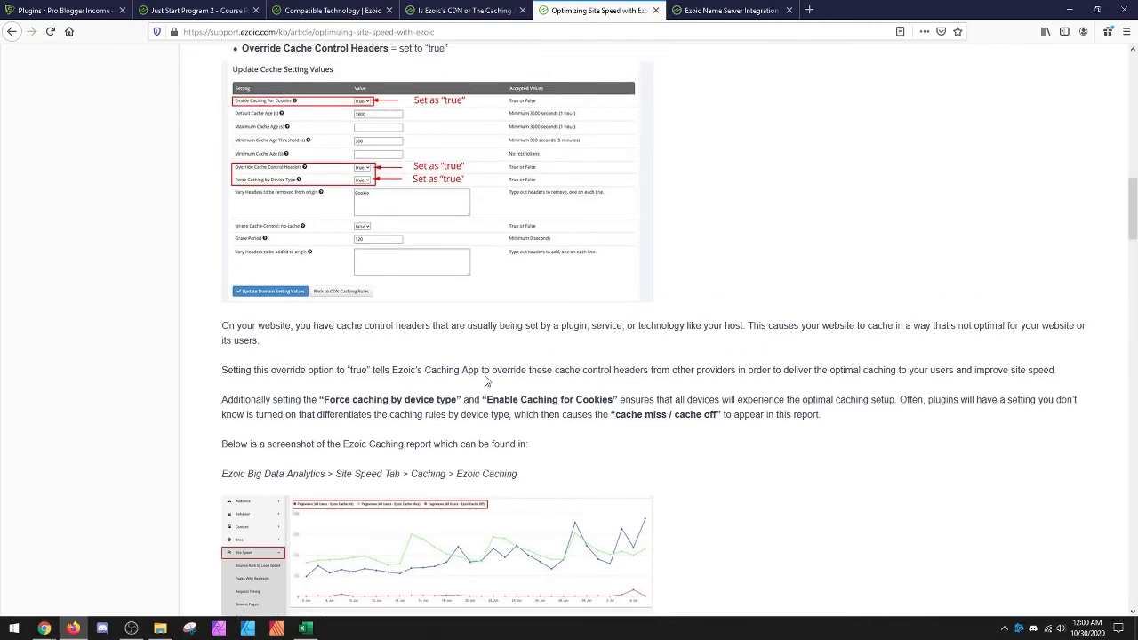
{"action": "mouse_move", "coordinate": [498, 366]}
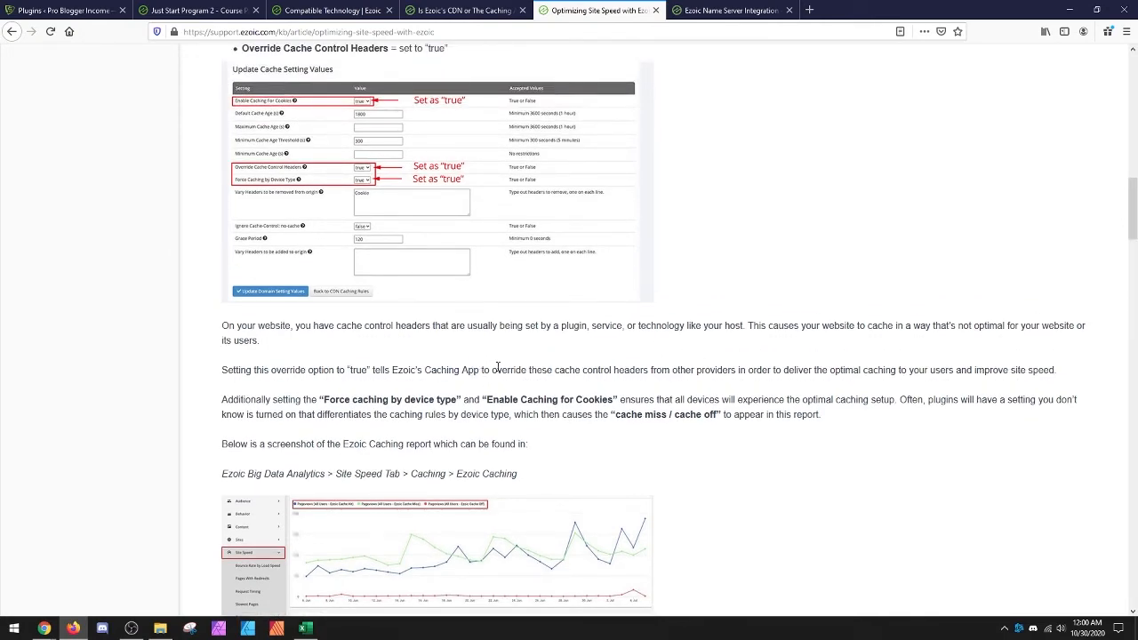
{"action": "mouse_move", "coordinate": [758, 518]}
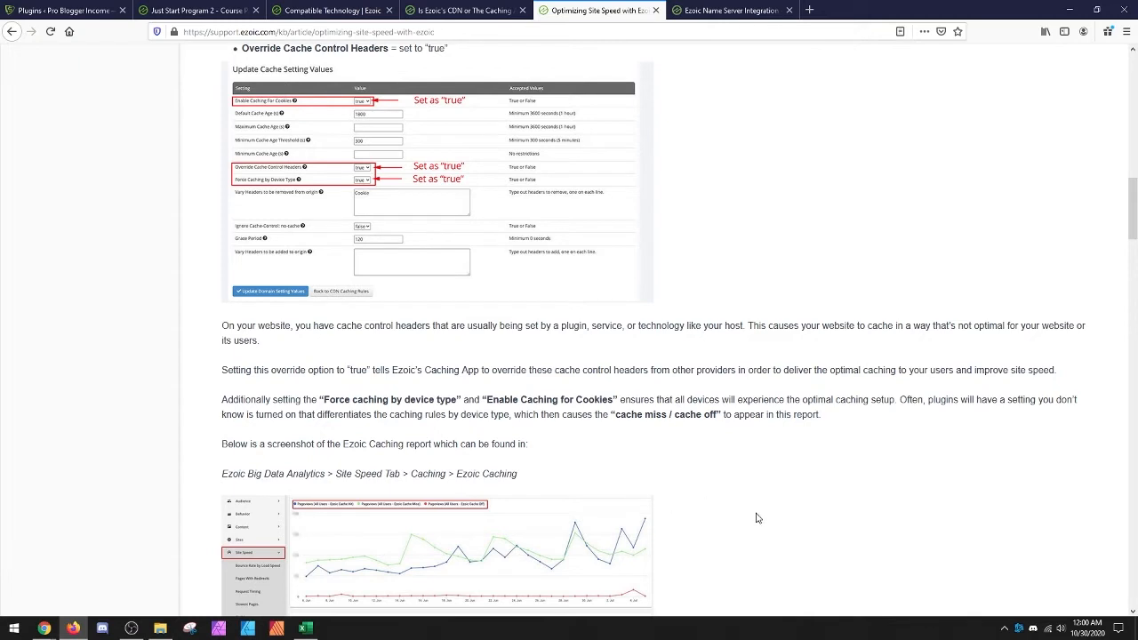
{"action": "mouse_move", "coordinate": [548, 416]}
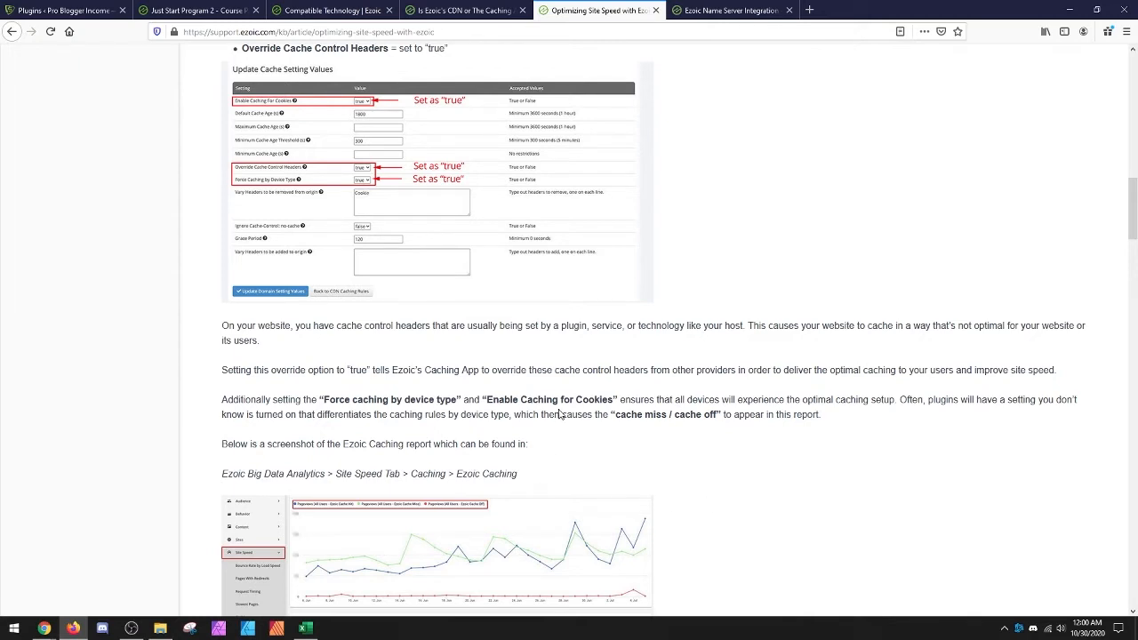
{"action": "mouse_move", "coordinate": [382, 528]}
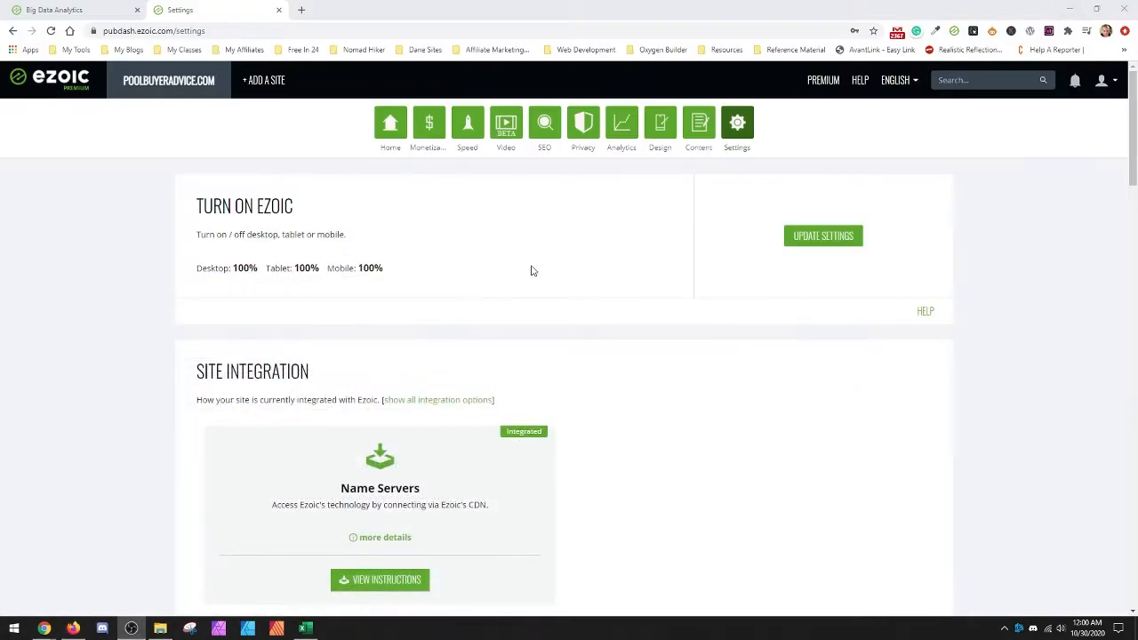
{"action": "mouse_move", "coordinate": [569, 190]}
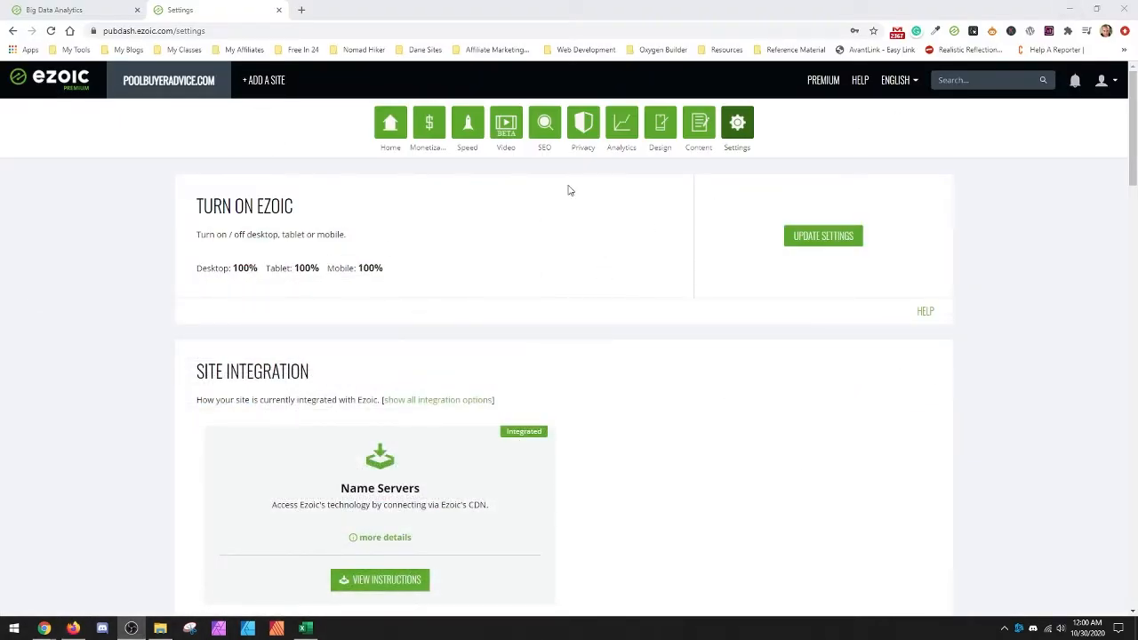
Scroll the dashboard Settings page to the Site Integration section showing Name Servers marked Integrated
{"action": "scroll", "scroll_direction": "down", "scroll_amount": 3}
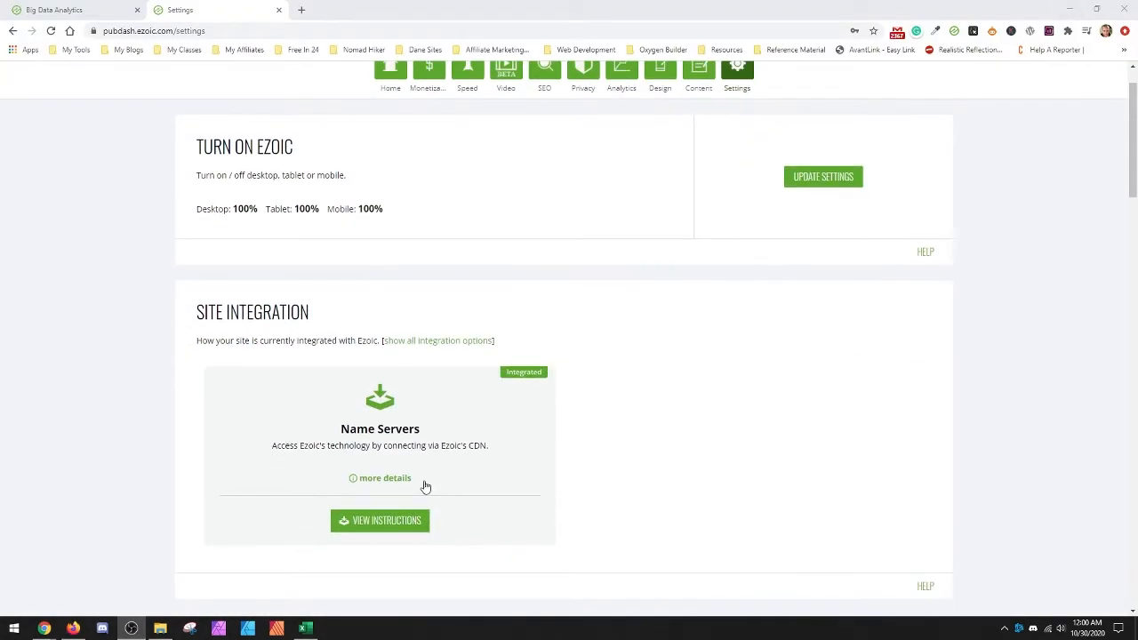
{"action": "mouse_move", "coordinate": [544, 469]}
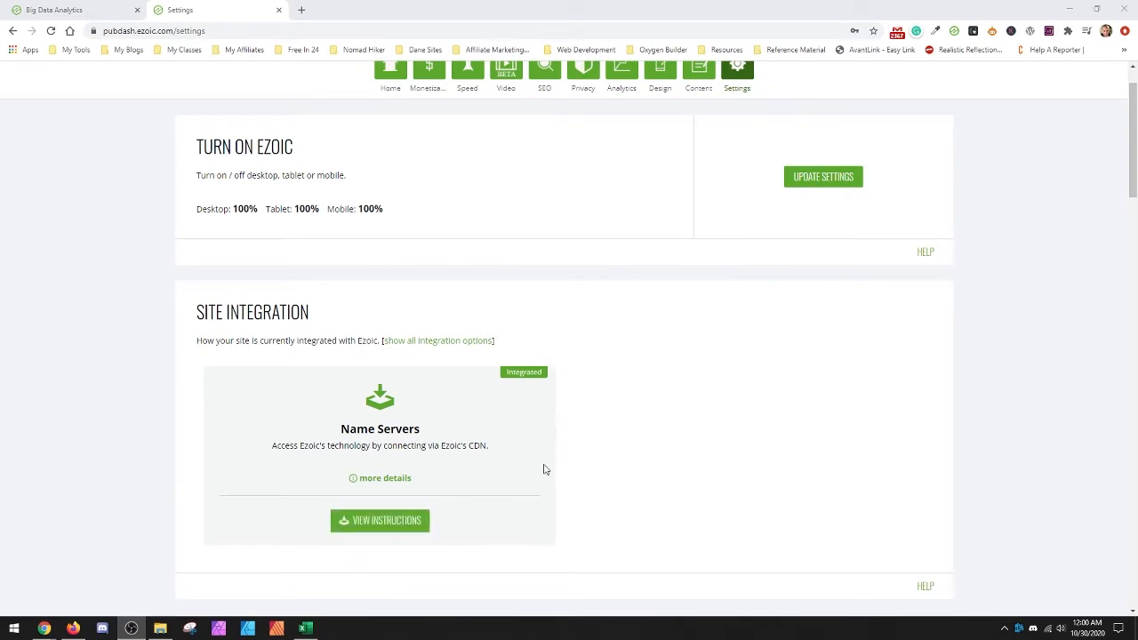
{"action": "mouse_move", "coordinate": [603, 469]}
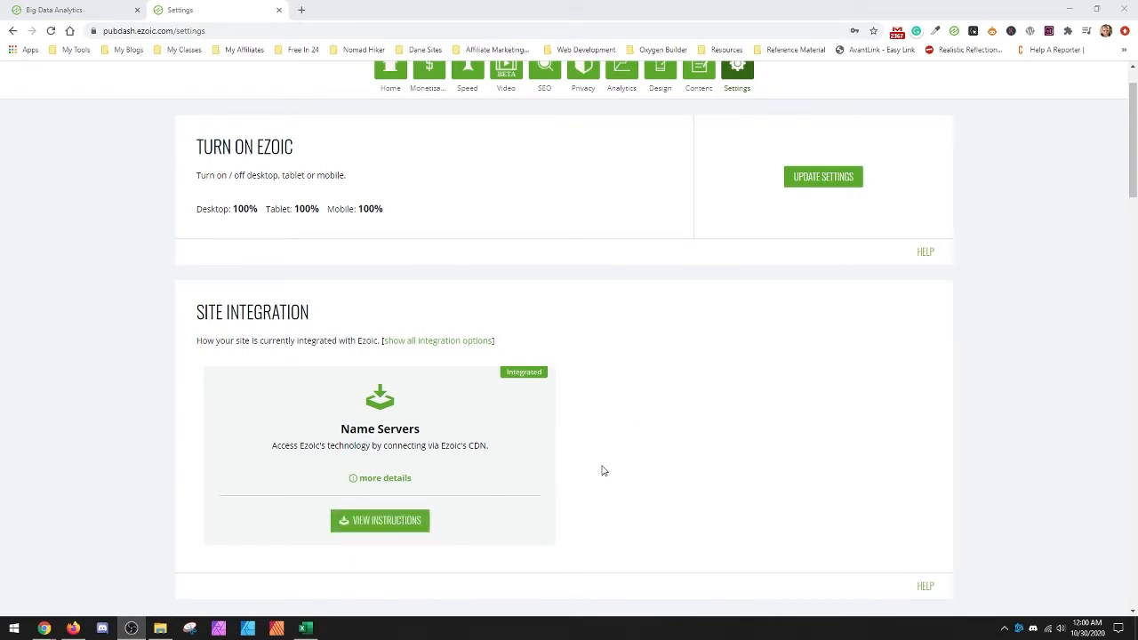
{"action": "scroll", "scroll_direction": "down", "scroll_amount": 3}
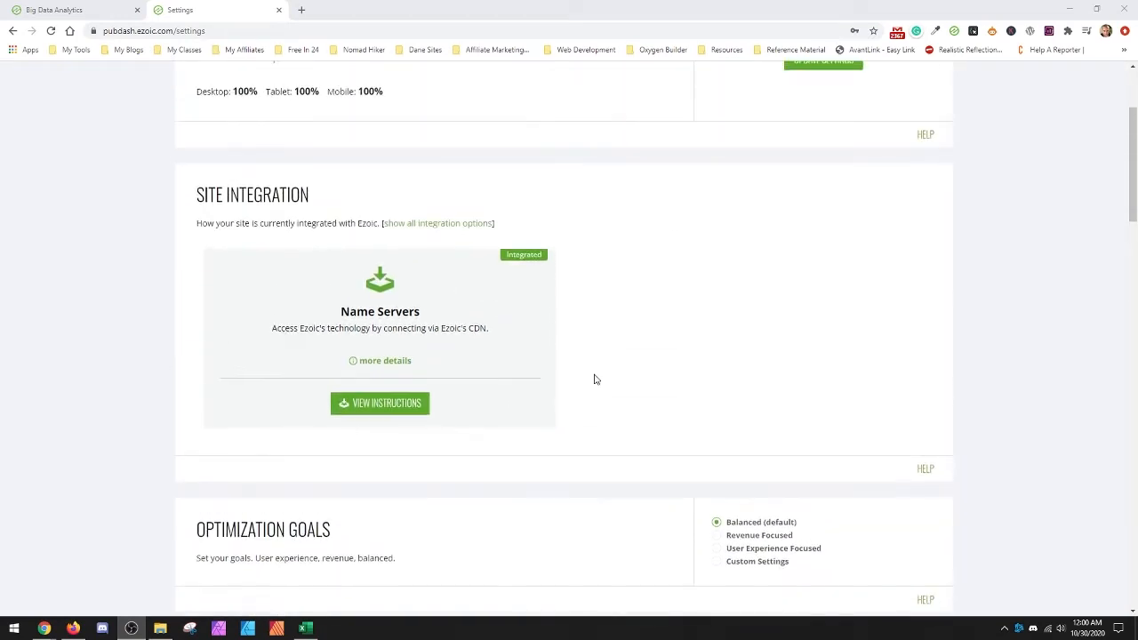
{"action": "scroll", "scroll_direction": "up", "scroll_amount": 3}
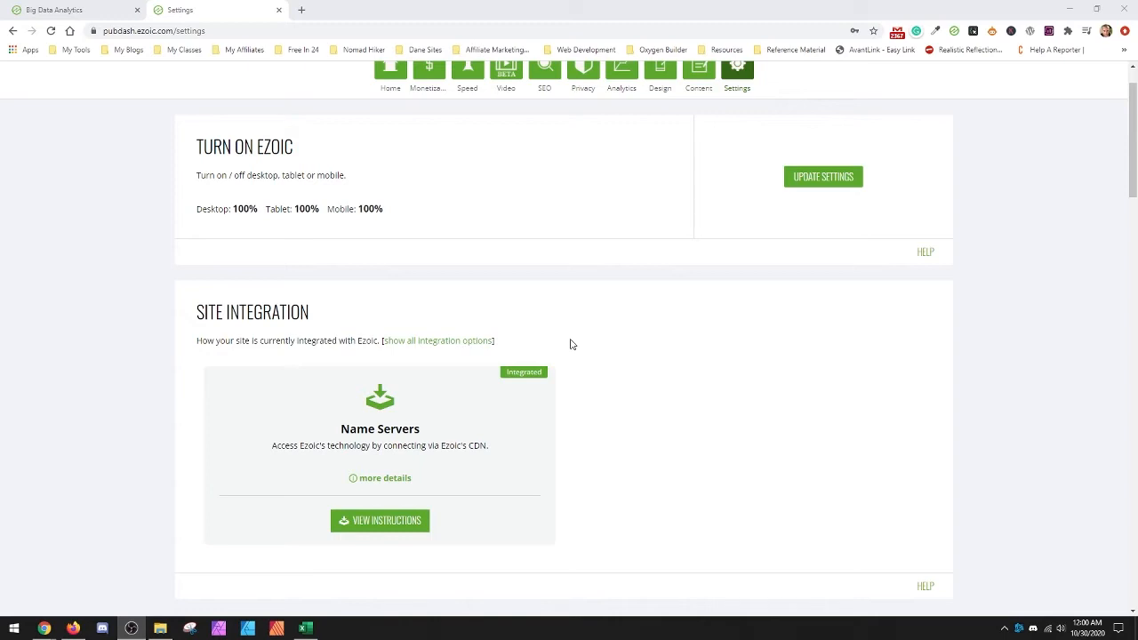
{"action": "scroll", "scroll_direction": "down", "scroll_amount": 3}
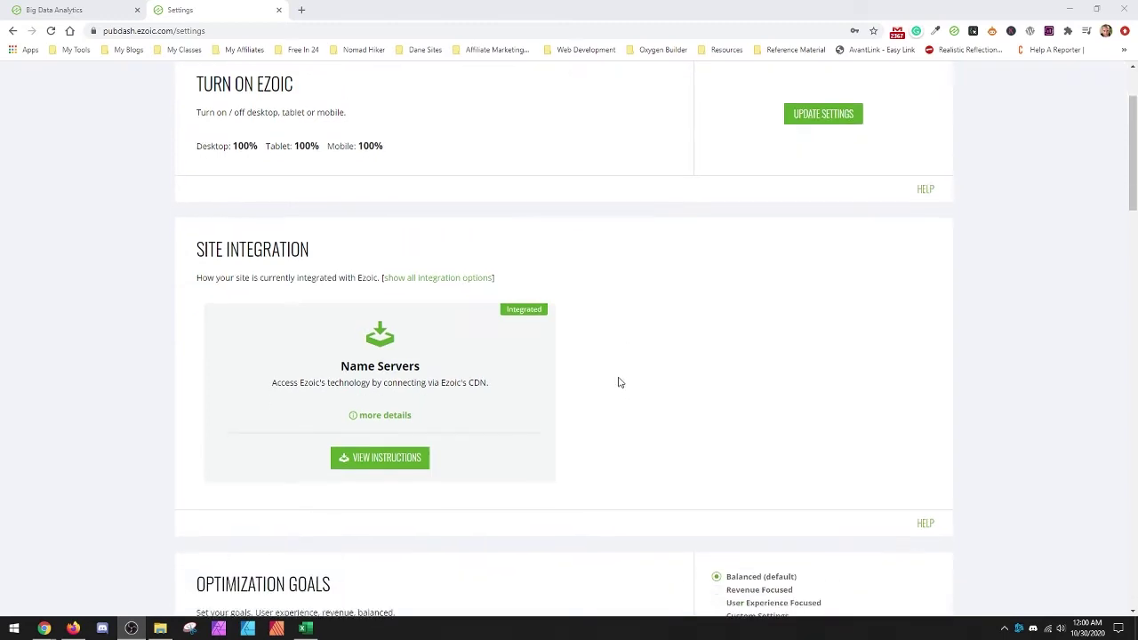
{"action": "scroll", "scroll_direction": "down", "scroll_amount": 3}
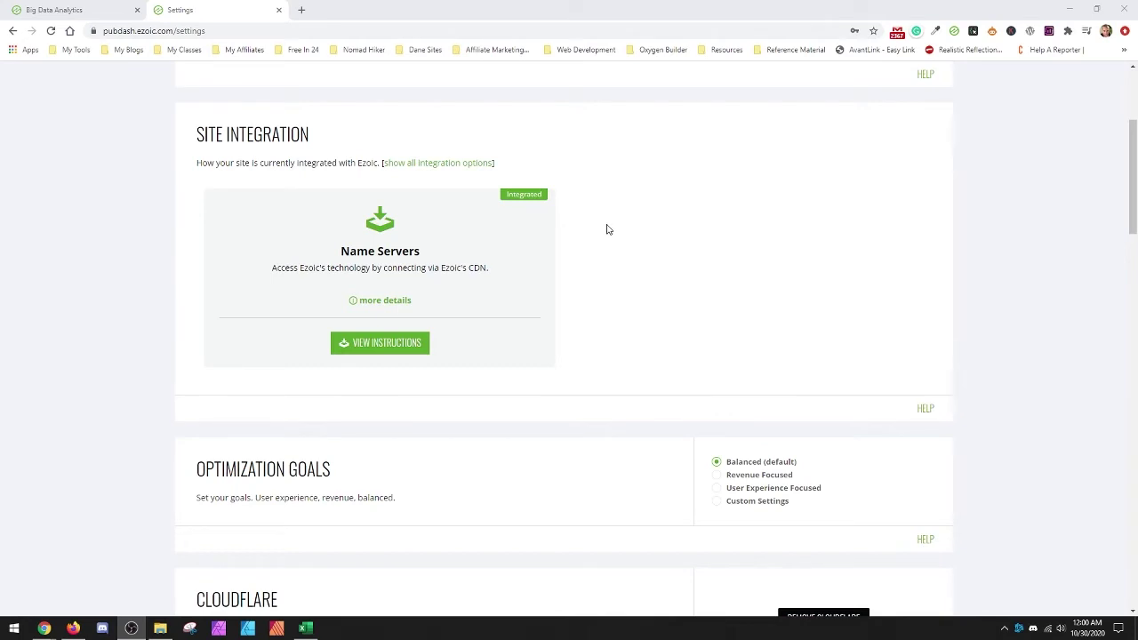
{"action": "scroll", "scroll_direction": "down", "scroll_amount": 3}
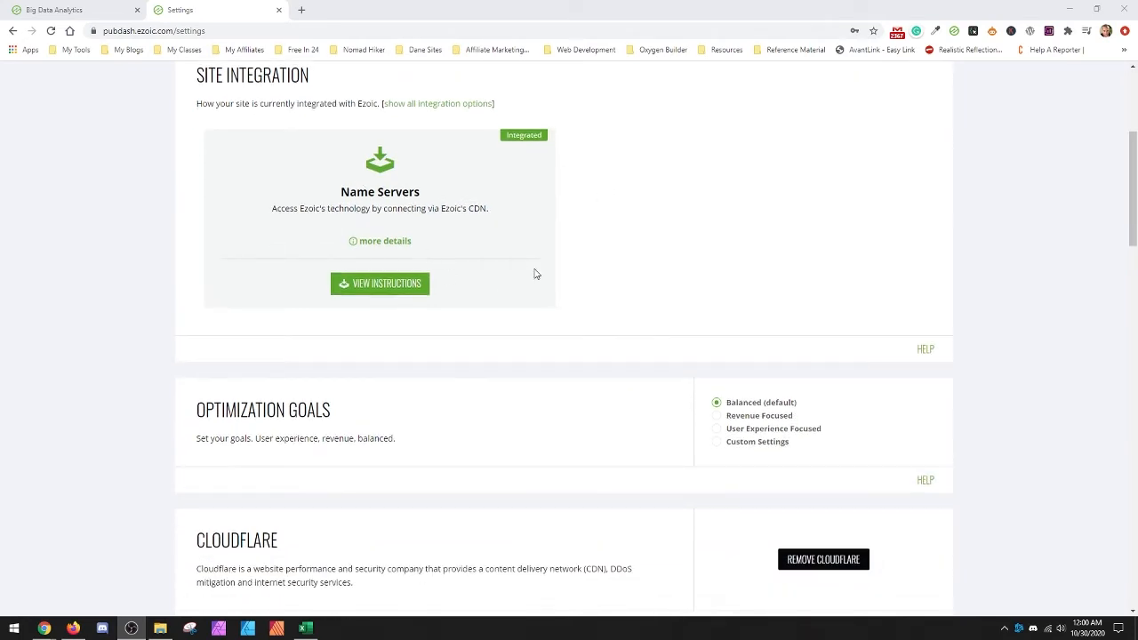
{"action": "scroll", "scroll_direction": "down", "scroll_amount": 3}
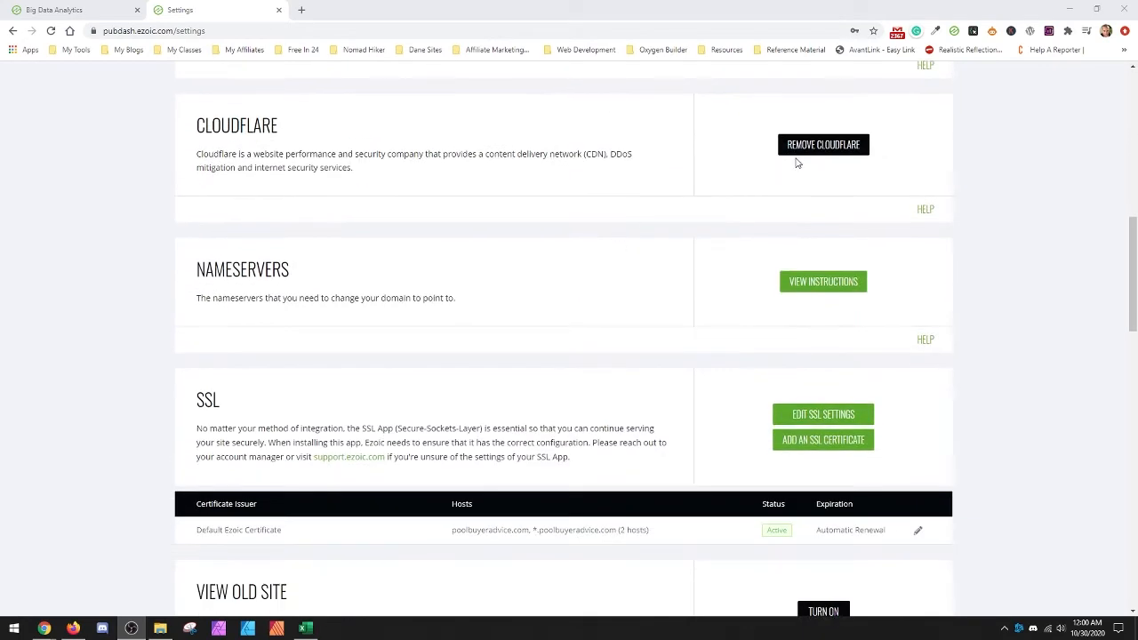
{"action": "scroll", "scroll_direction": "down", "scroll_amount": 3}
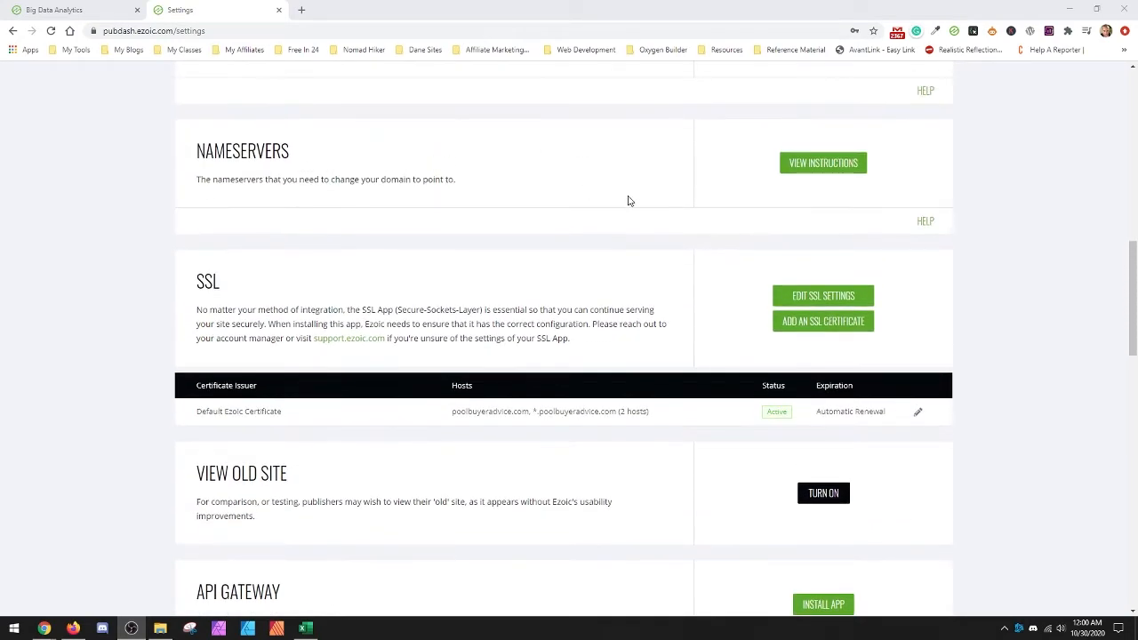
{"action": "scroll", "scroll_direction": "down", "scroll_amount": 3}
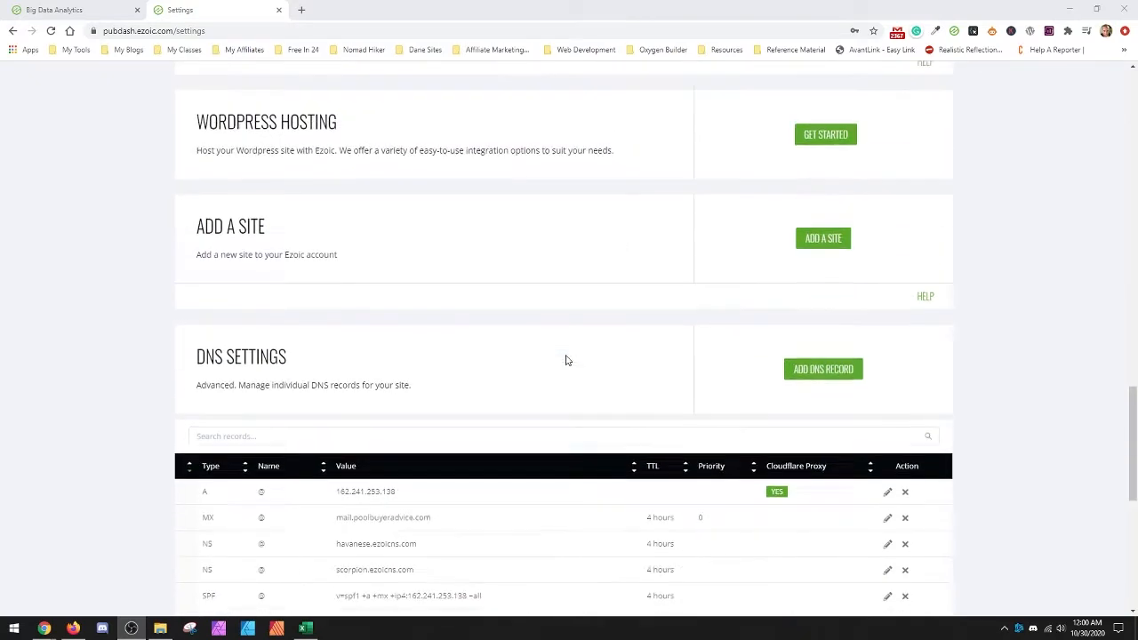
{"action": "scroll", "scroll_direction": "down", "scroll_amount": 3}
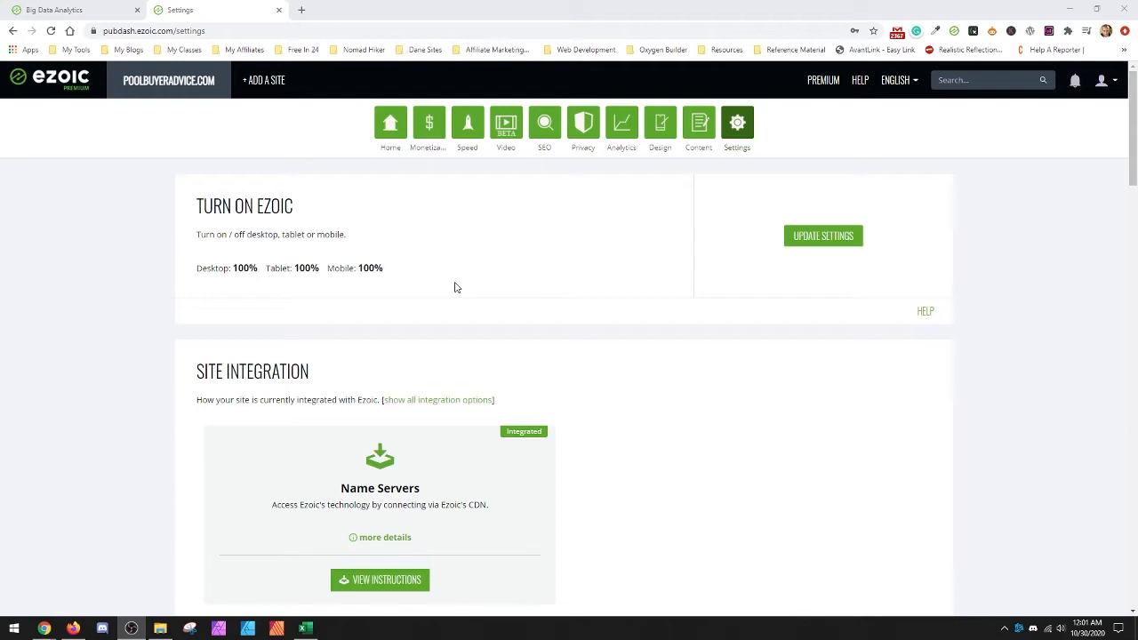
{"action": "mouse_move", "coordinate": [474, 285]}
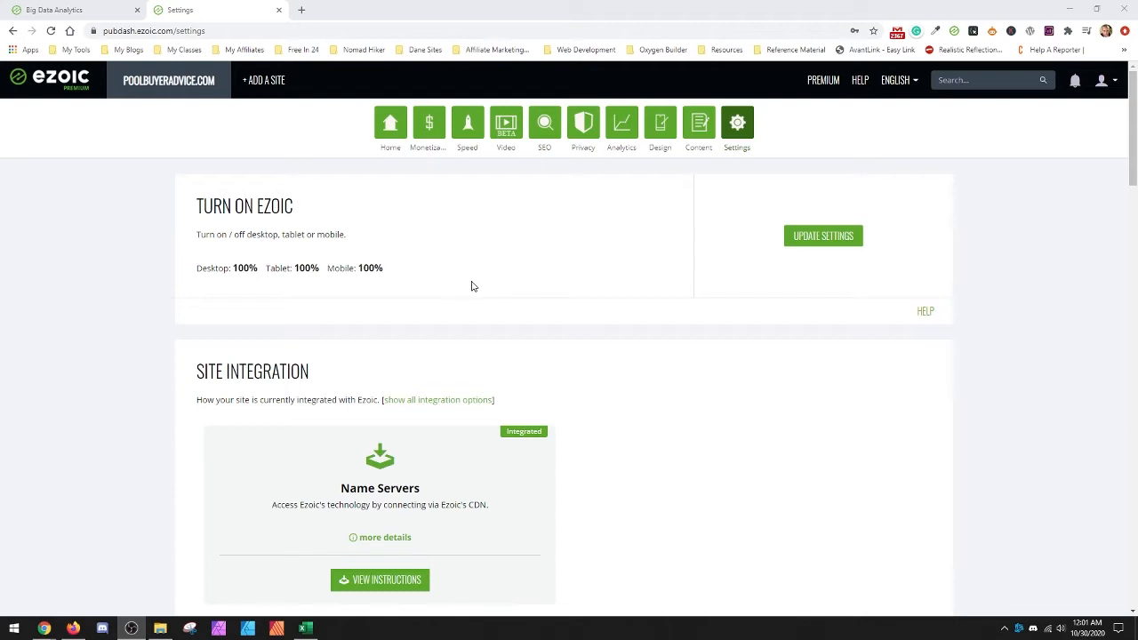
{"action": "mouse_move", "coordinate": [103, 11]}
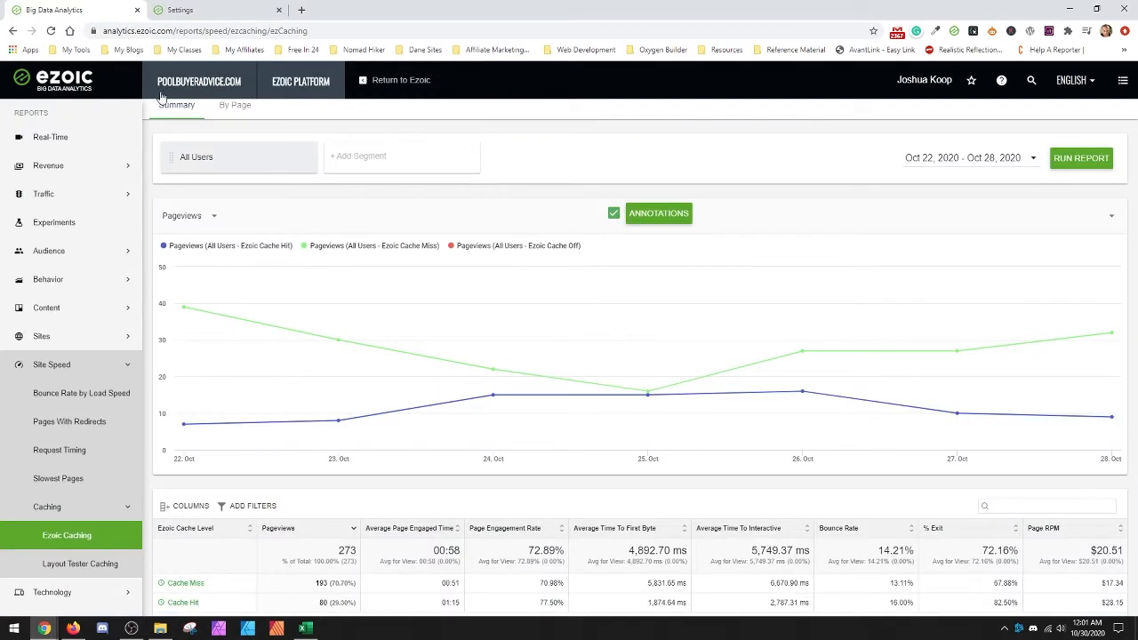
{"action": "mouse_move", "coordinate": [182, 311]}
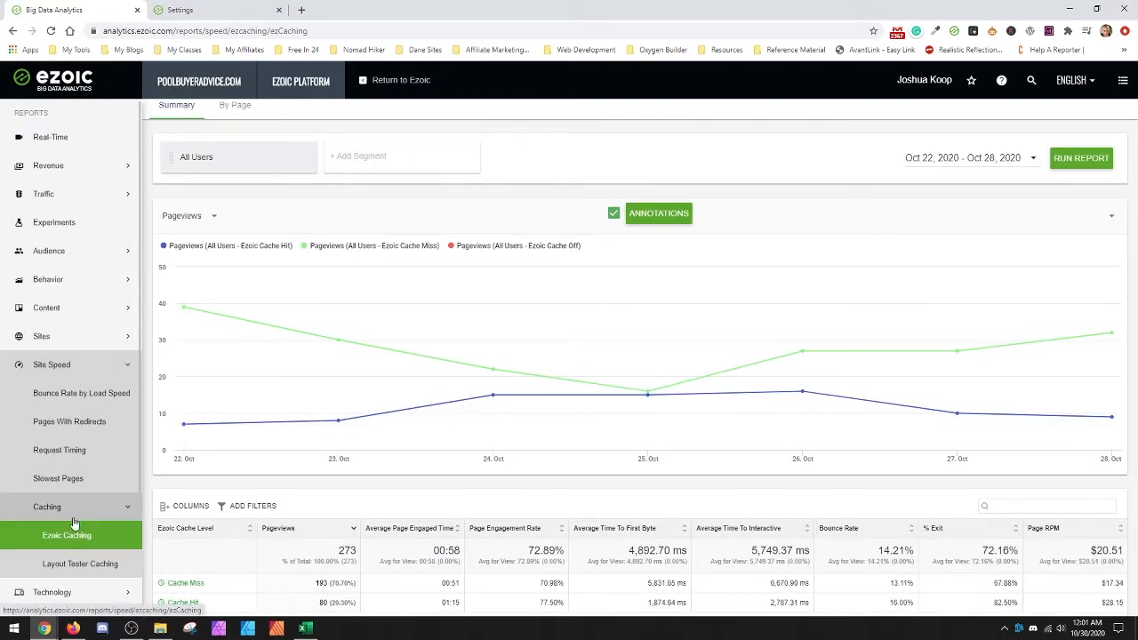
{"action": "mouse_move", "coordinate": [78, 541]}
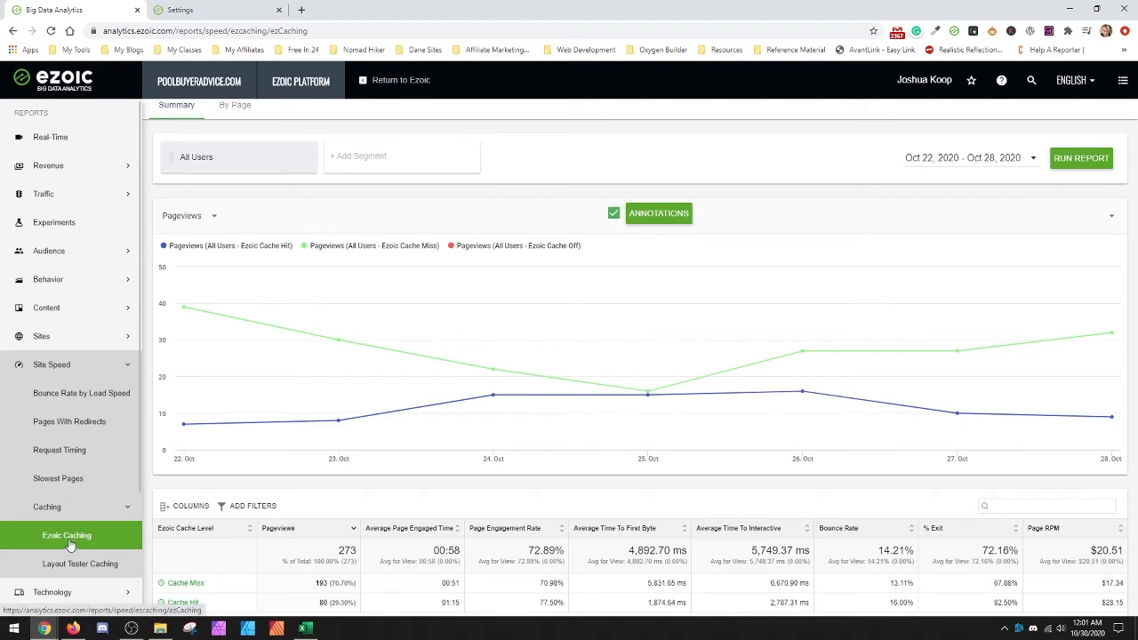
{"action": "mouse_move", "coordinate": [416, 235]}
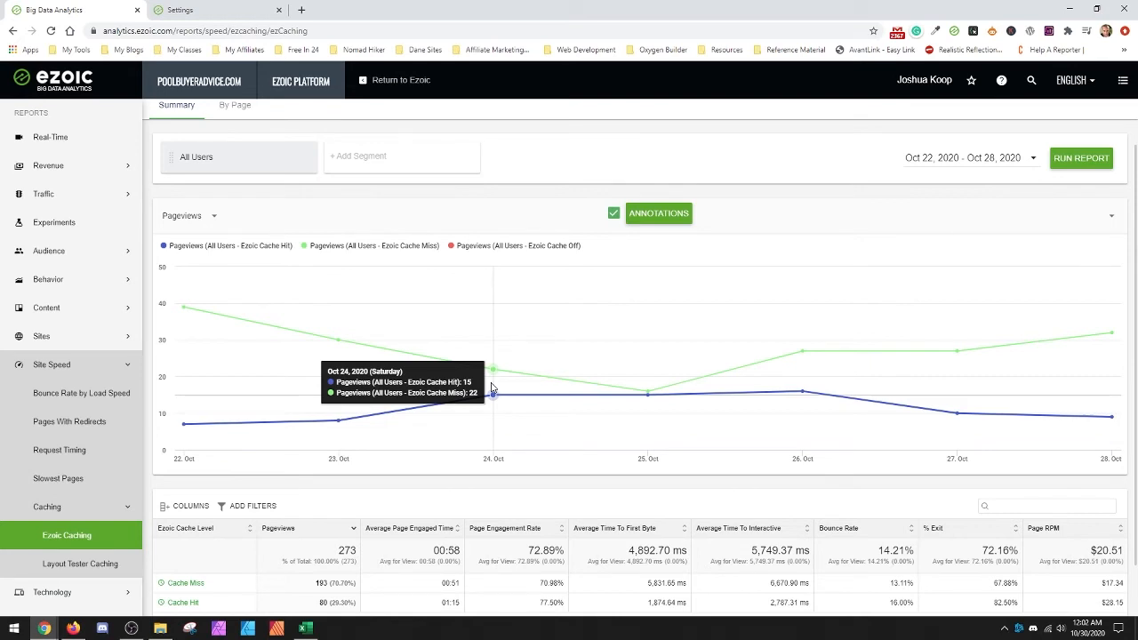
Scroll the Ezoic Caching report down to the Cache Hit versus Cache Miss pageview table
{"action": "scroll", "scroll_direction": "down", "scroll_amount": 3}
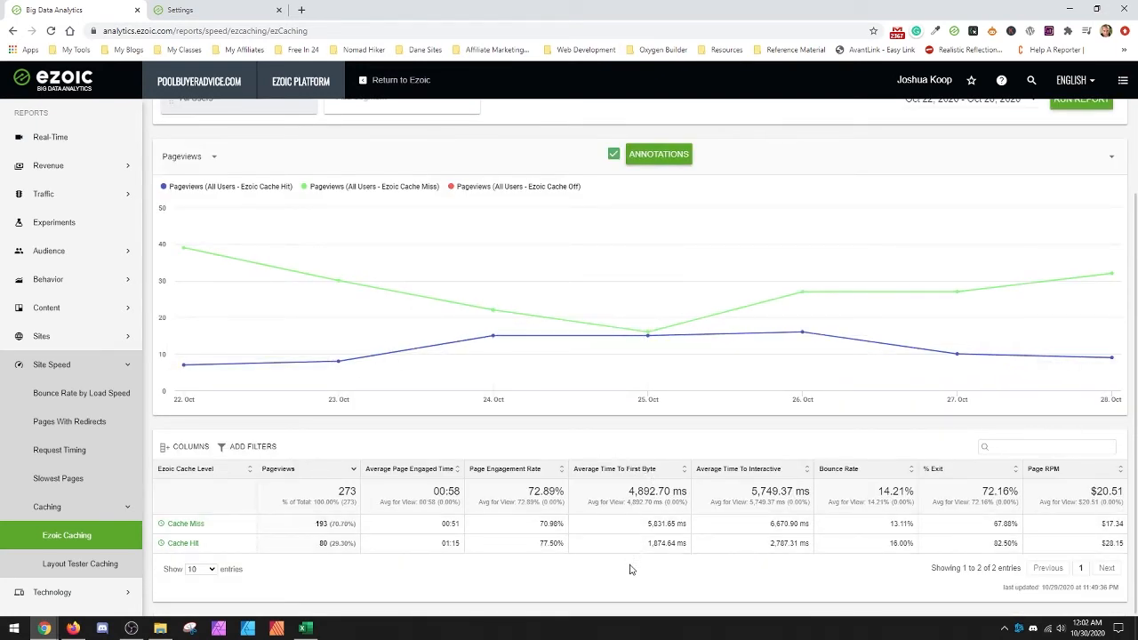
{"action": "mouse_move", "coordinate": [200, 545]}
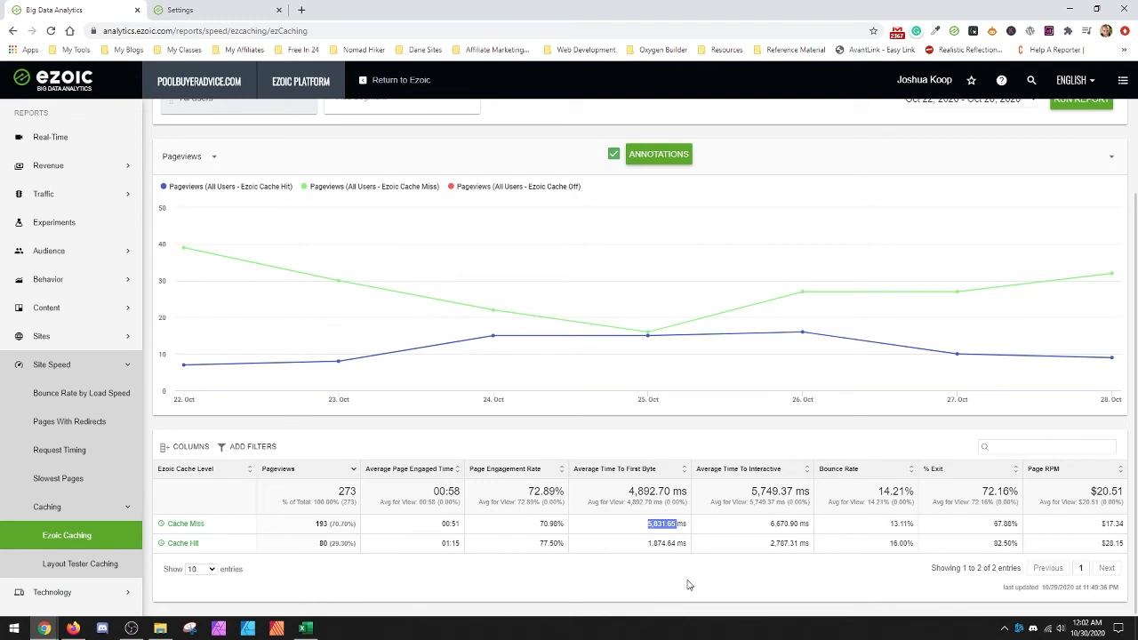
{"action": "mouse_move", "coordinate": [710, 546]}
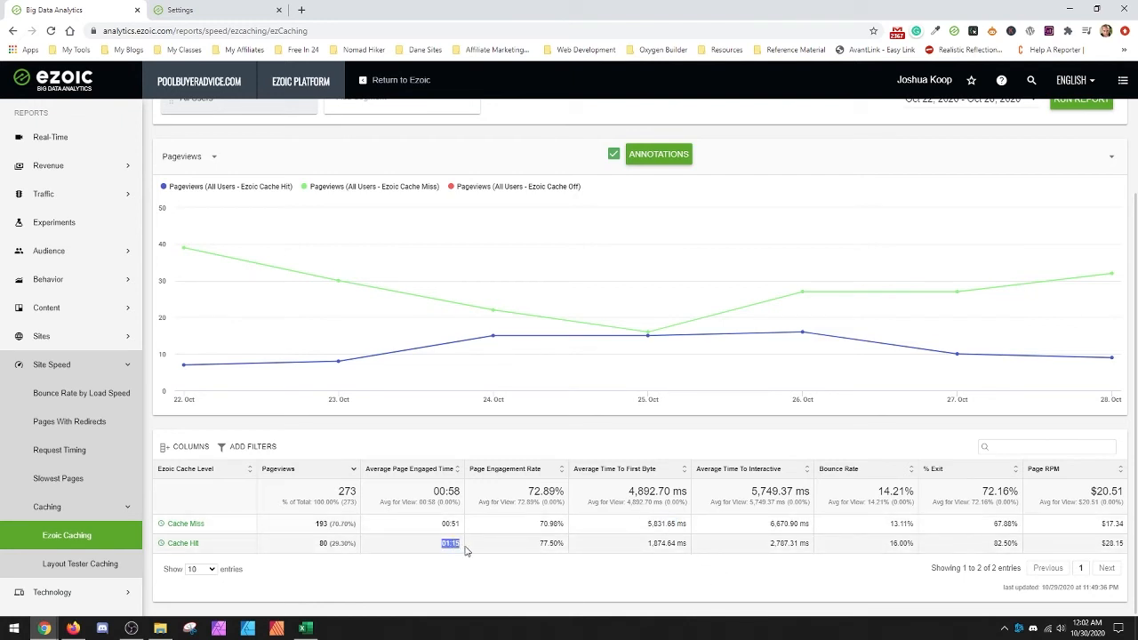
{"action": "mouse_move", "coordinate": [441, 559]}
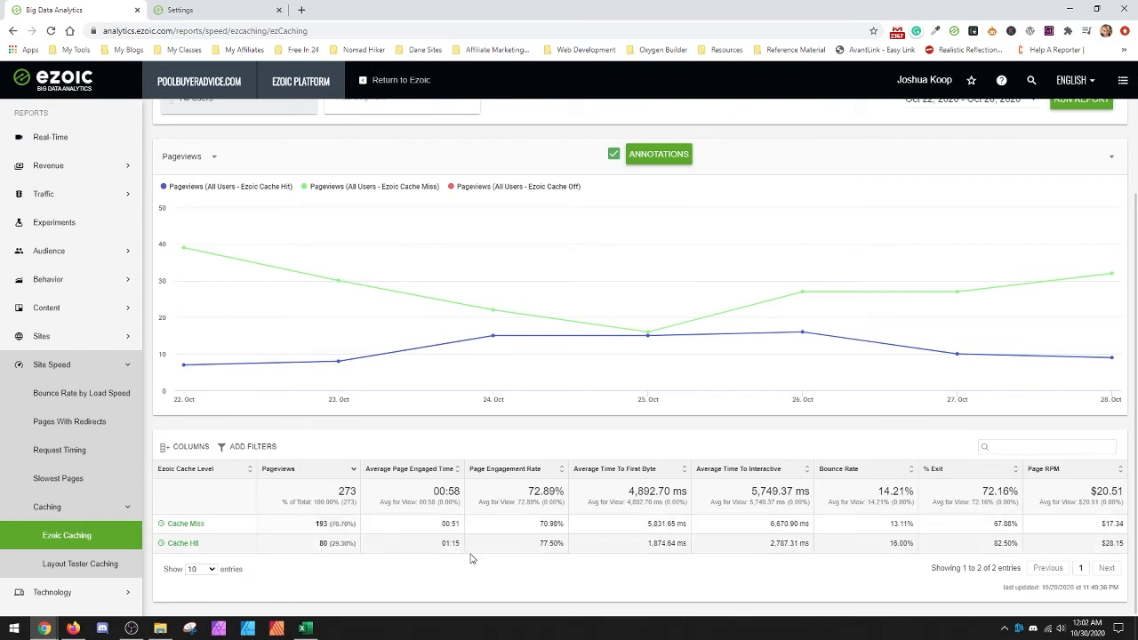
{"action": "double_click", "coordinate": [452, 545]}
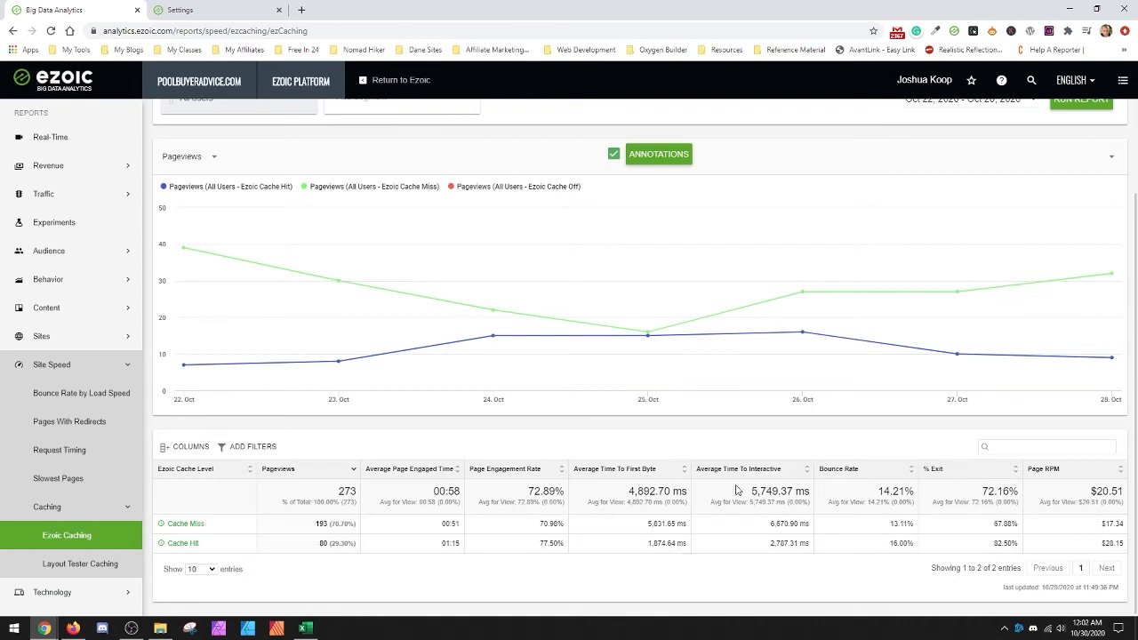
{"action": "double_click", "coordinate": [781, 545]}
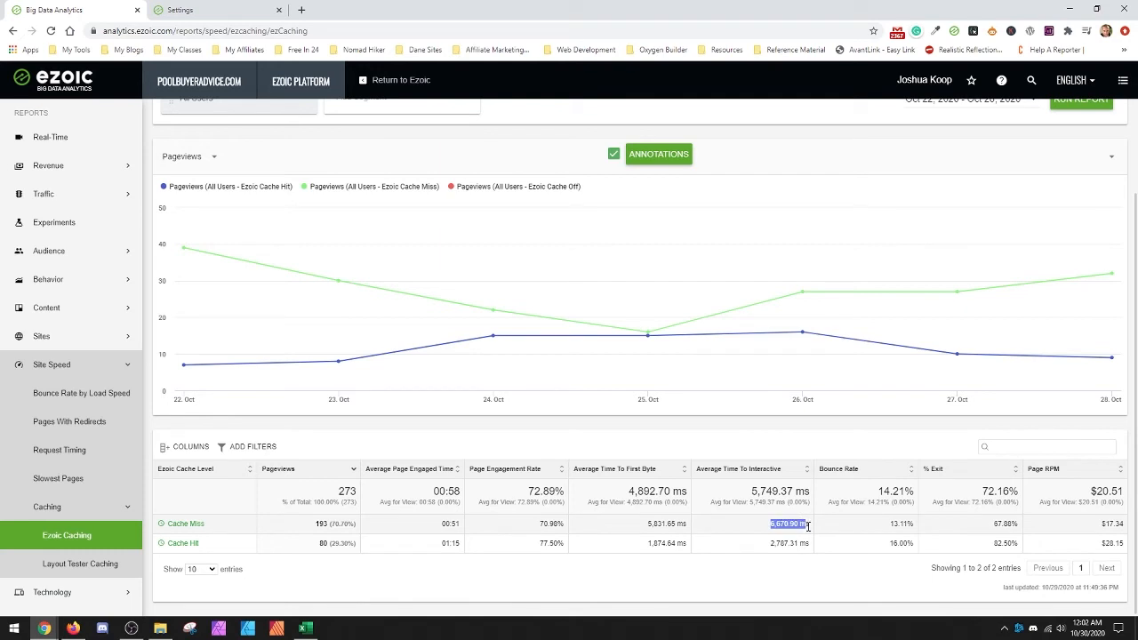
{"action": "mouse_move", "coordinate": [384, 558]}
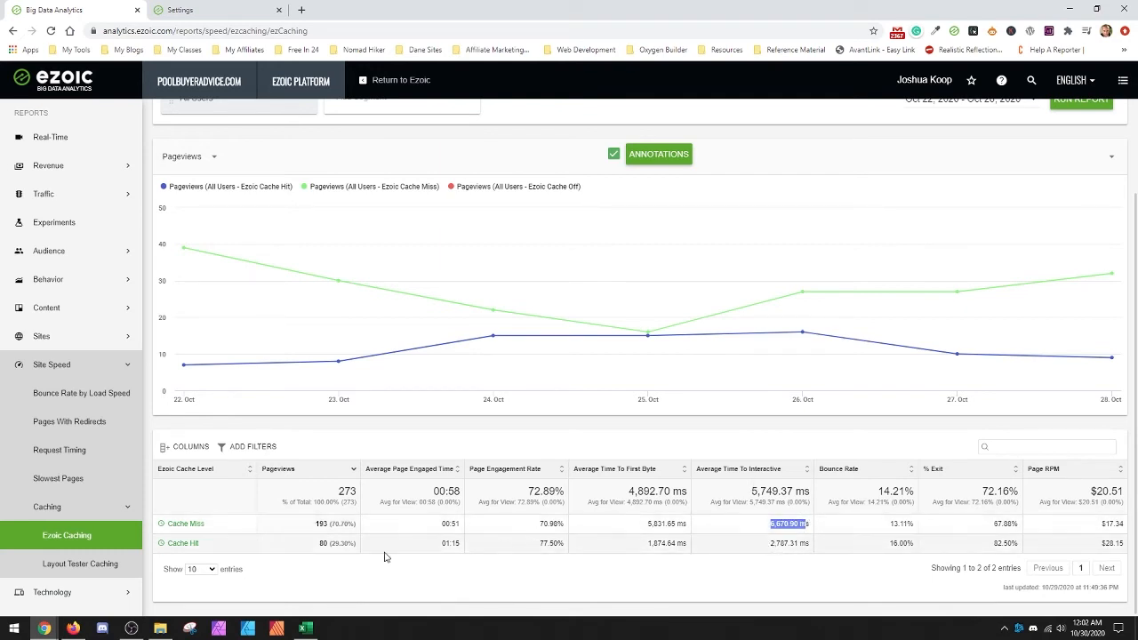
{"action": "mouse_move", "coordinate": [855, 448]}
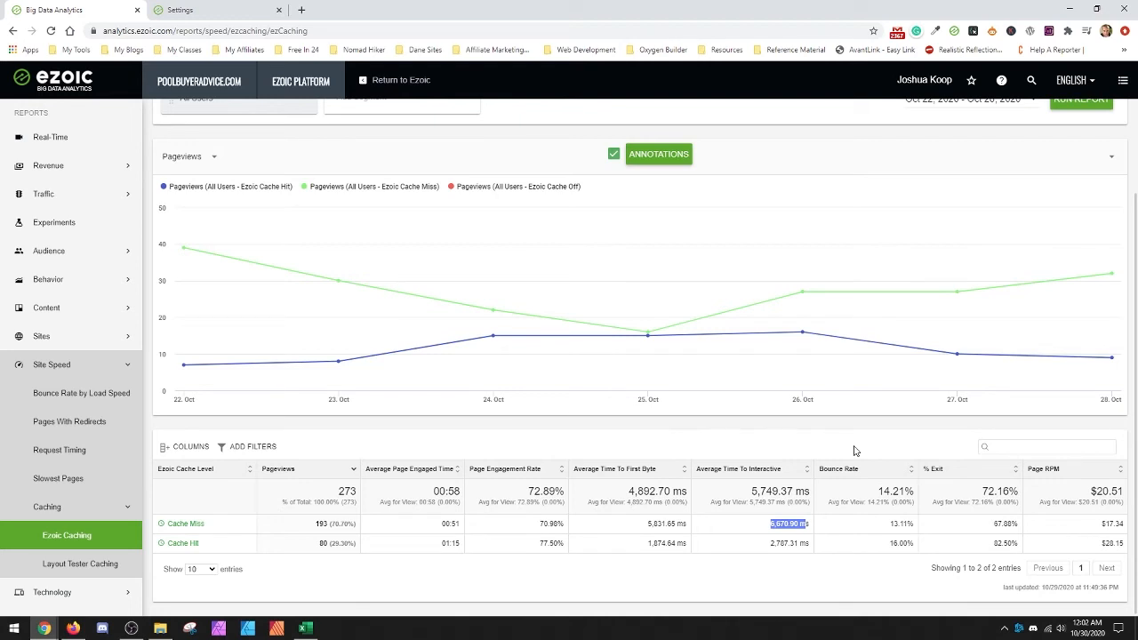
{"action": "mouse_move", "coordinate": [996, 523]}
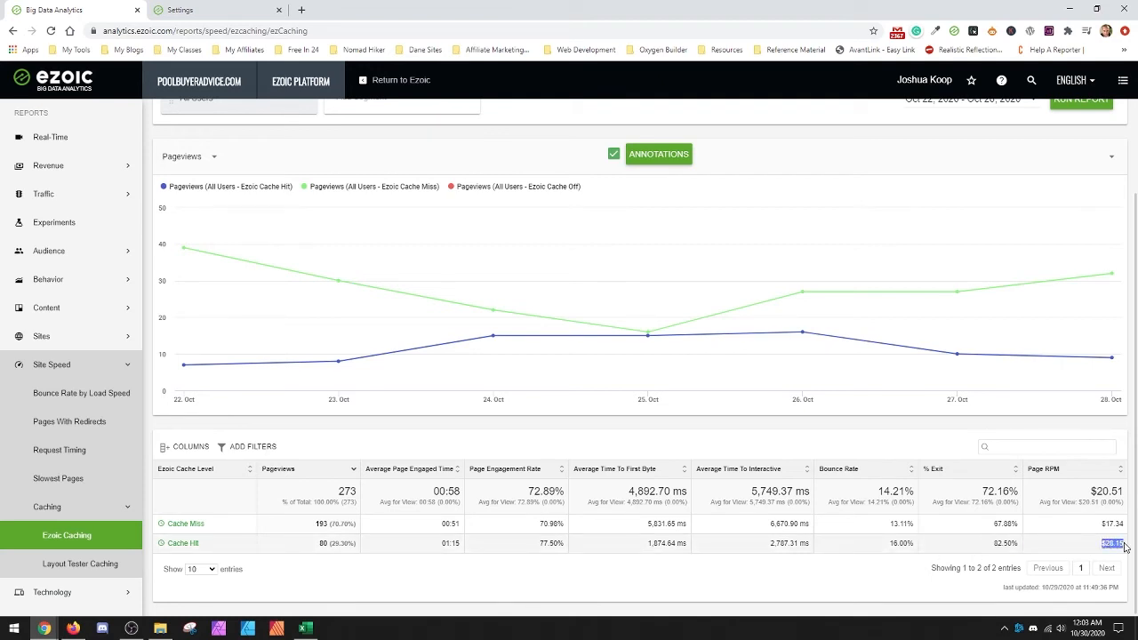
{"action": "mouse_move", "coordinate": [326, 548]}
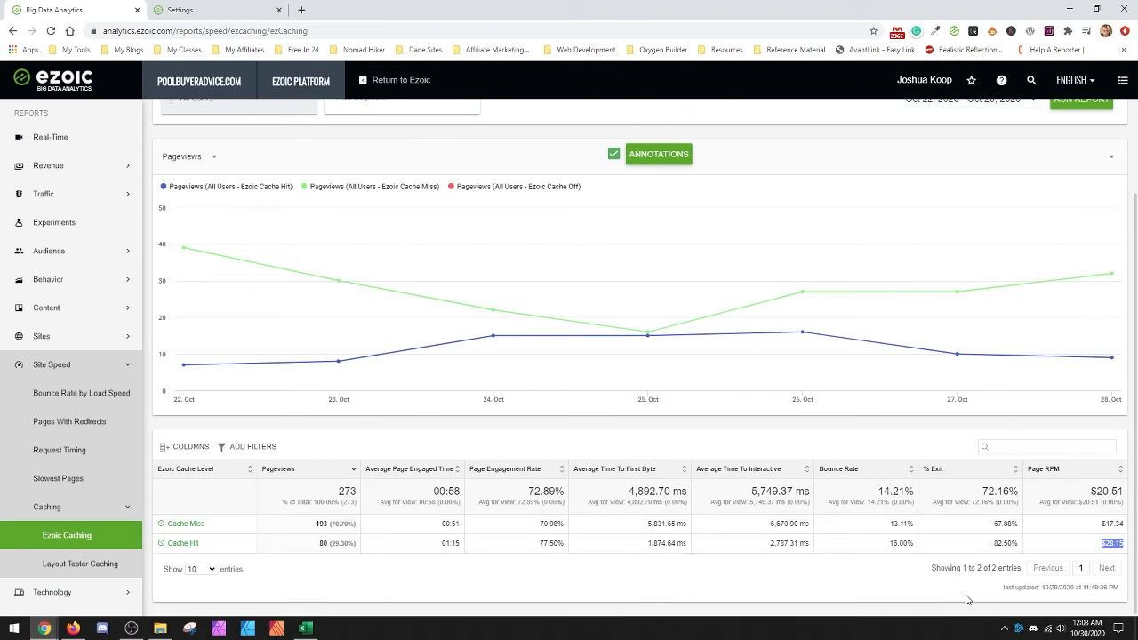
{"action": "mouse_move", "coordinate": [482, 591]}
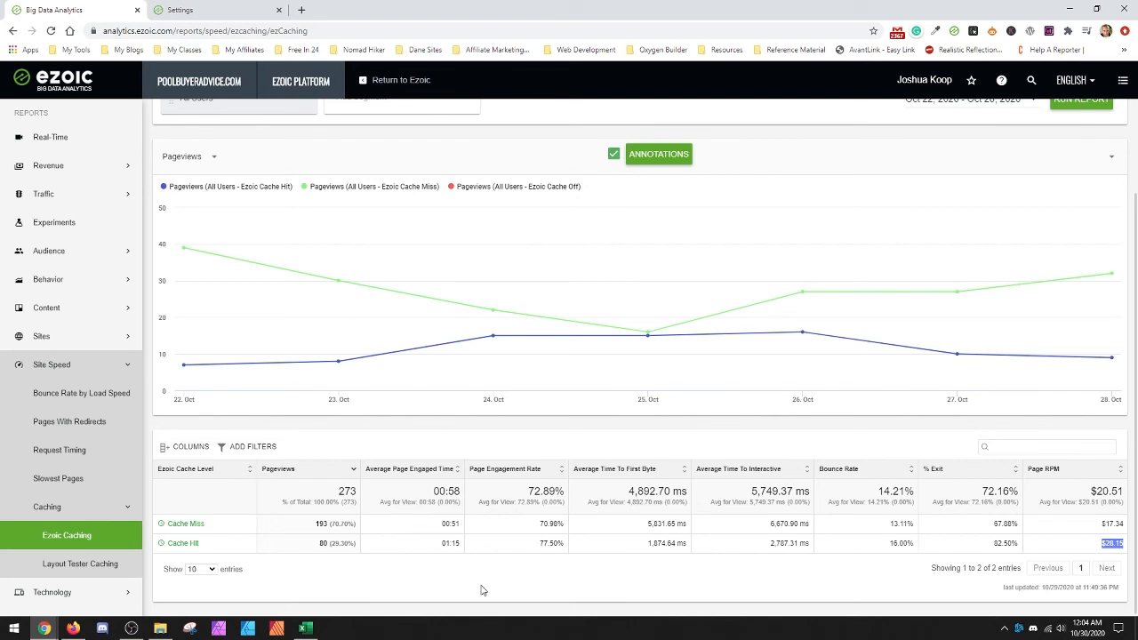
{"action": "mouse_move", "coordinate": [523, 546]}
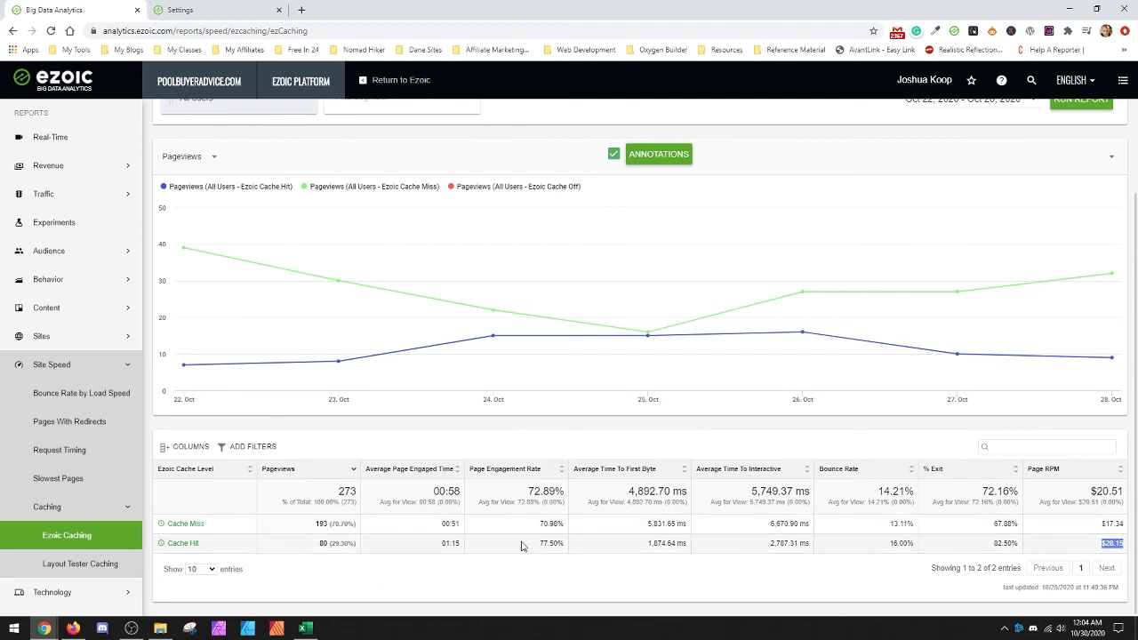
{"action": "double_click", "coordinate": [783, 545]}
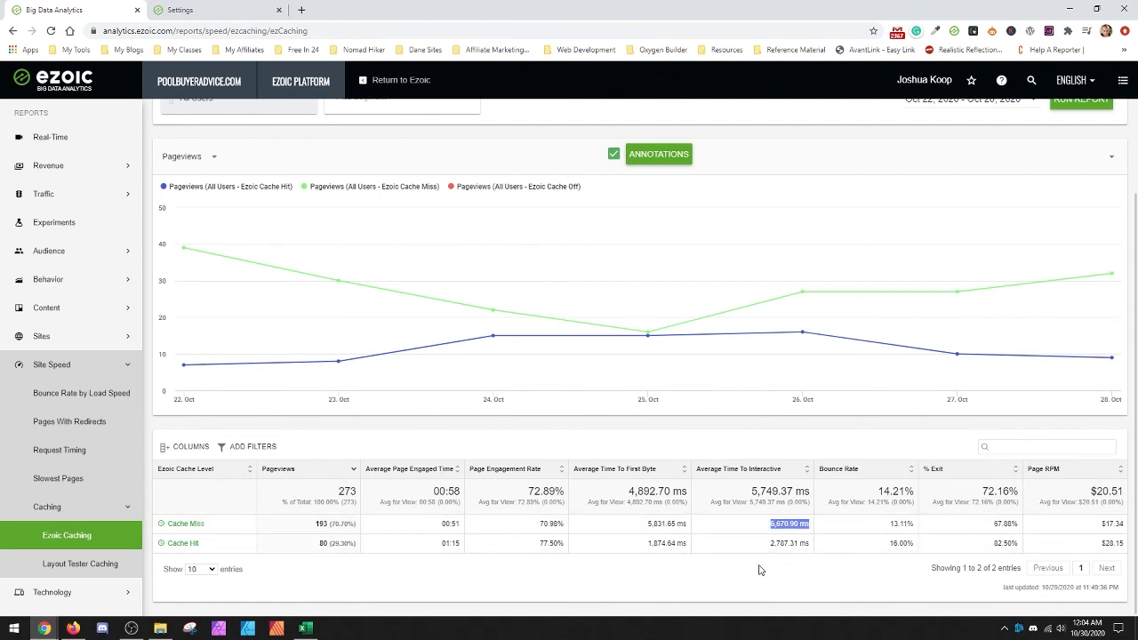
{"action": "mouse_move", "coordinate": [493, 334]}
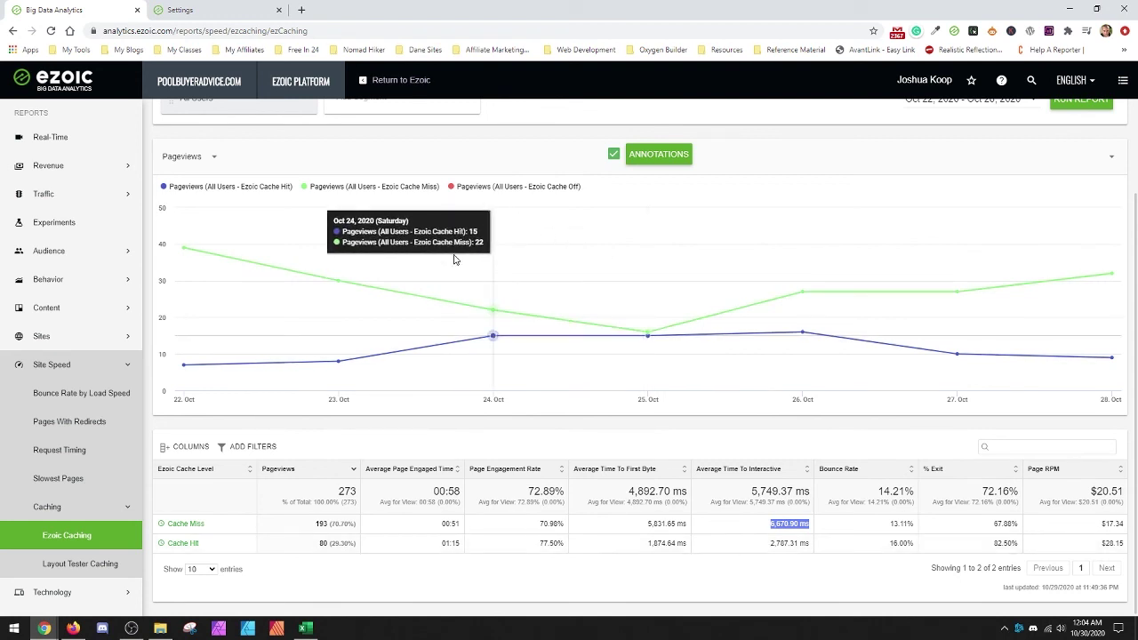
{"action": "mouse_move", "coordinate": [758, 580]}
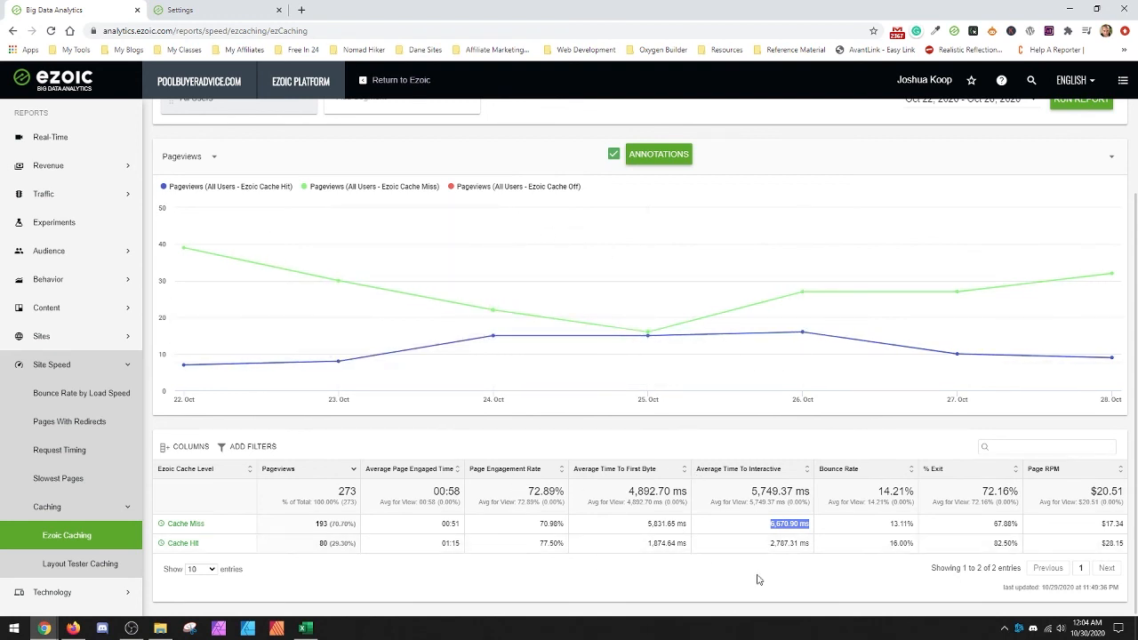
{"action": "mouse_move", "coordinate": [730, 468]}
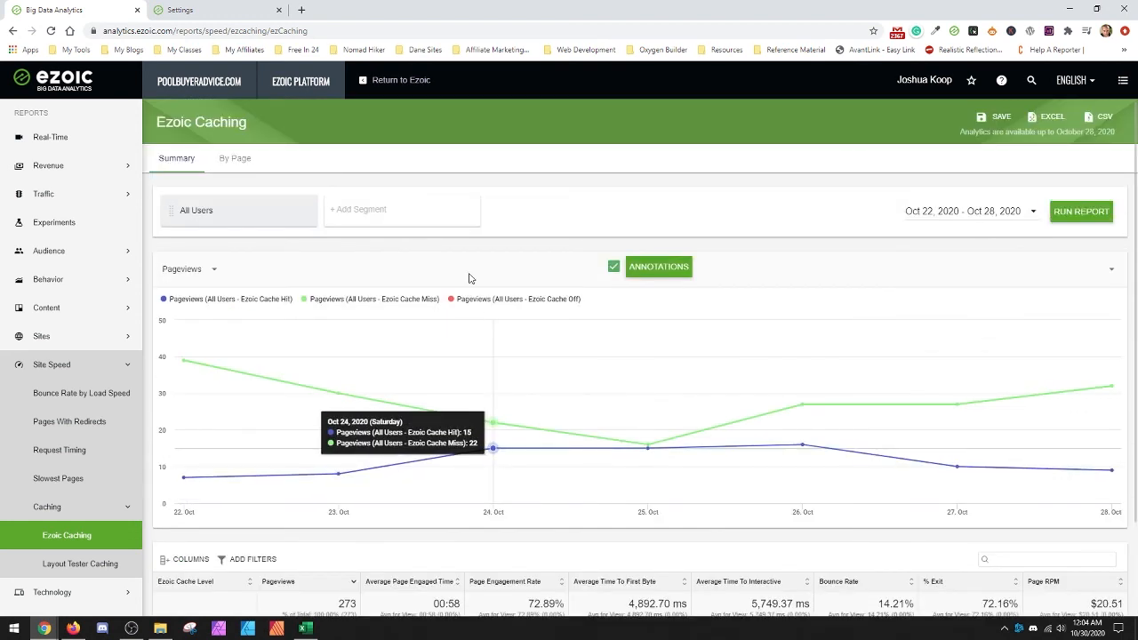
{"action": "mouse_move", "coordinate": [407, 146]}
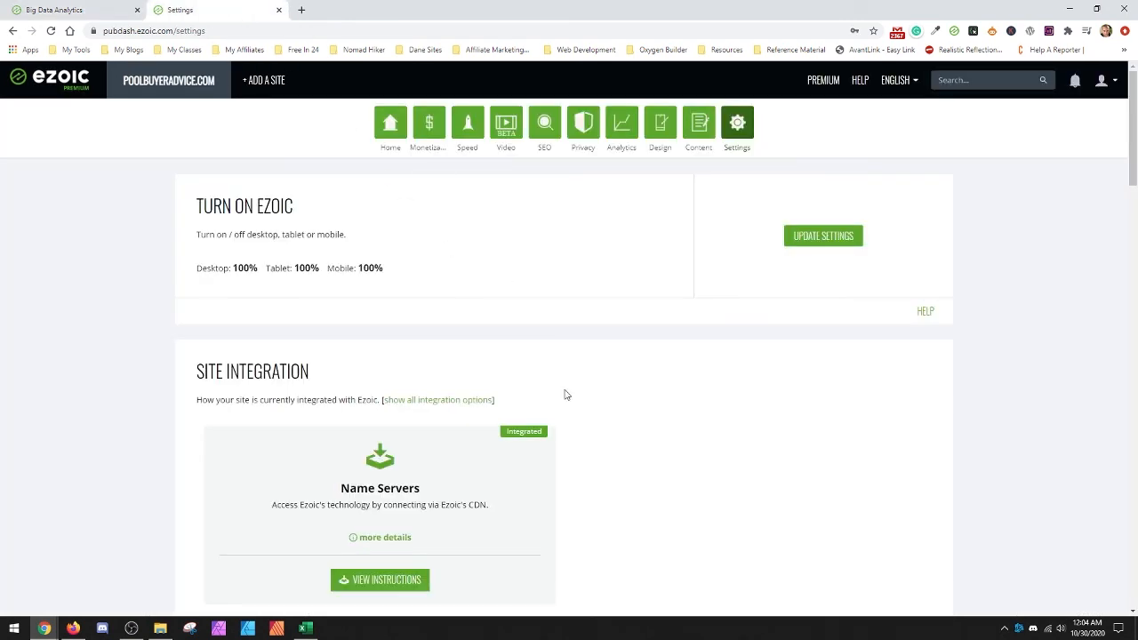
Scroll the Settings page slightly to the Site Integration section with Name Servers integrated
{"action": "scroll", "scroll_direction": "down", "scroll_amount": 3}
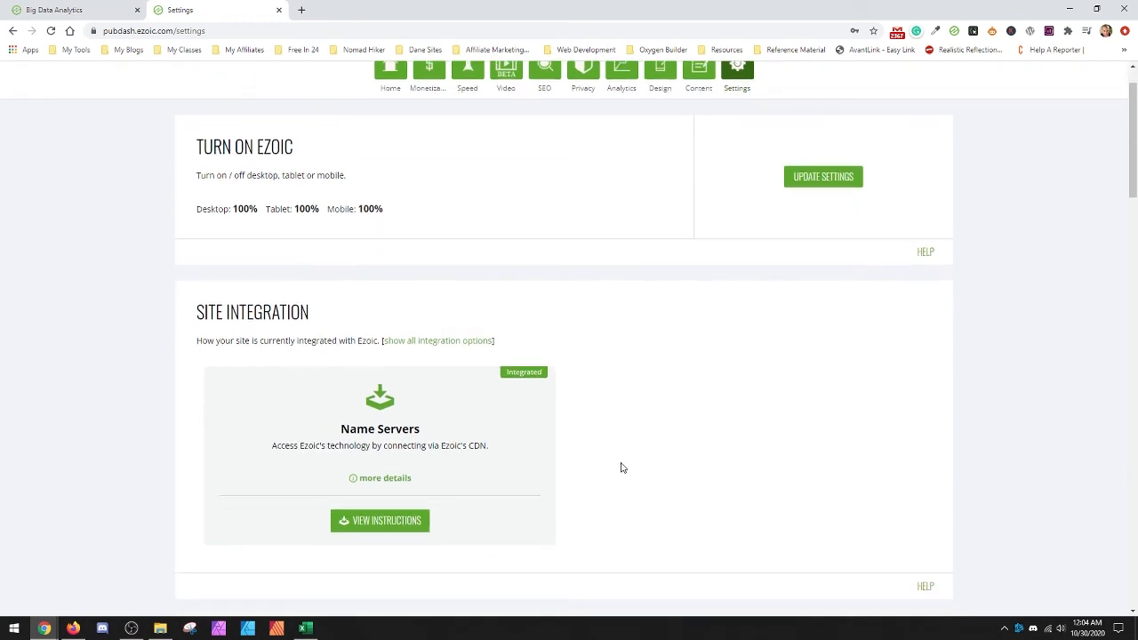
{"action": "mouse_move", "coordinate": [576, 427]}
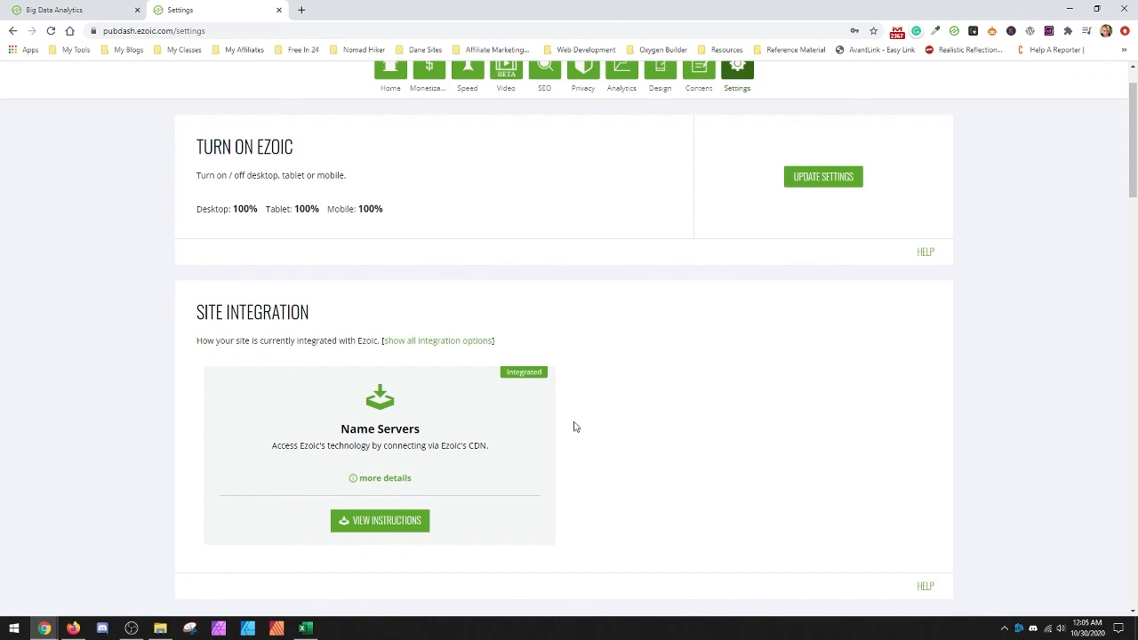
{"action": "mouse_move", "coordinate": [683, 468]}
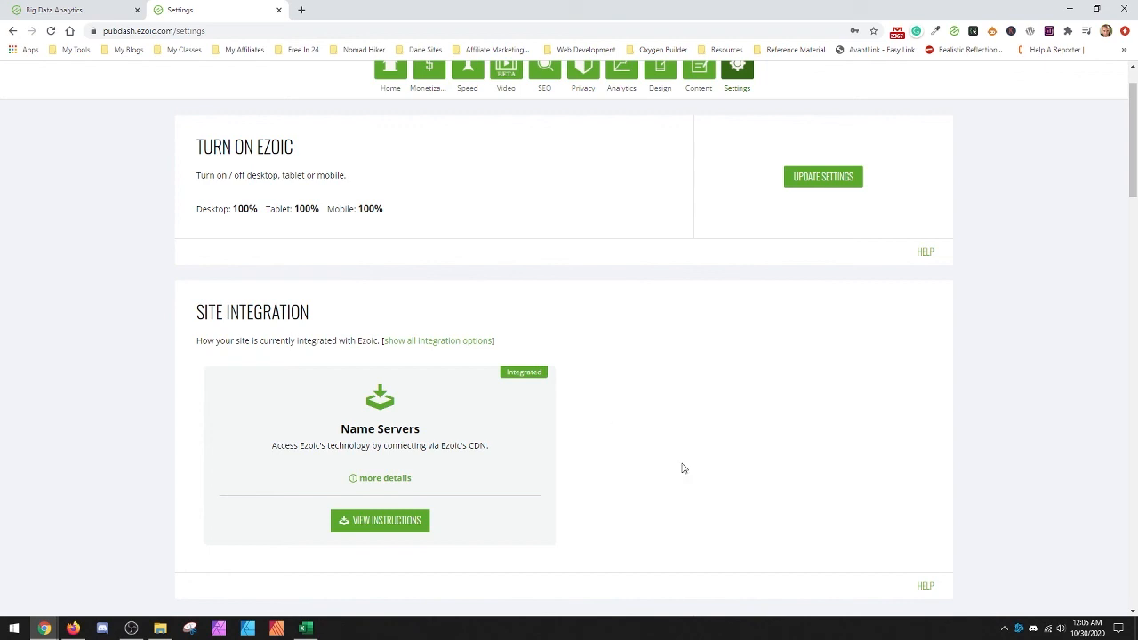
{"action": "mouse_move", "coordinate": [675, 331]}
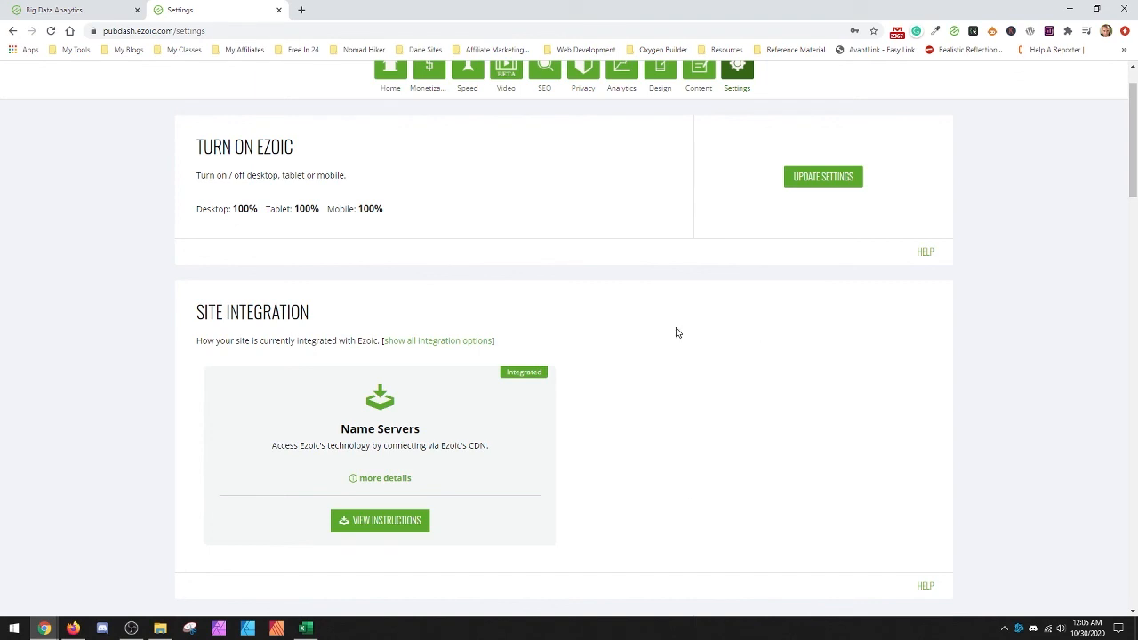